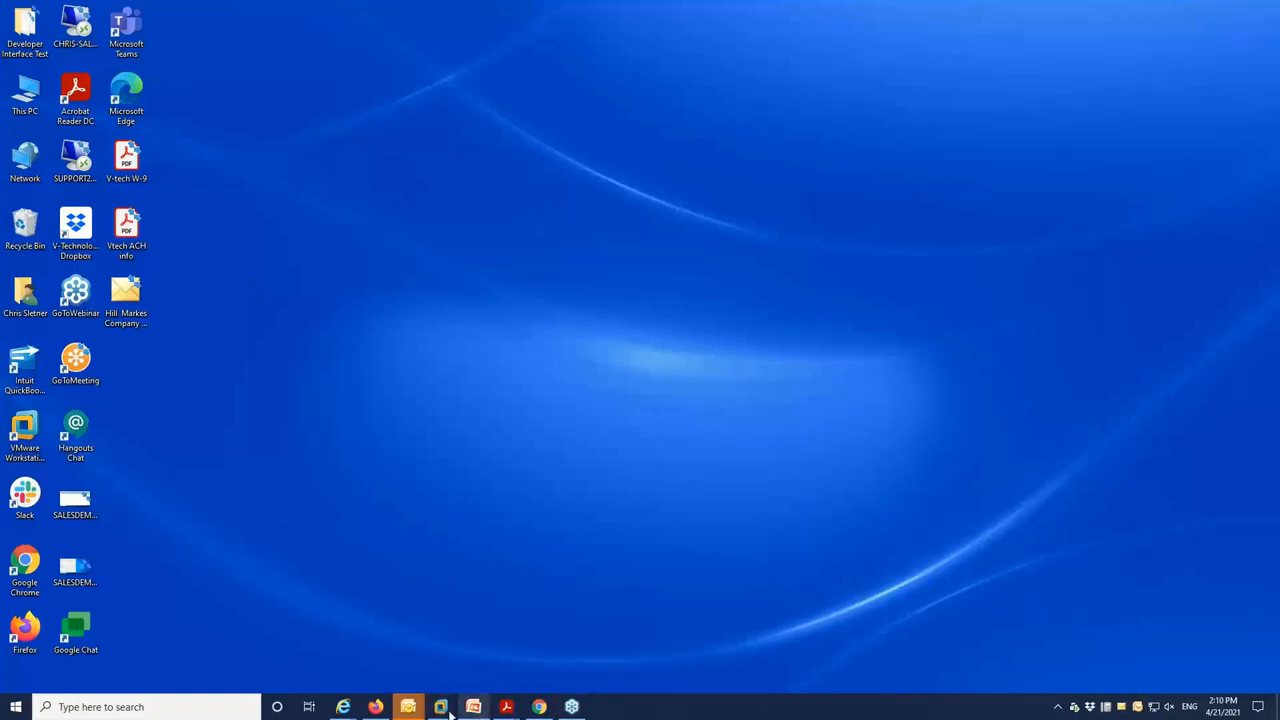
Bring StarShip's Macola 10.6 Orders list forward and tick orders 67, 68 and 69
left_click(440, 708)
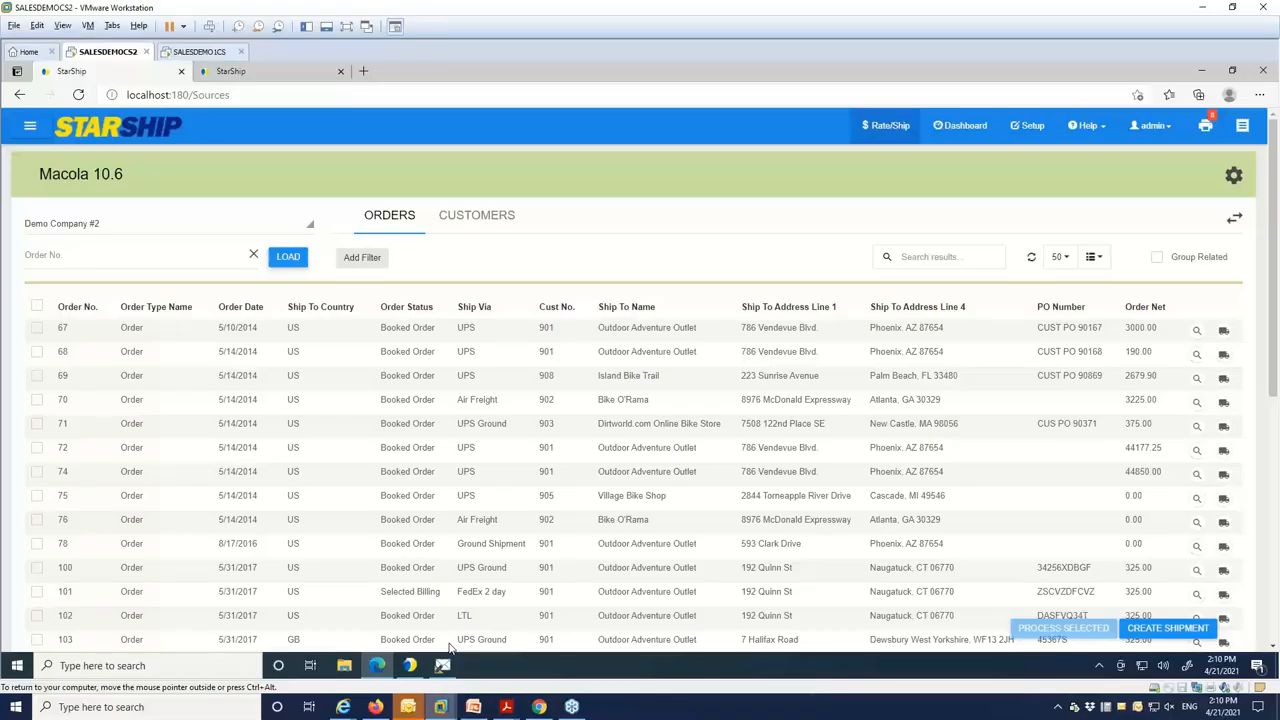
mouse_move(708, 224)
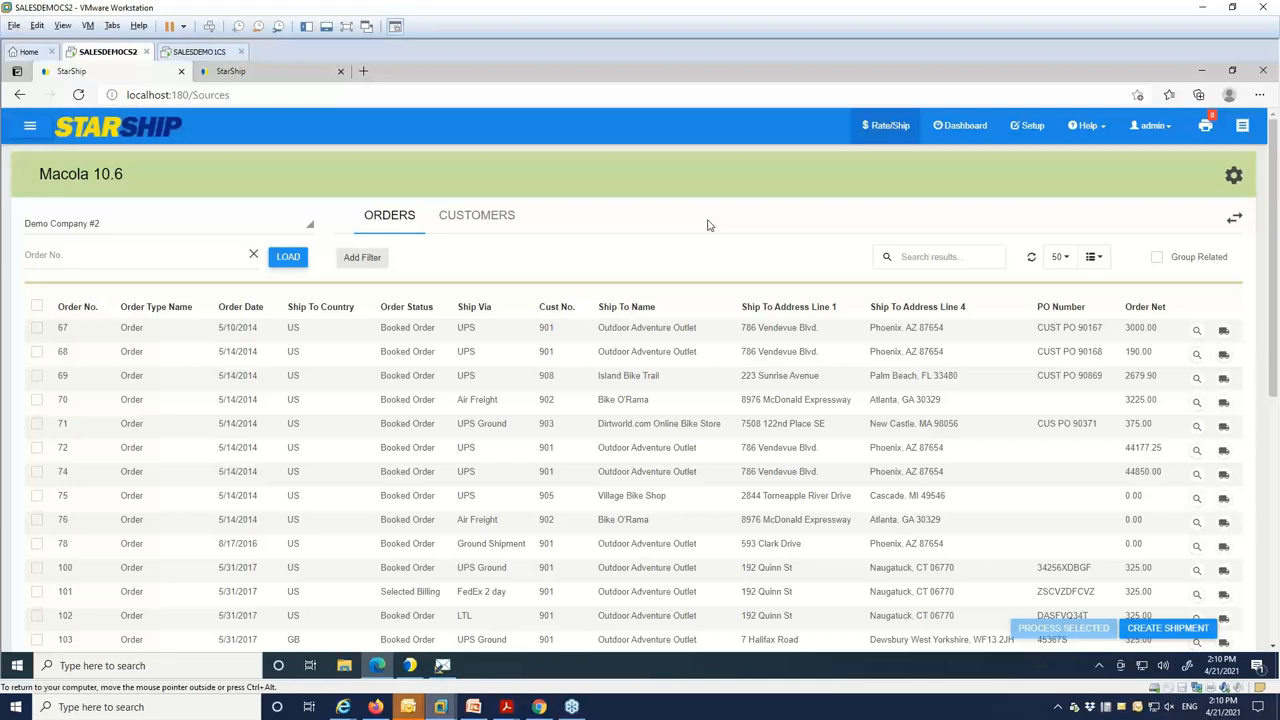
mouse_move(936, 292)
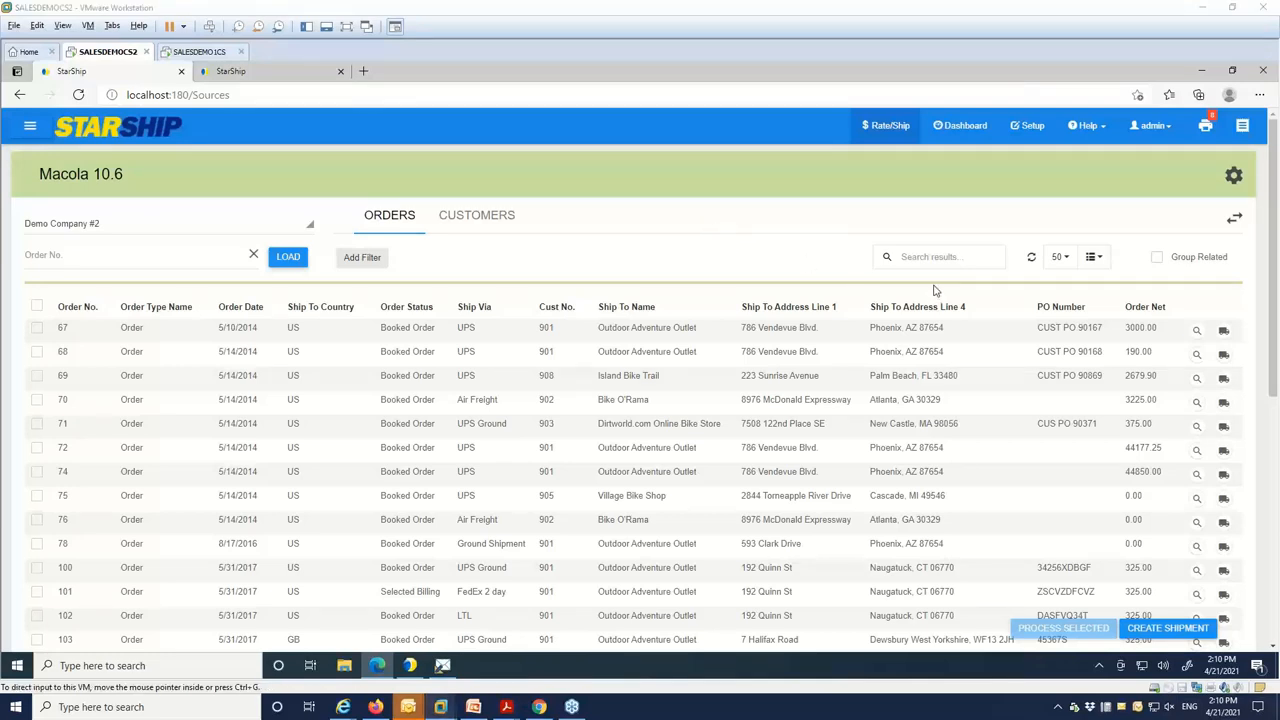
mouse_move(960, 364)
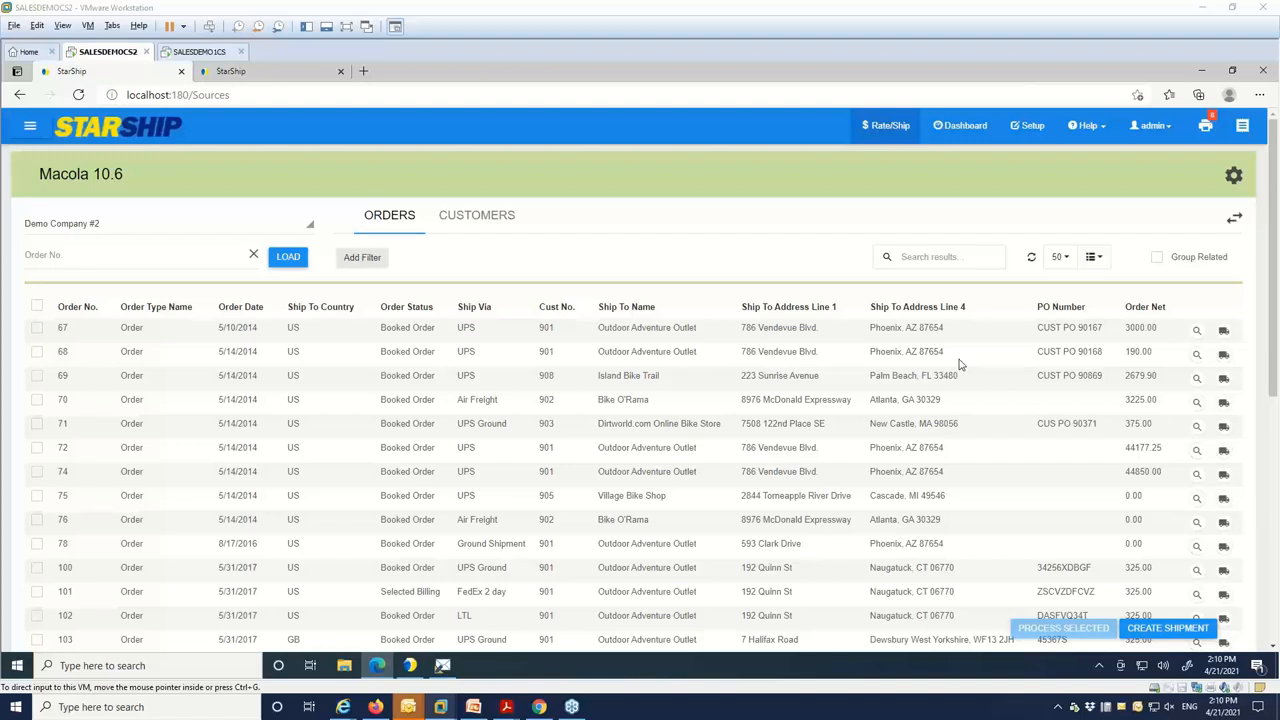
mouse_move(632, 324)
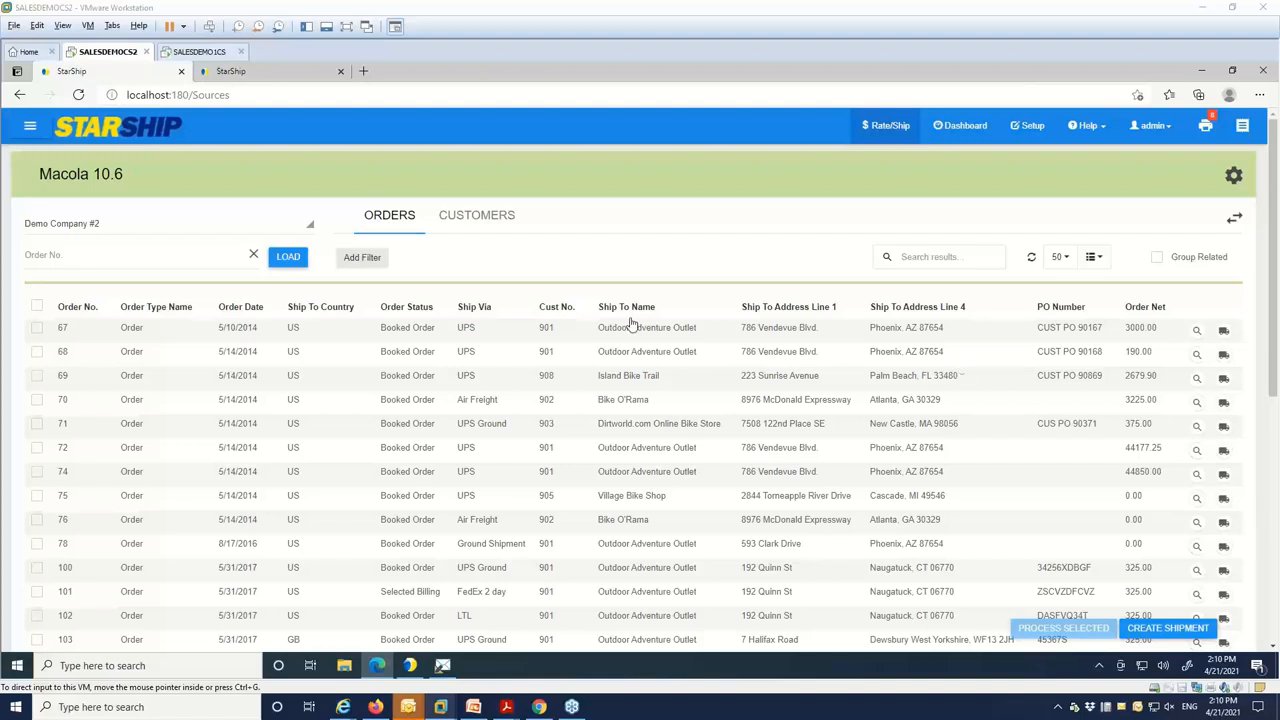
left_click(130, 256)
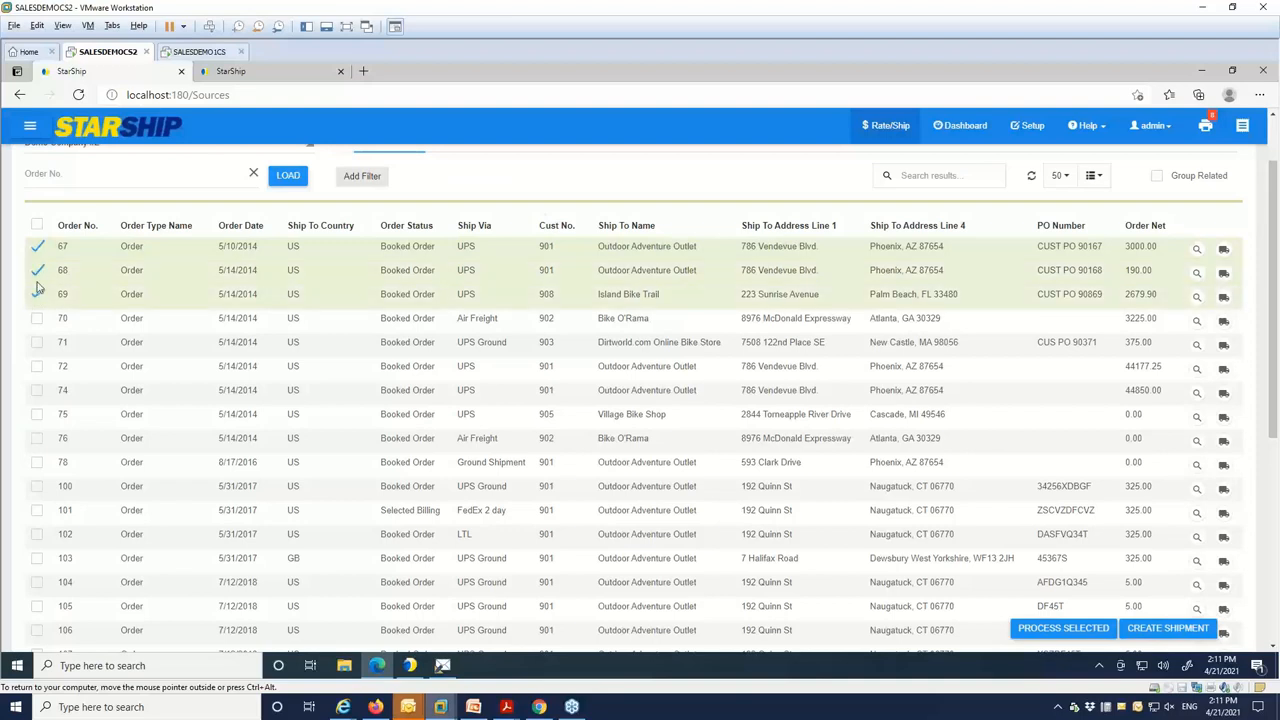
Untick orders 67–69, group related orders by ship-to address, expand the first group, then ungroup again
left_click(36, 270)
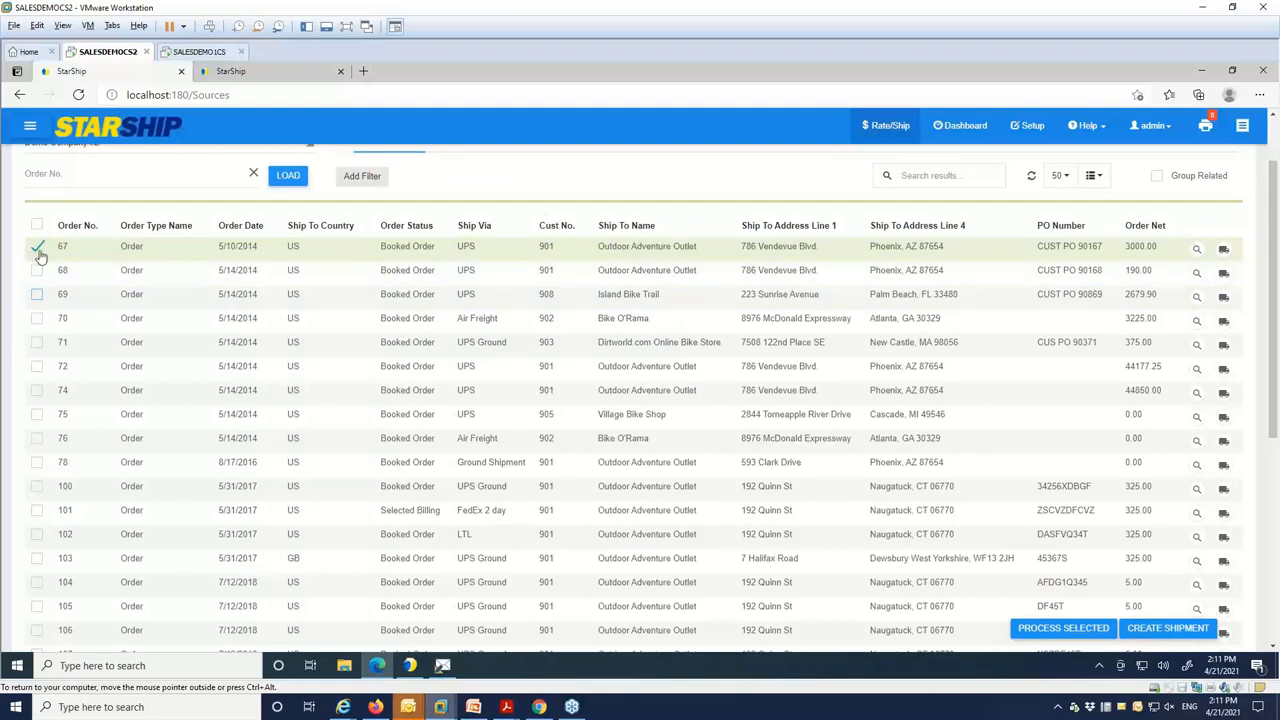
left_click(36, 246)
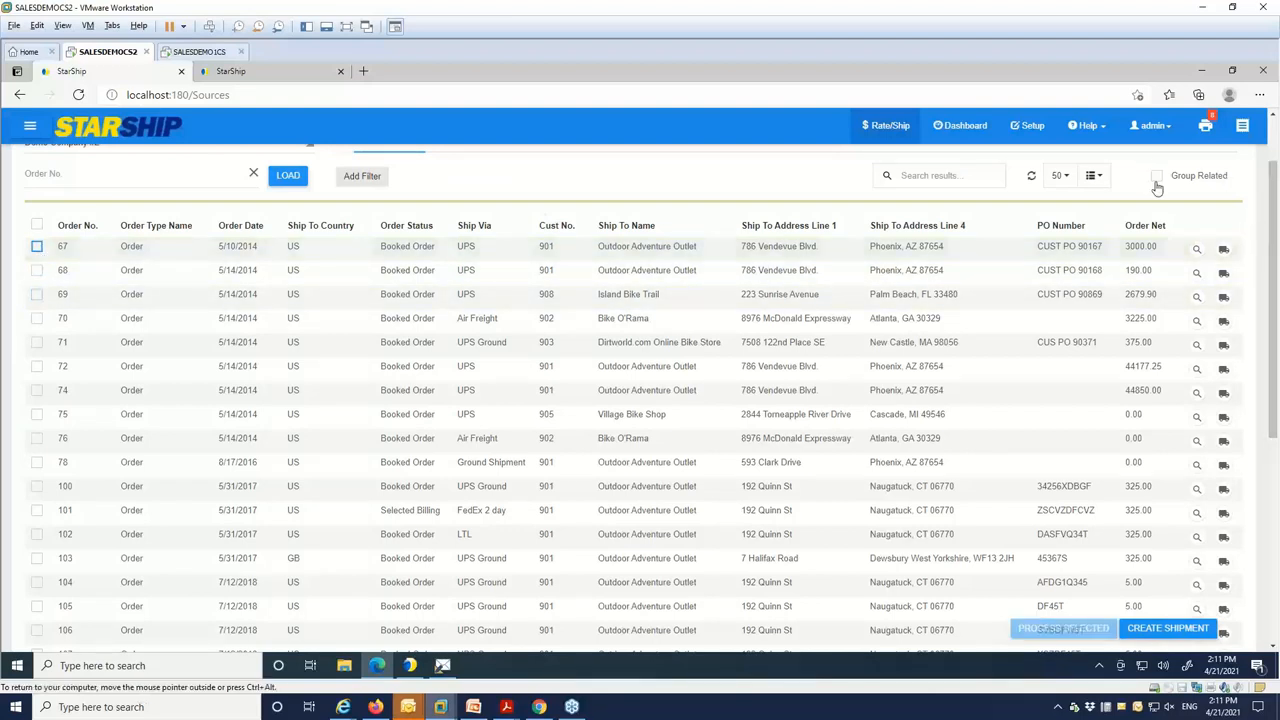
left_click(1156, 176)
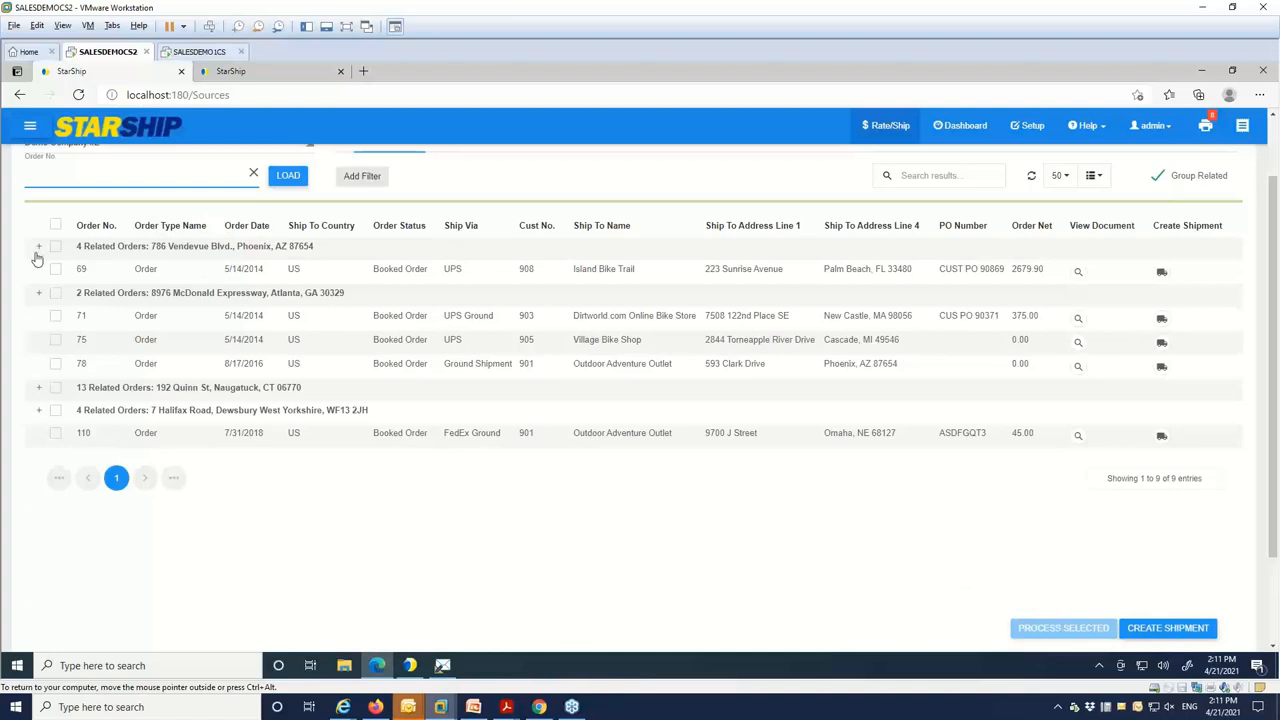
left_click(38, 246)
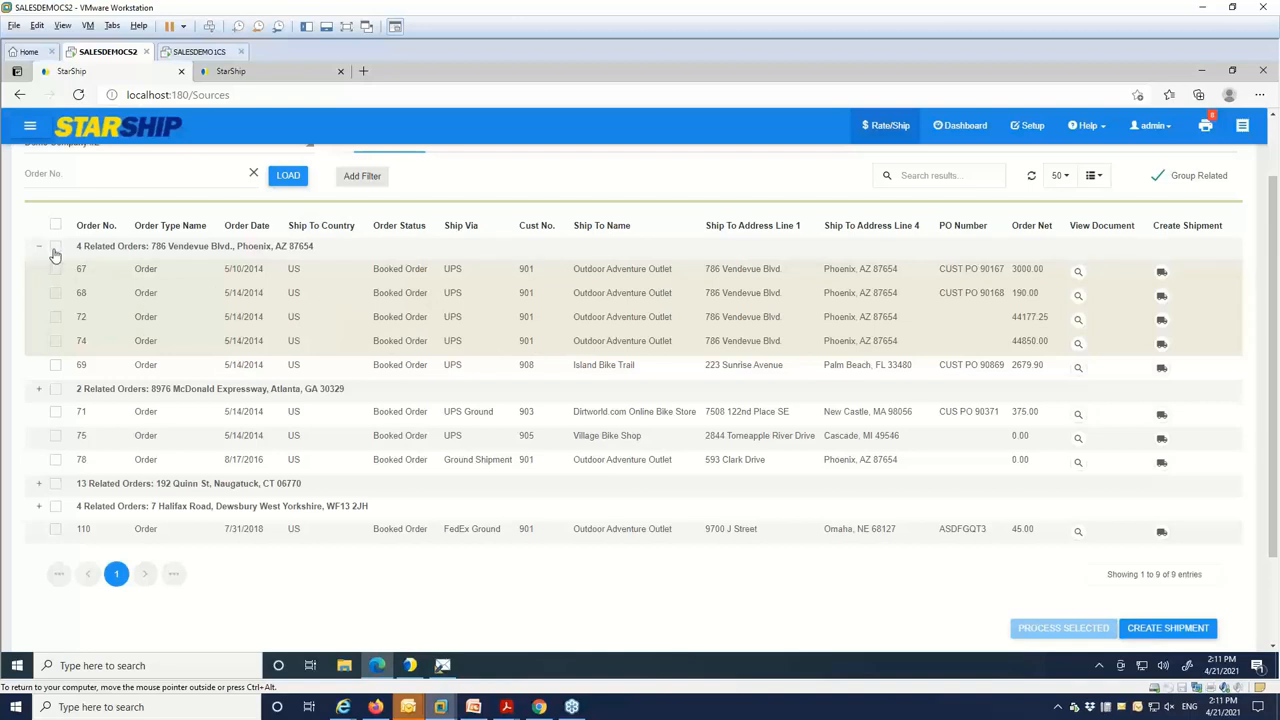
left_click(56, 246)
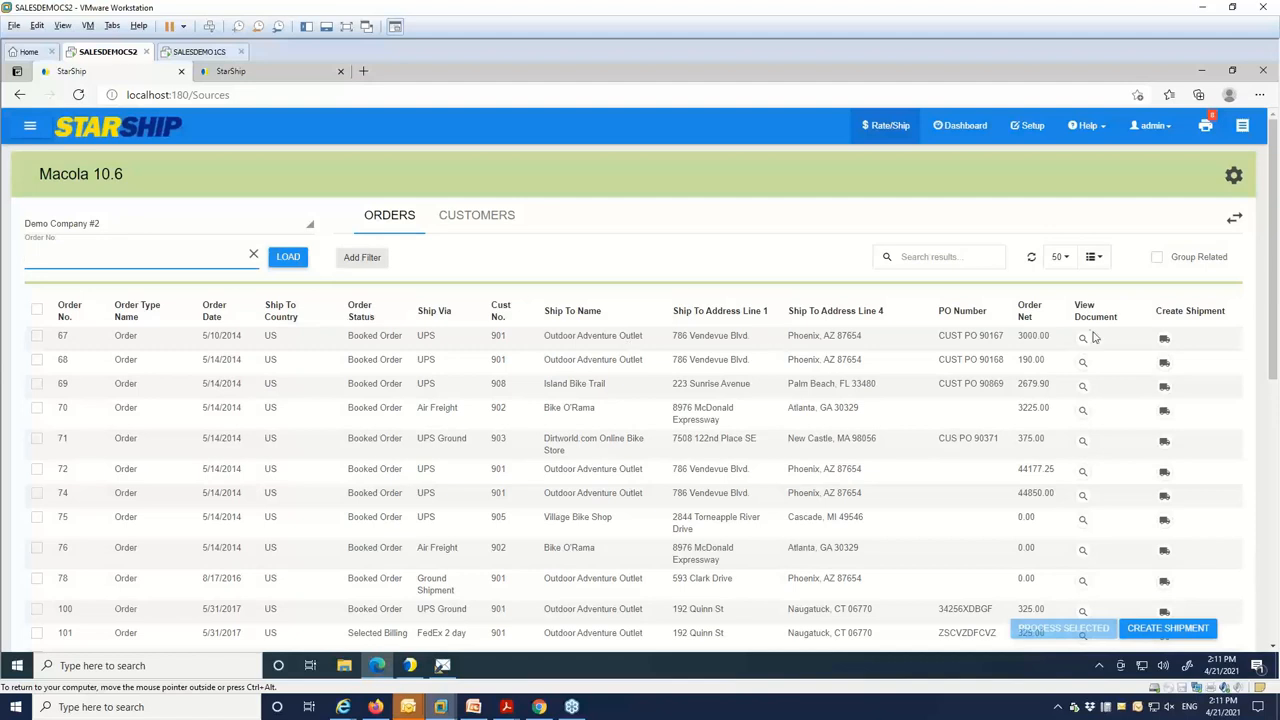
Review the column chooser and the Add Filter field list without changing anything
left_click(1092, 256)
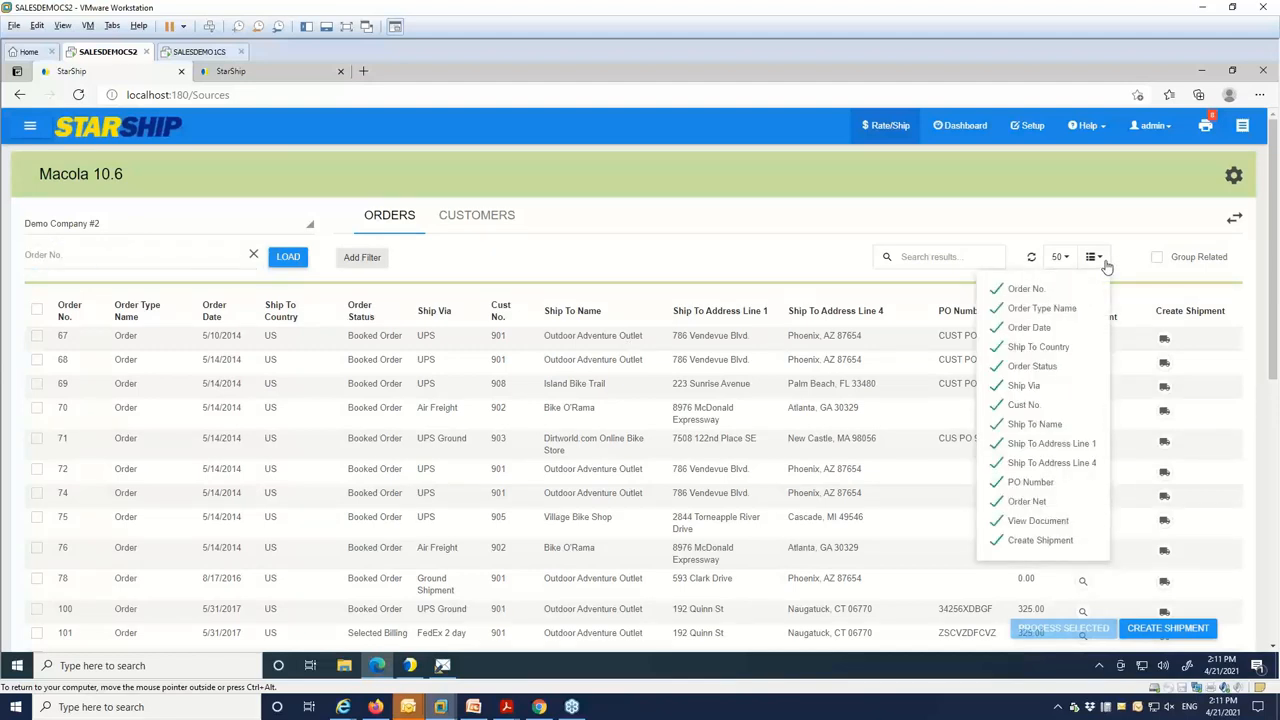
left_click(1094, 256)
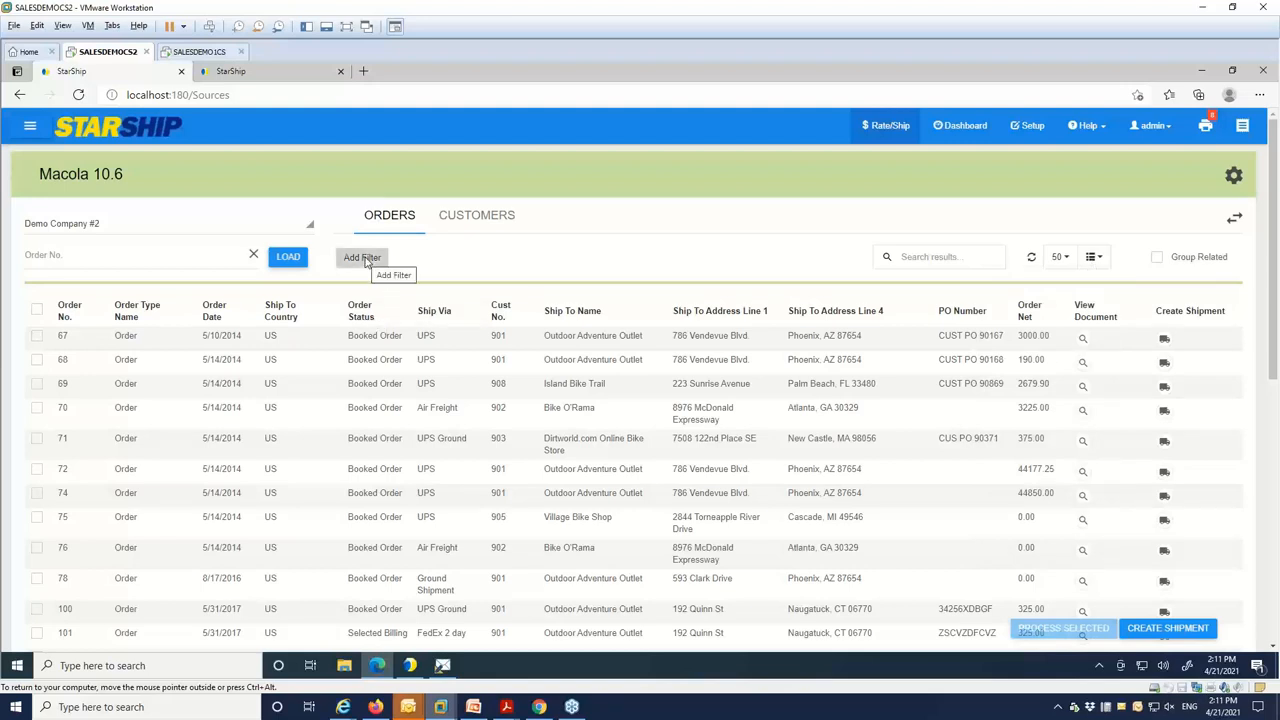
left_click(362, 256)
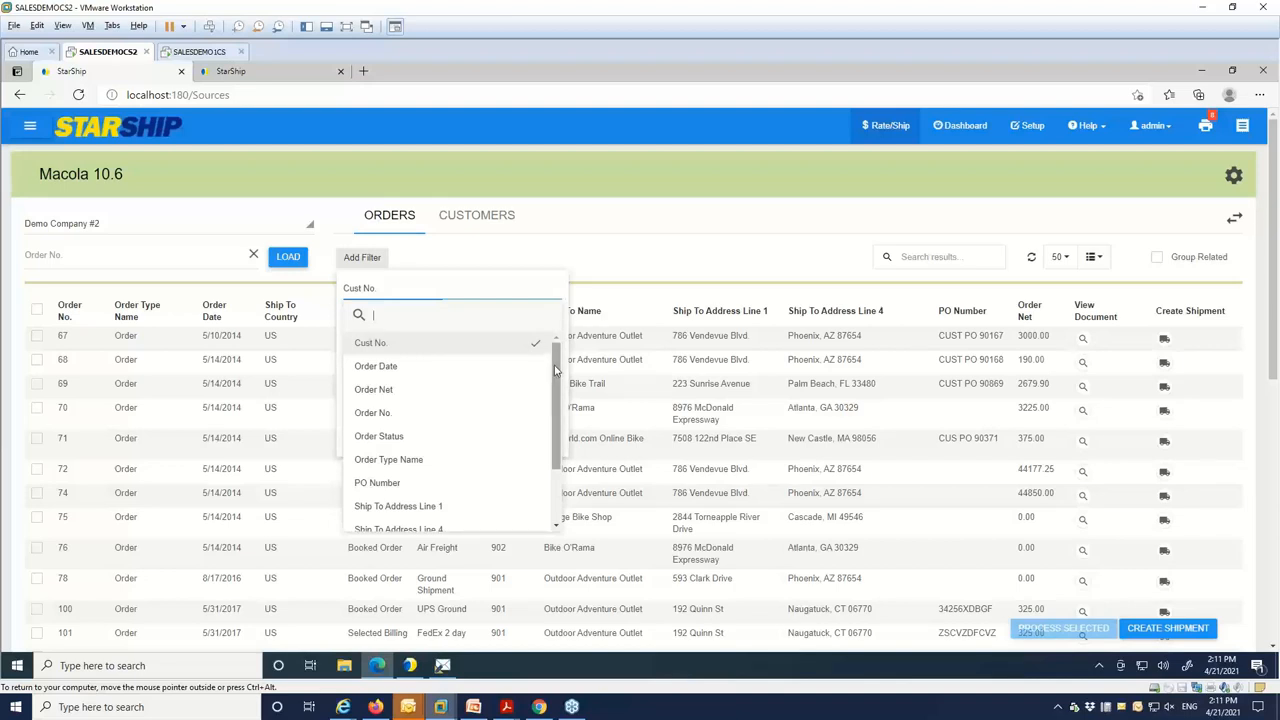
mouse_move(556, 370)
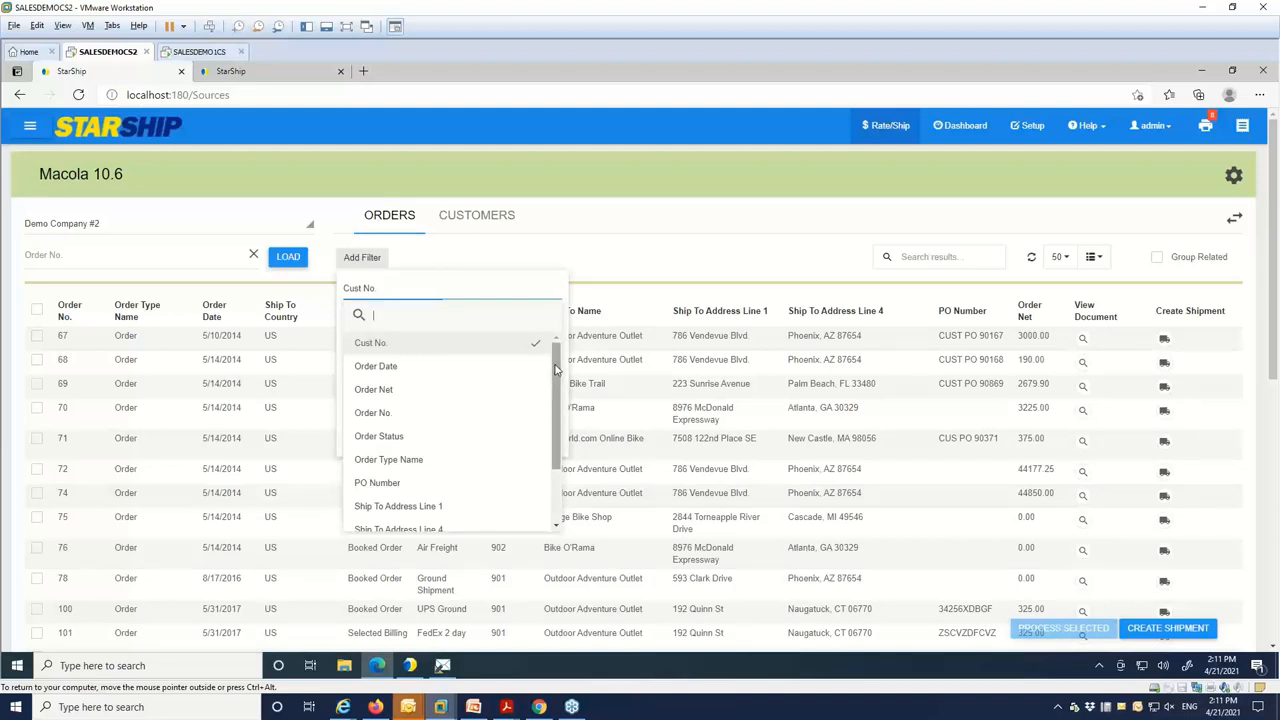
Scroll the orders grid down to the later orders, up to order 117
scroll("down", 3)
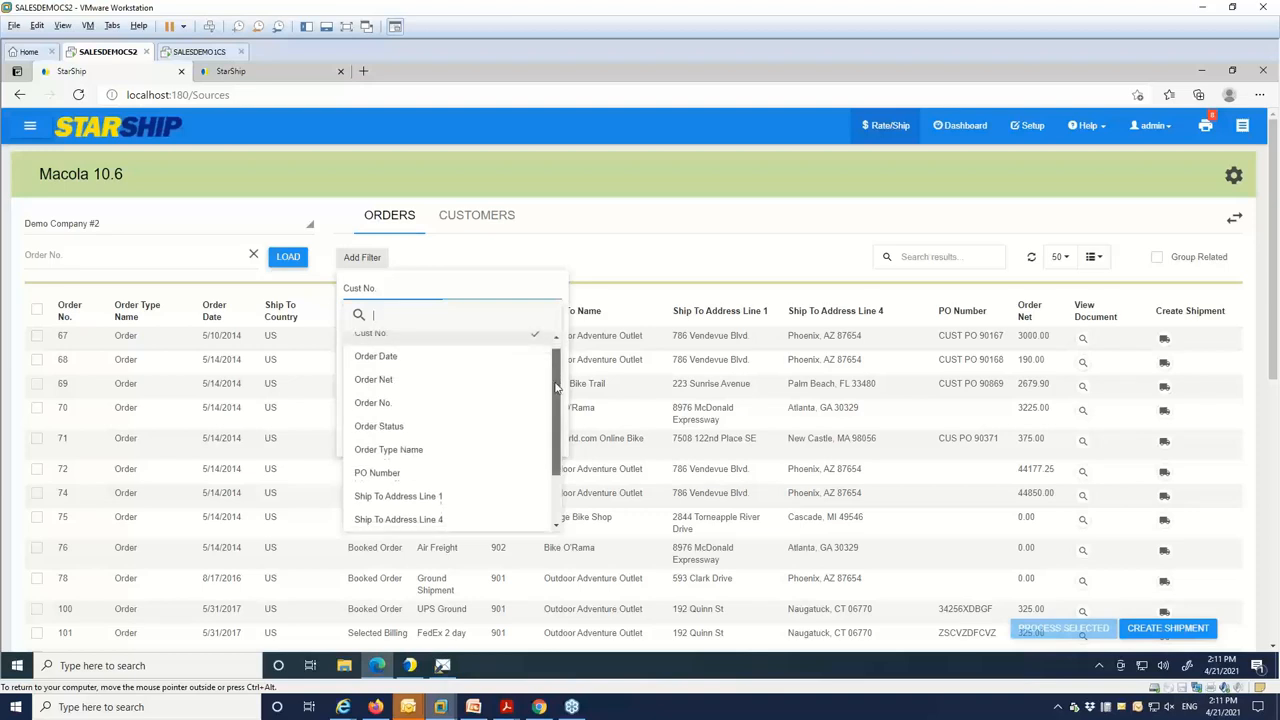
scroll("down", 3)
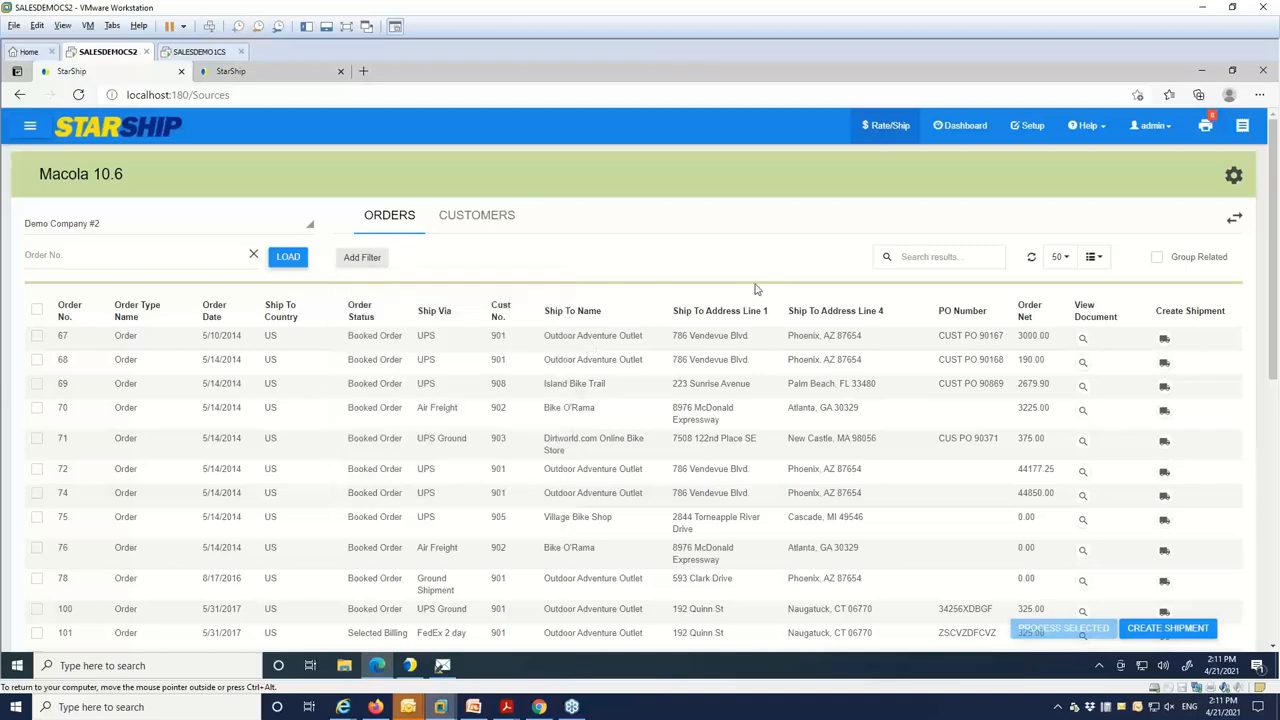
scroll("down", 3)
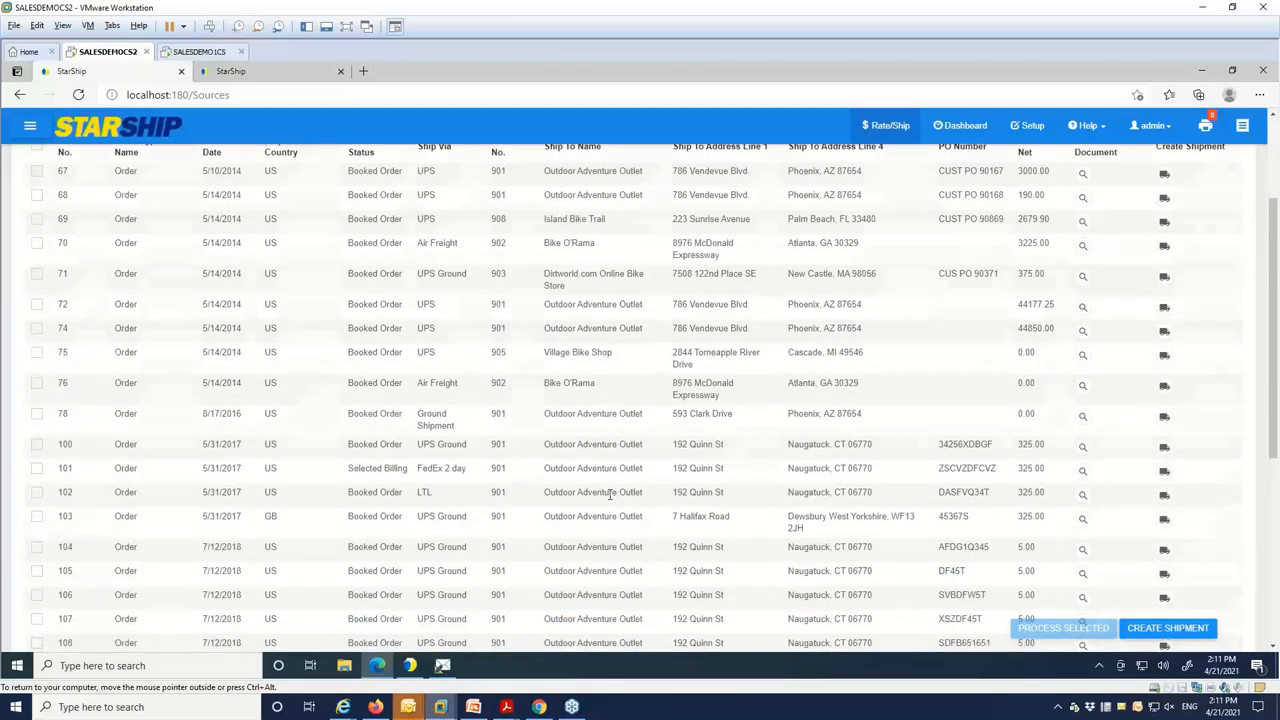
scroll("down", 3)
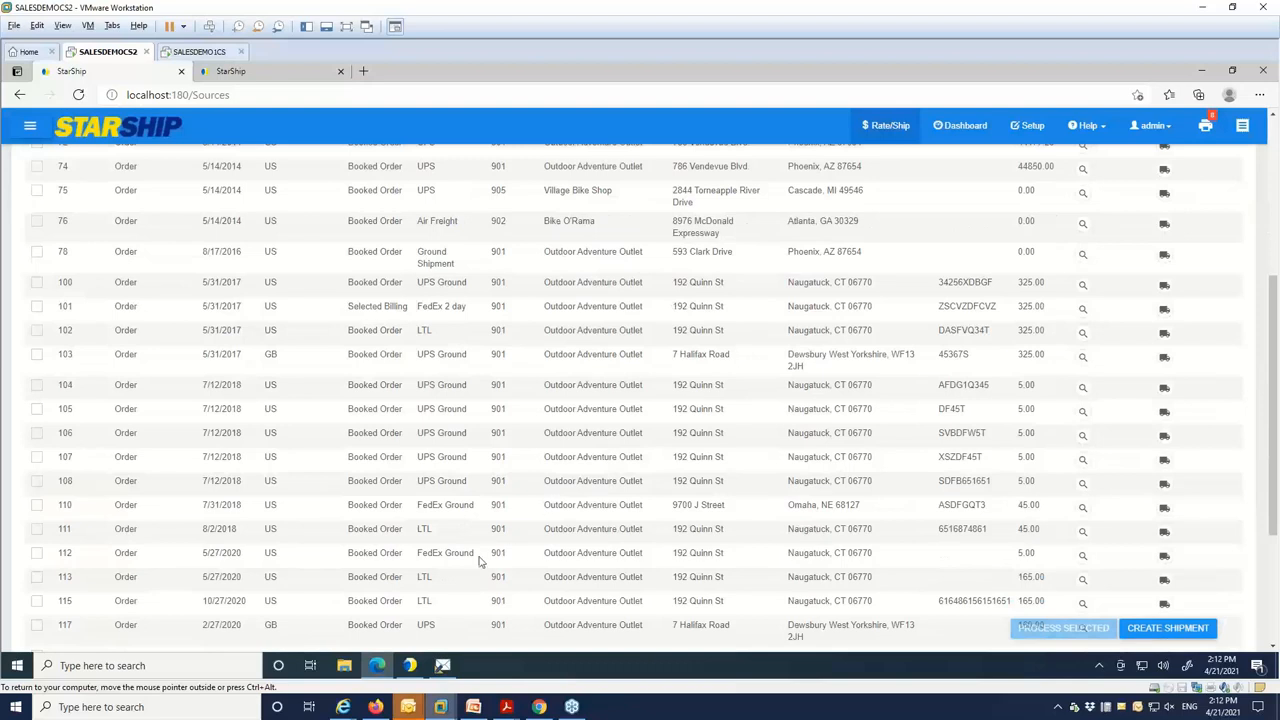
mouse_move(1178, 608)
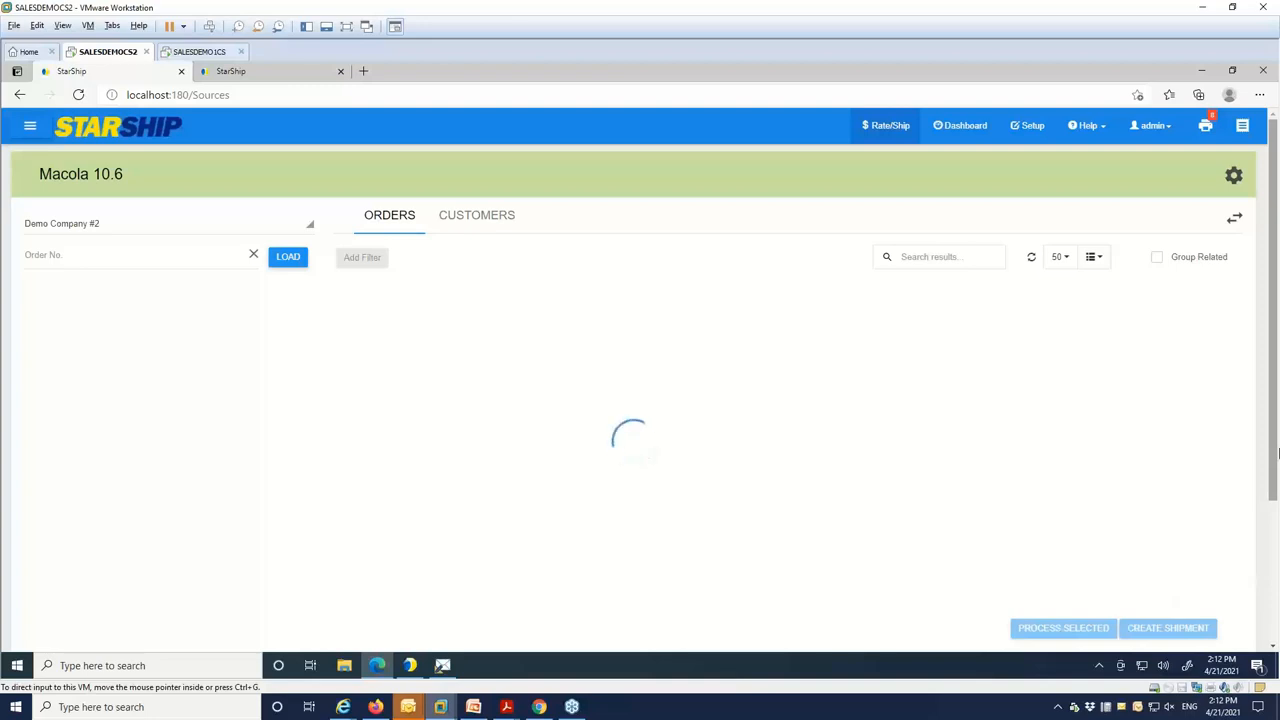
Start a new freight shipment for order 115 to Outdoor Adventure Outlet via 247 Express Logistics LTL
left_click(1168, 628)
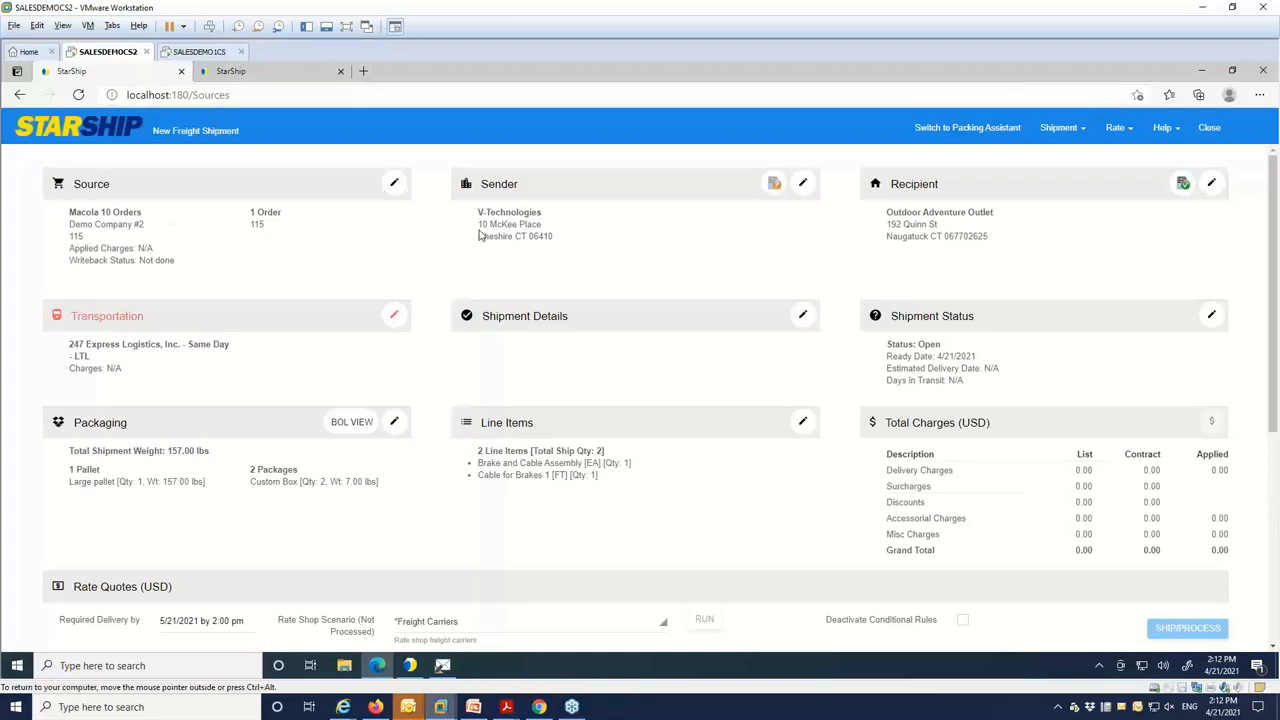
mouse_move(180, 224)
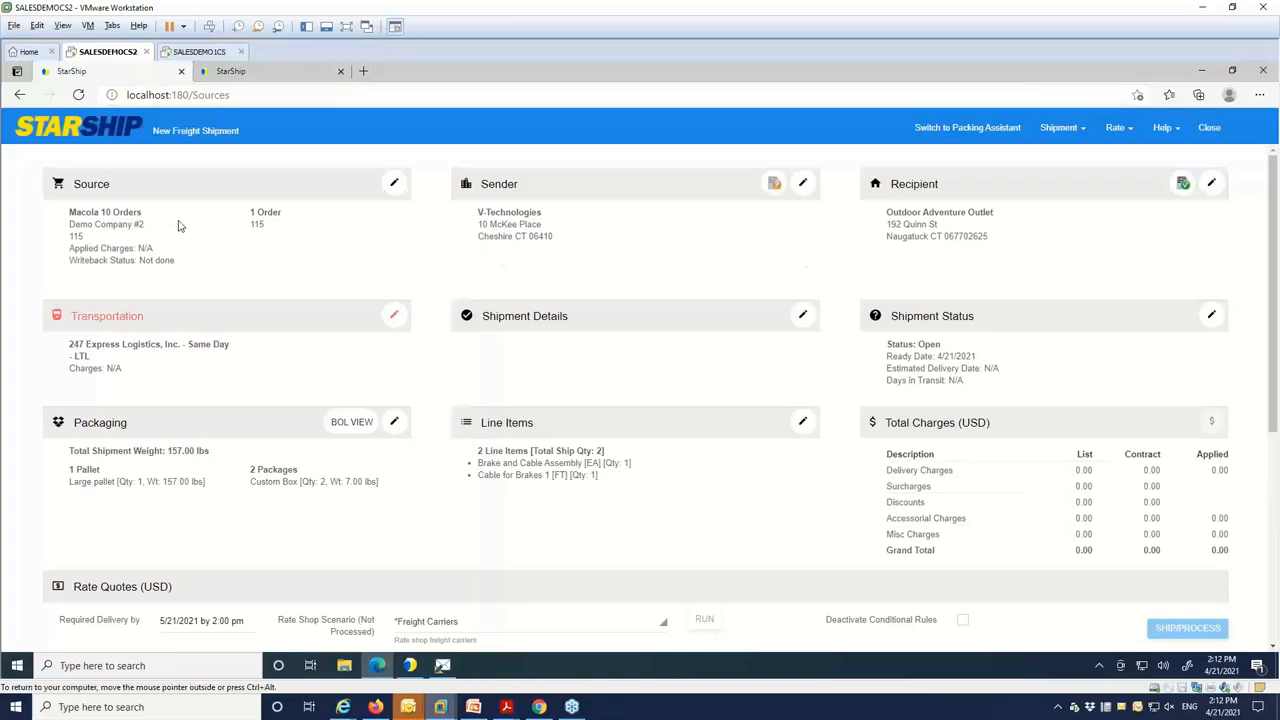
mouse_move(462, 186)
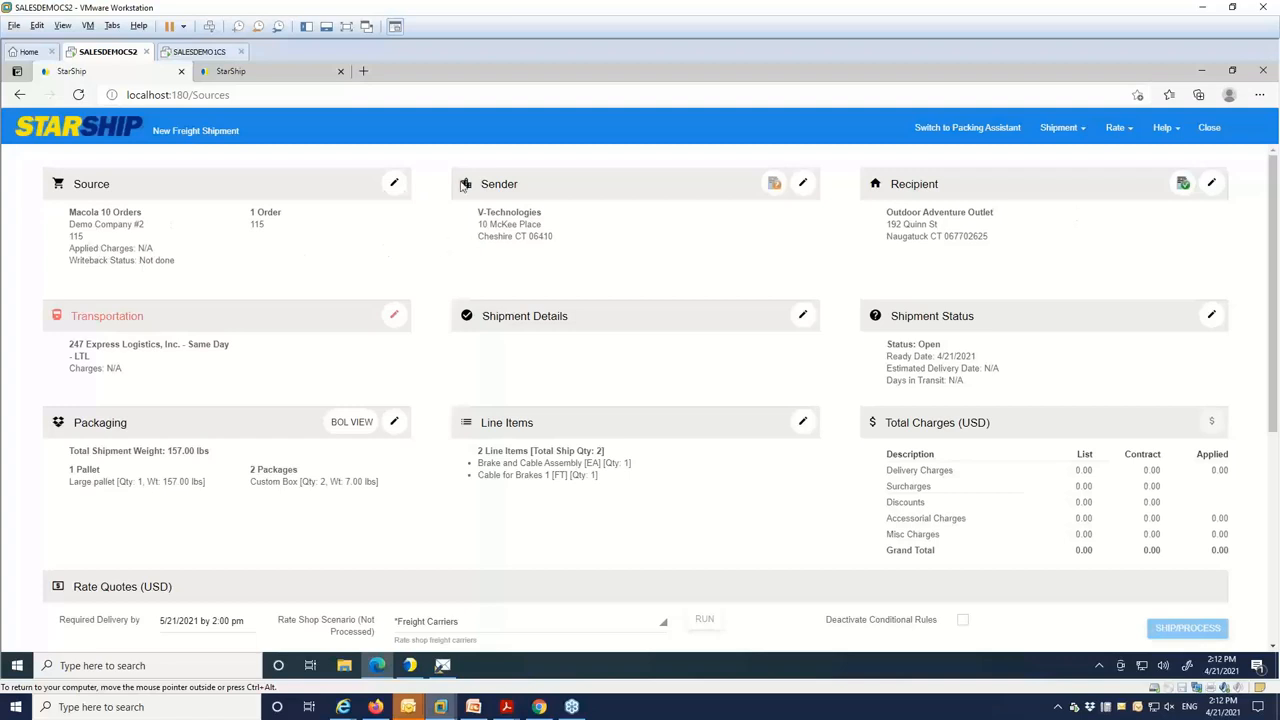
mouse_move(348, 256)
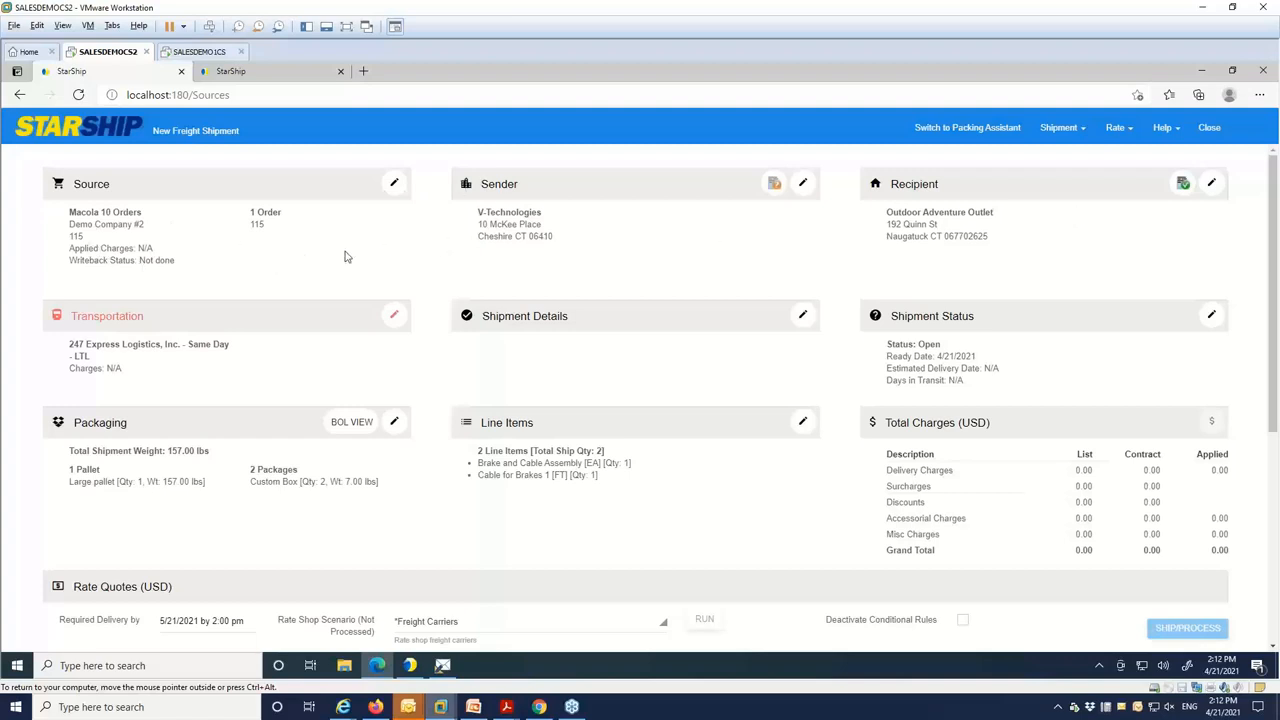
mouse_move(1184, 192)
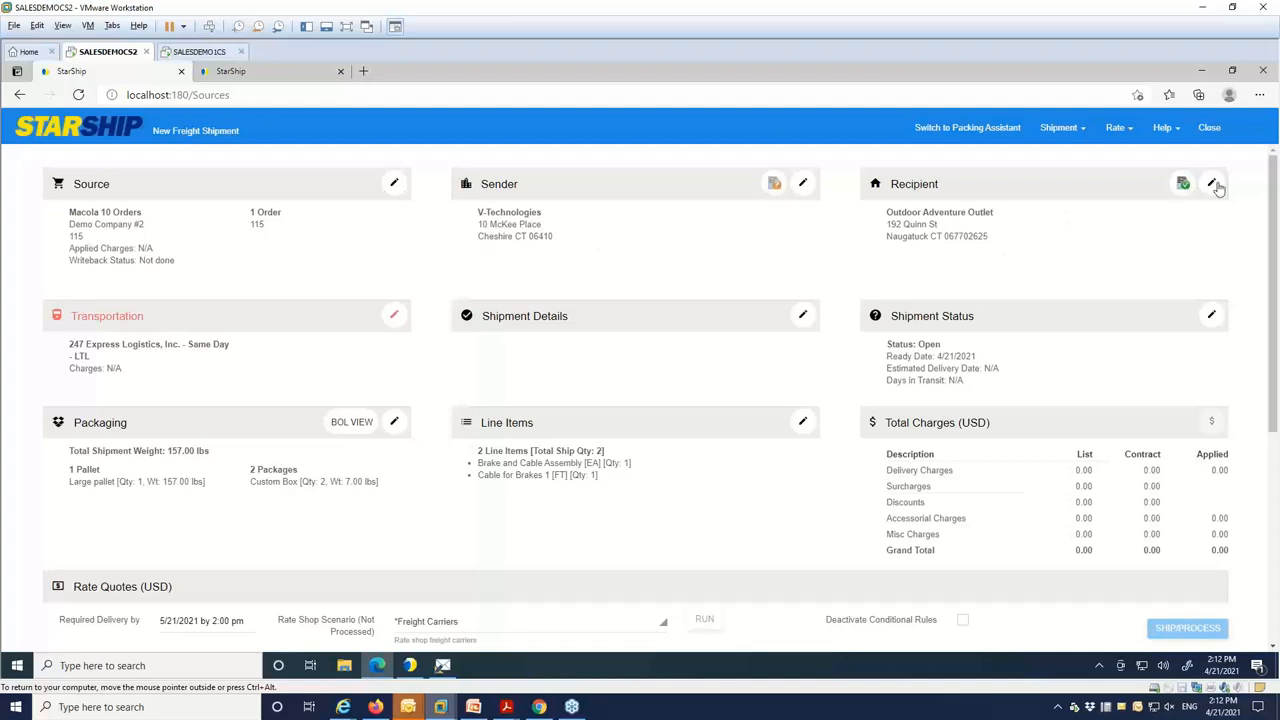
Review the Outdoor Adventure Outlet recipient address and accept it back to the shipment overview
left_click(1216, 184)
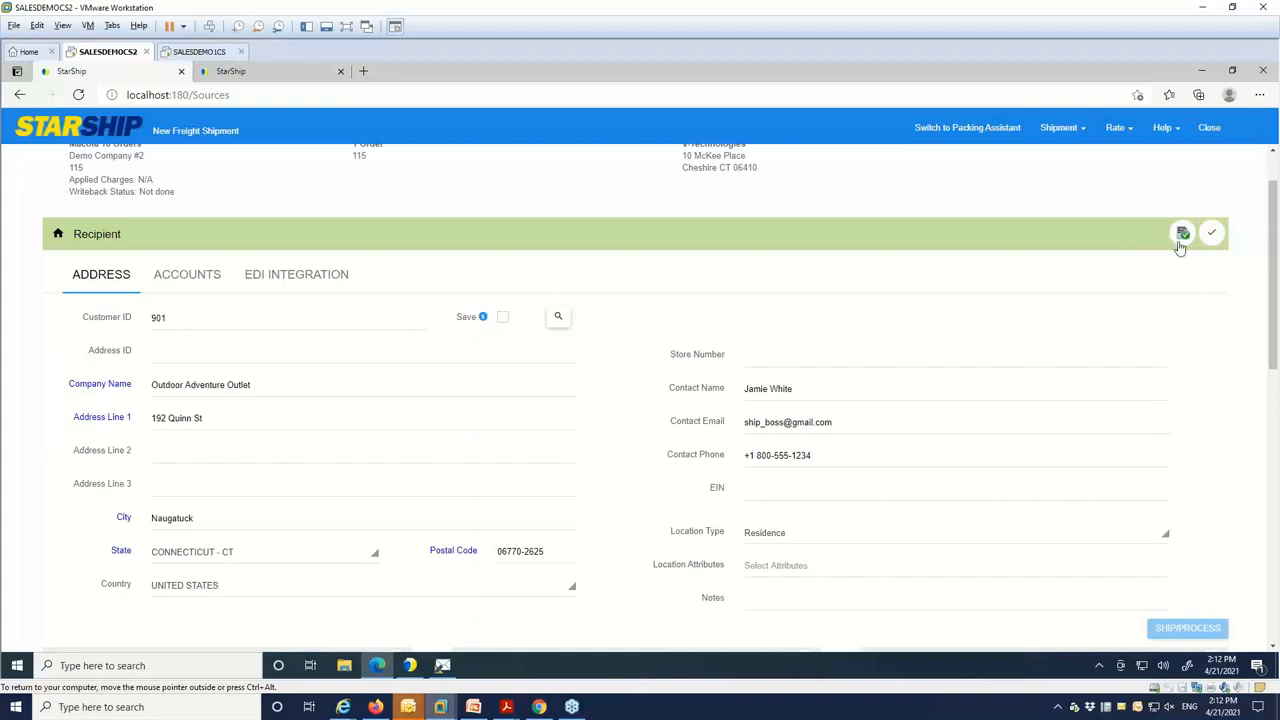
mouse_move(1184, 234)
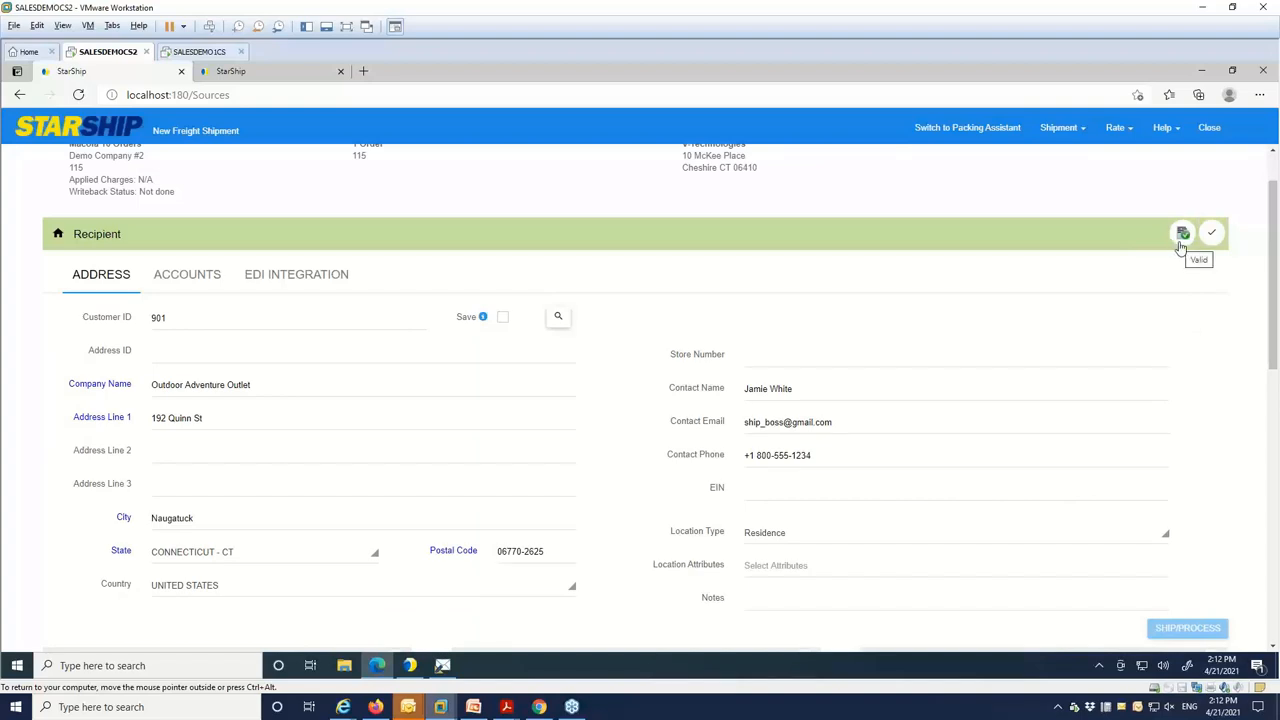
mouse_move(1132, 308)
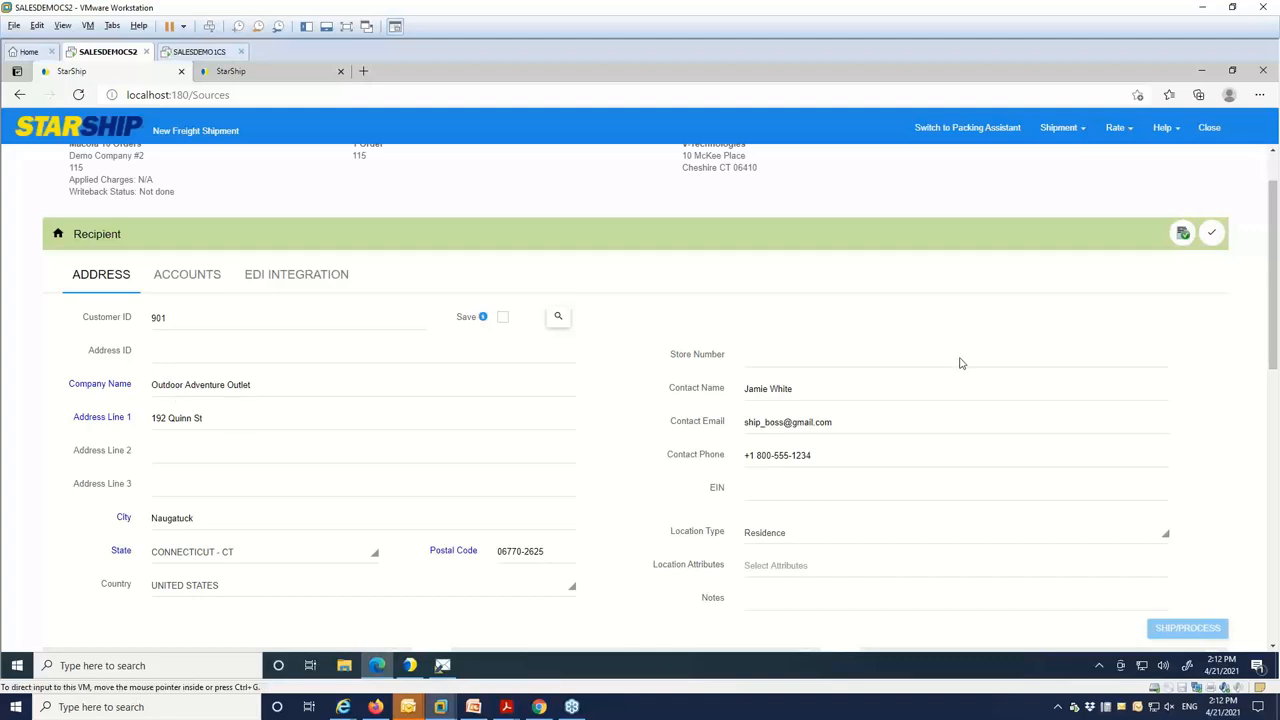
mouse_move(1008, 356)
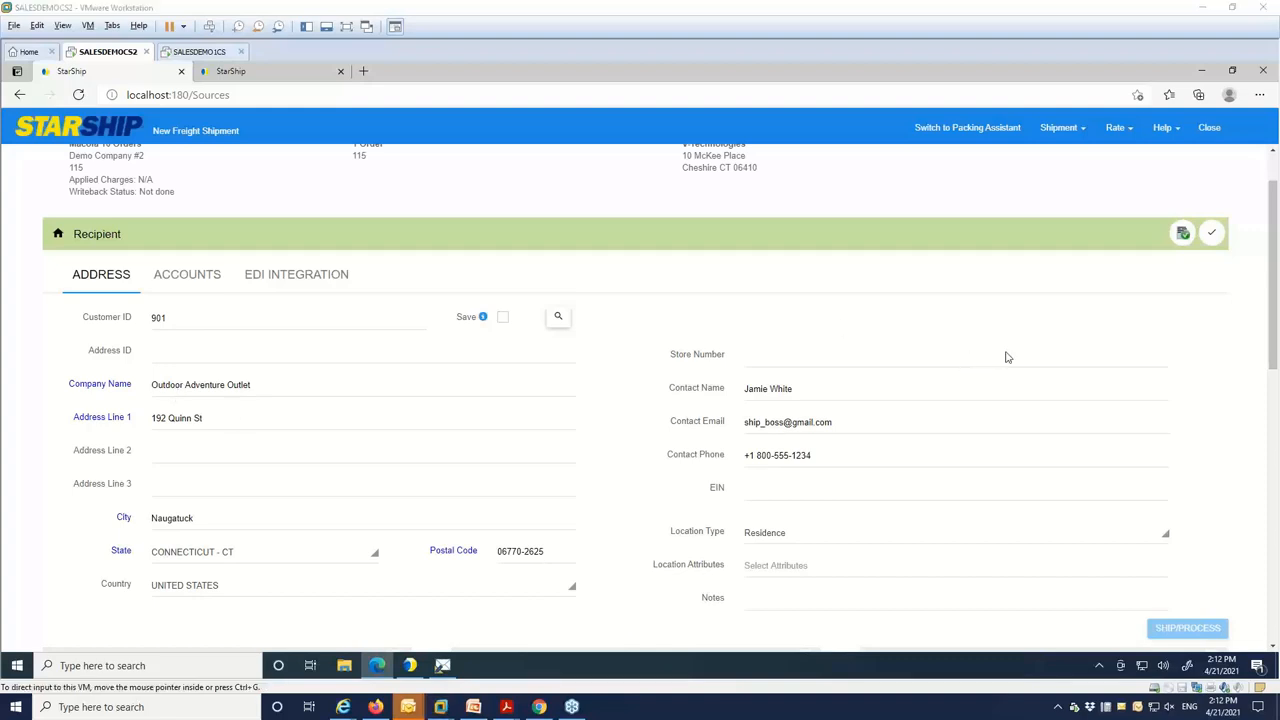
mouse_move(1228, 316)
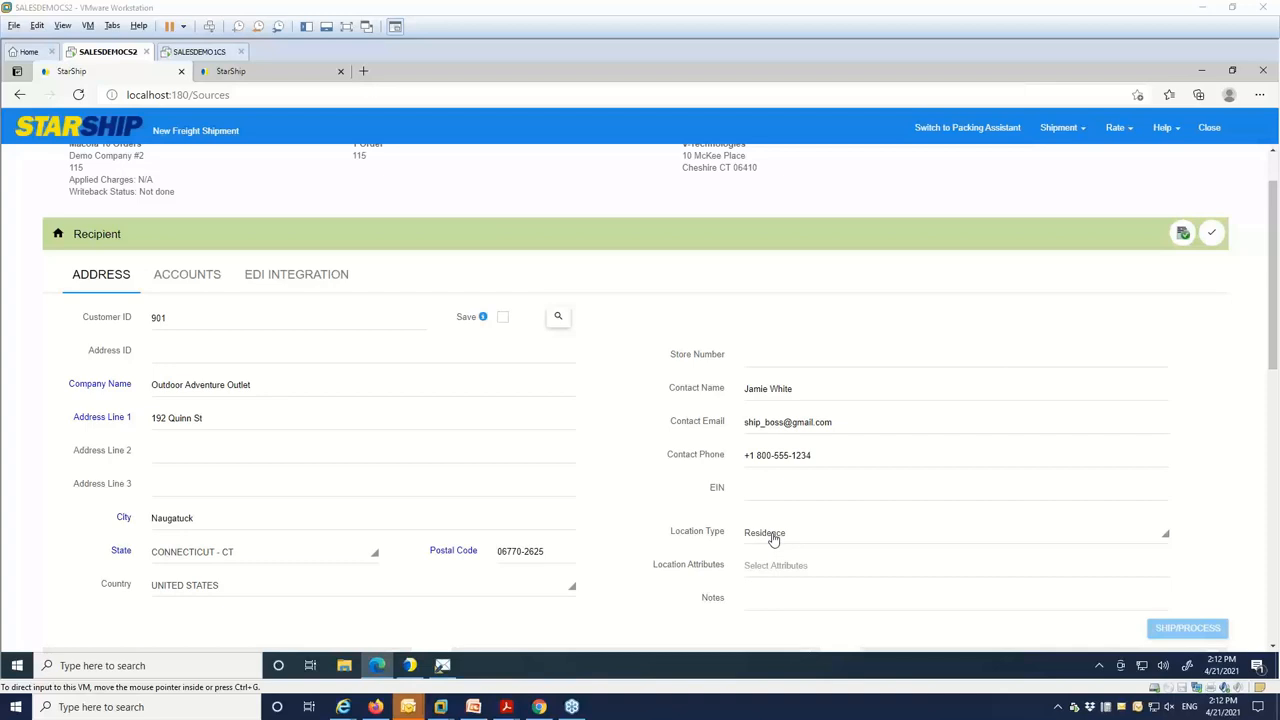
mouse_move(1060, 296)
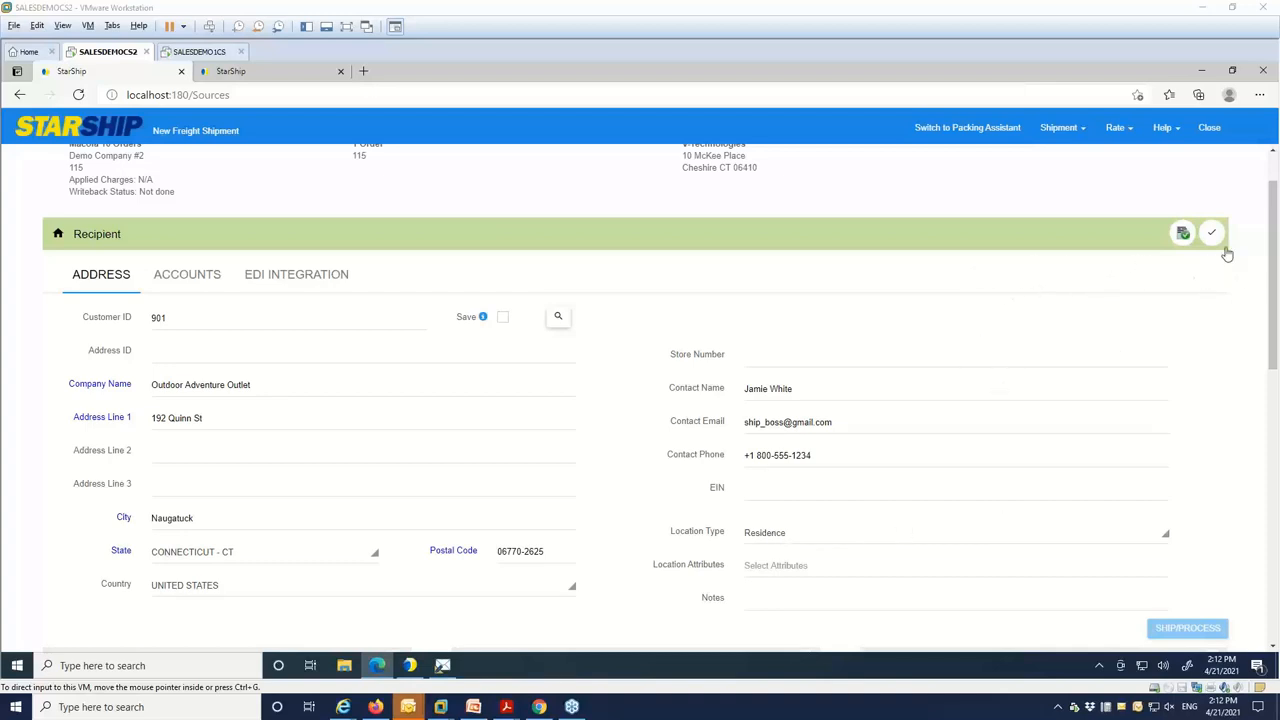
mouse_move(1212, 232)
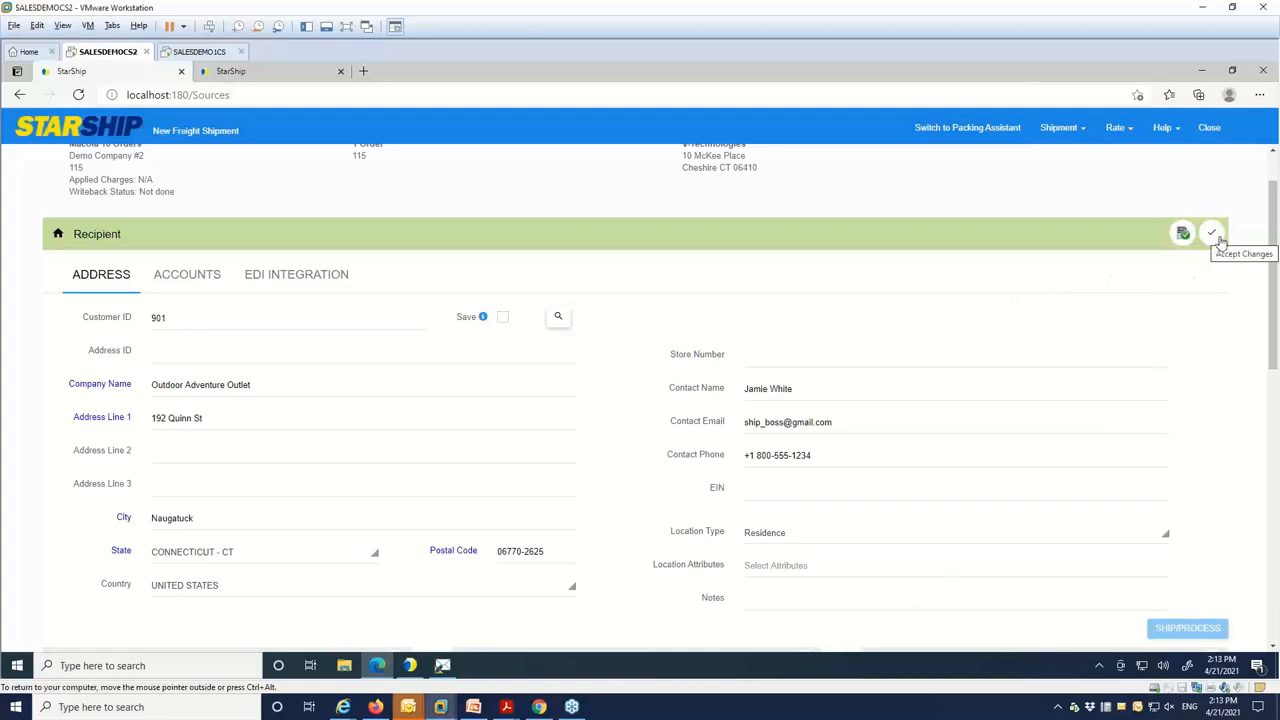
left_click(1212, 232)
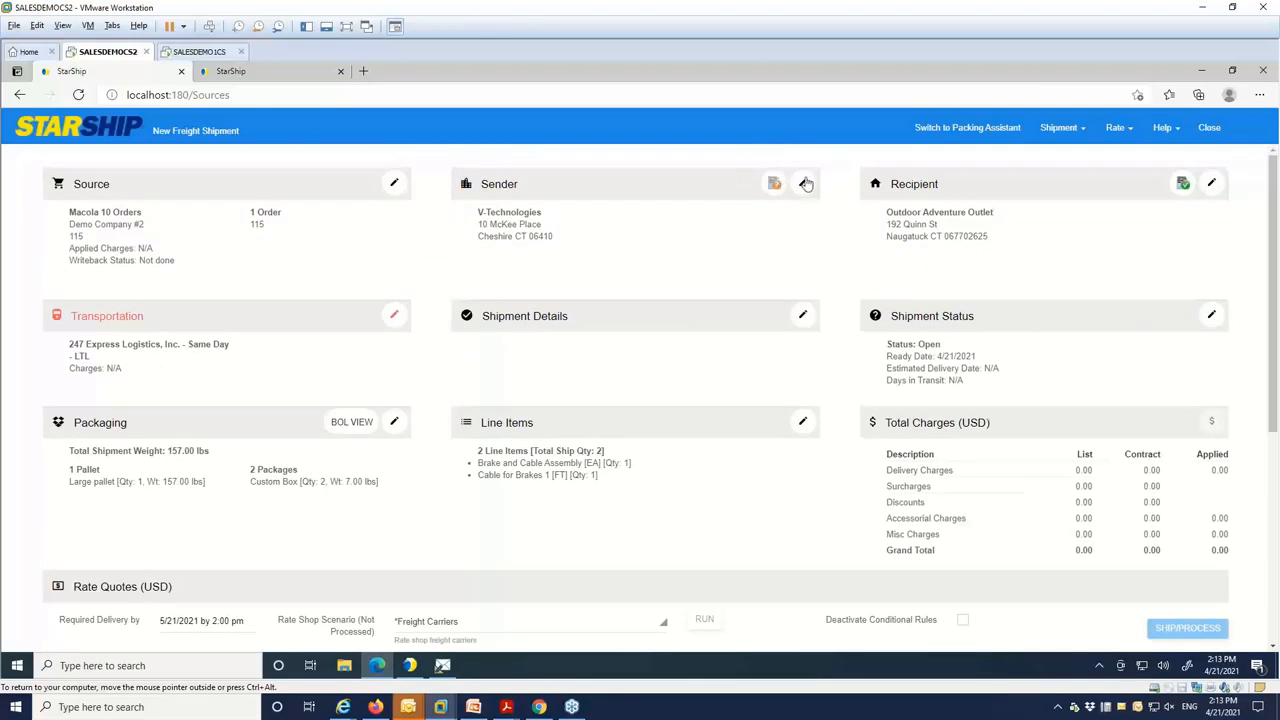
left_click(804, 184)
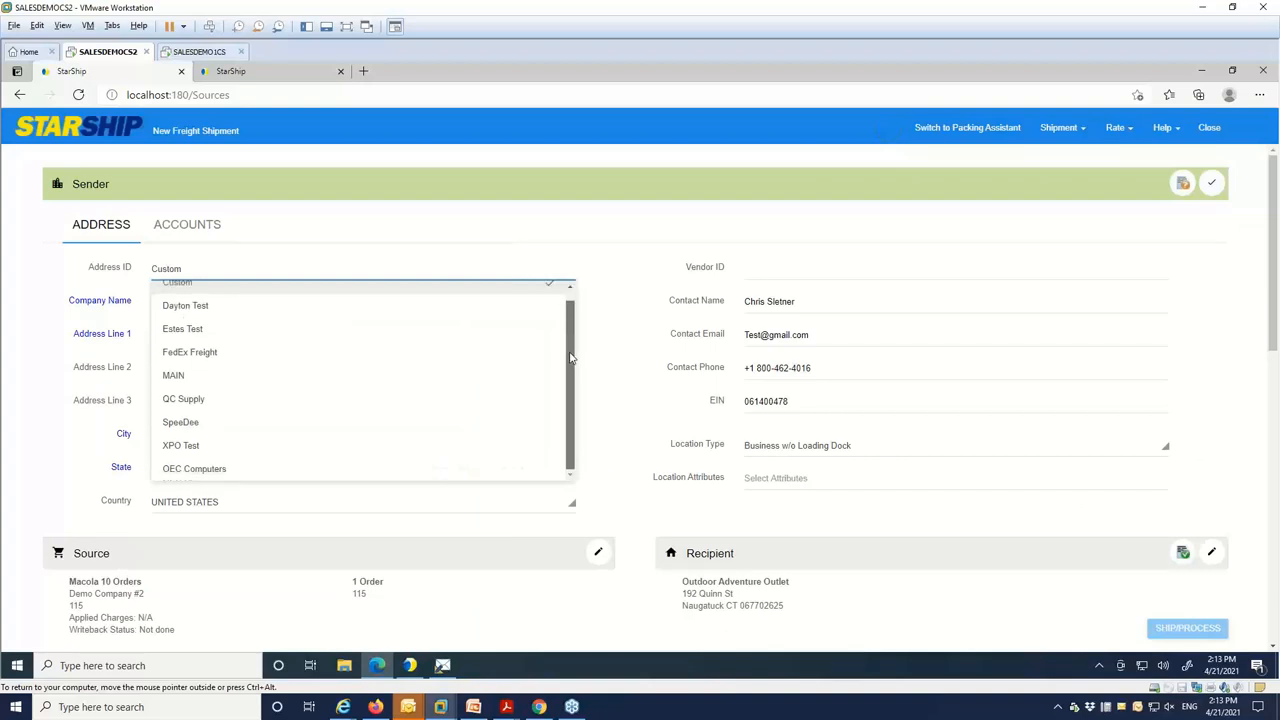
mouse_move(566, 390)
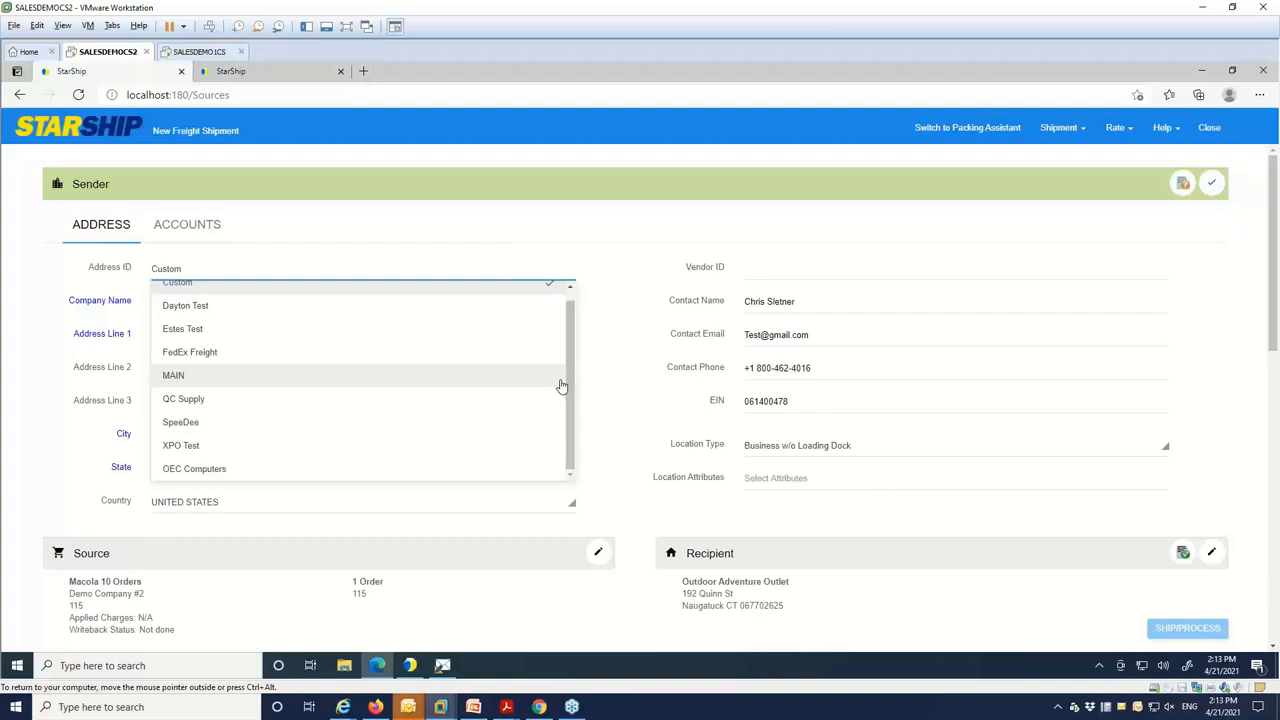
mouse_move(614, 232)
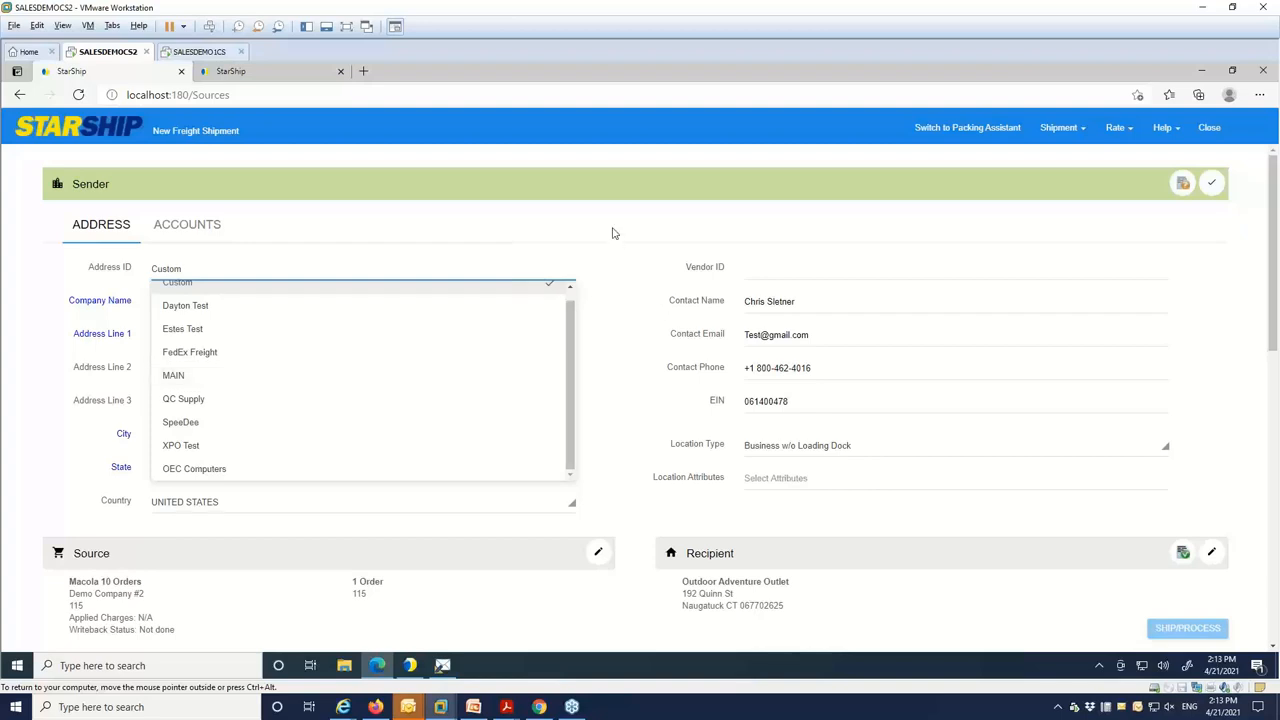
left_click(176, 282)
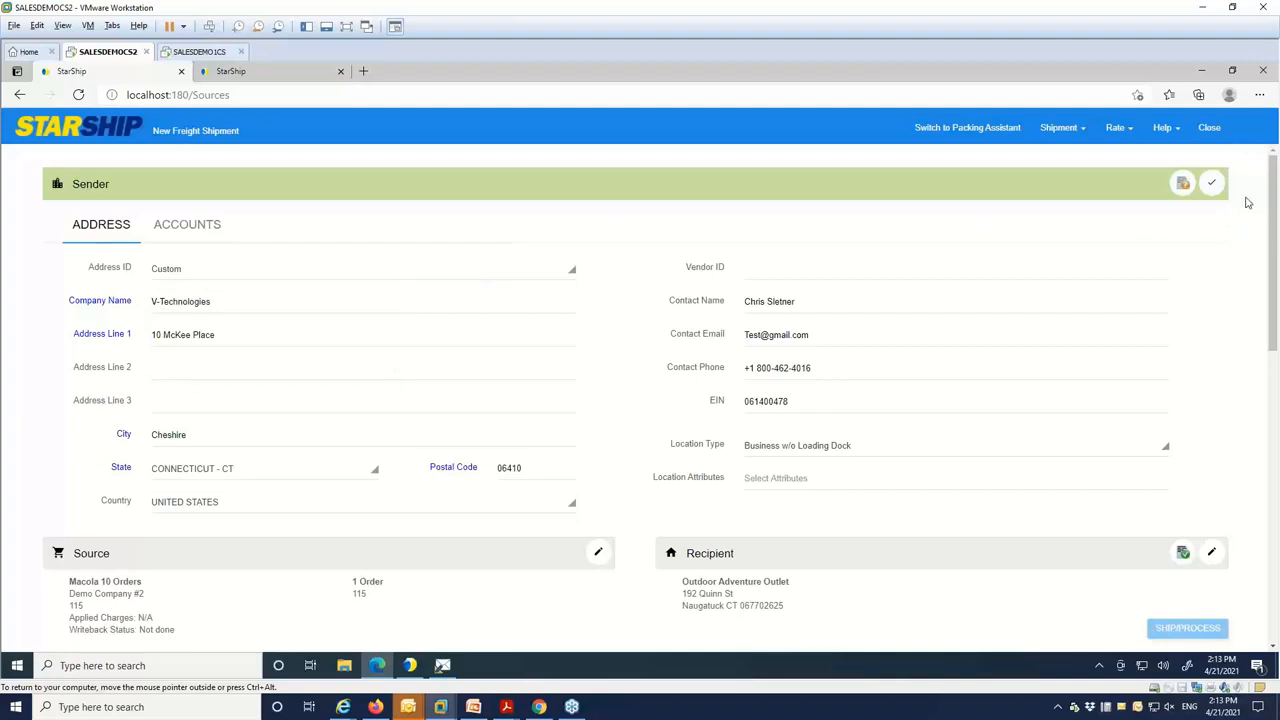
mouse_move(1244, 236)
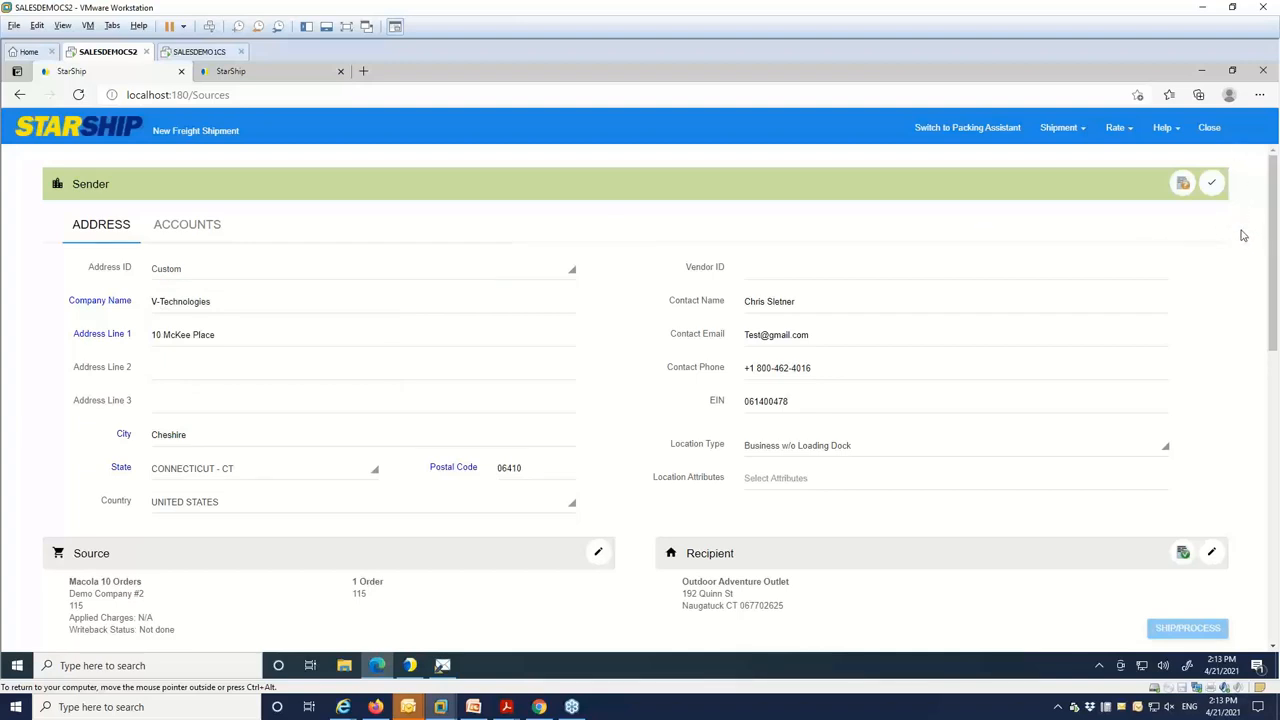
mouse_move(1248, 220)
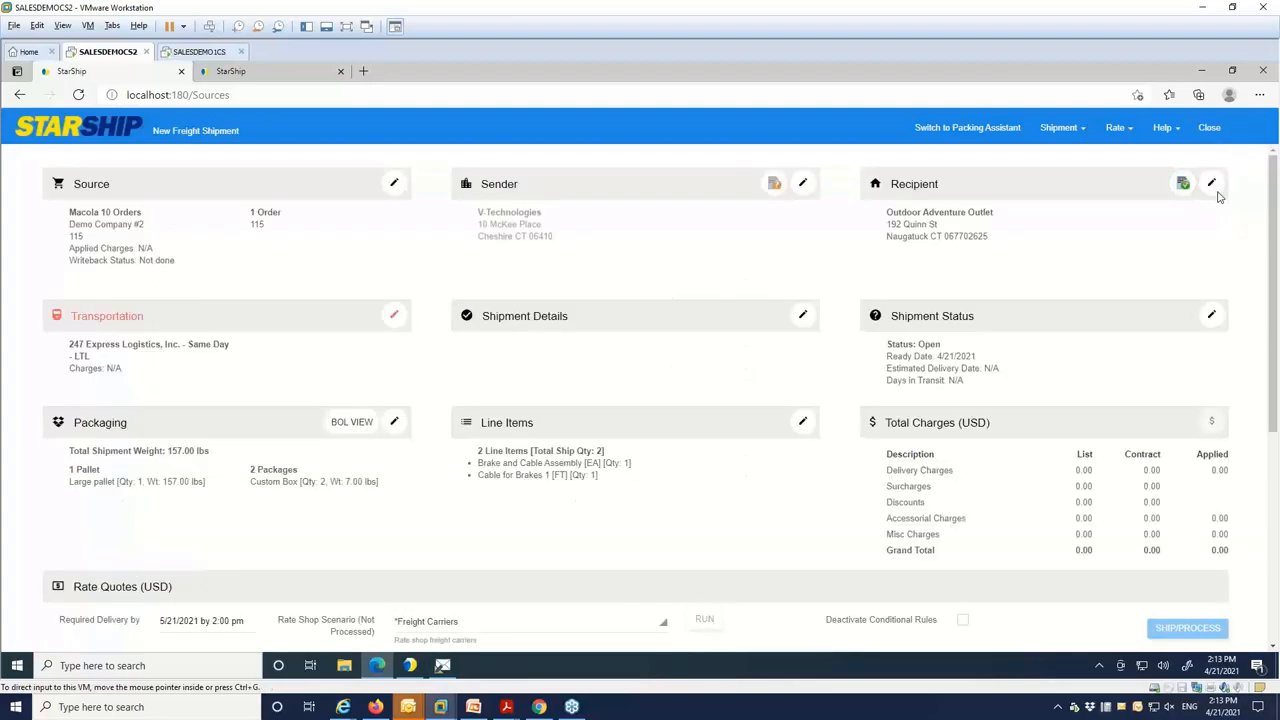
Change the shipment's carrier to R+L LTL, giving applied charges of 152.71 and an R+L rate quote
left_click(392, 316)
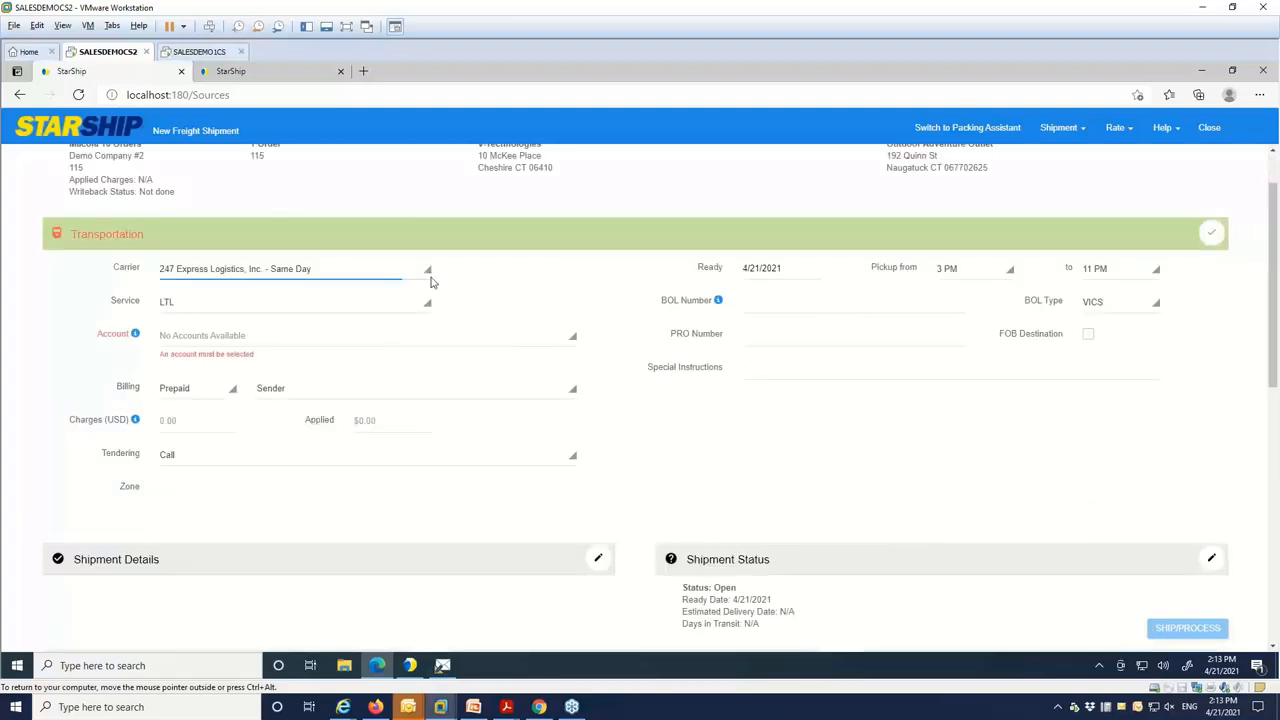
left_click(428, 268)
type("r+l")
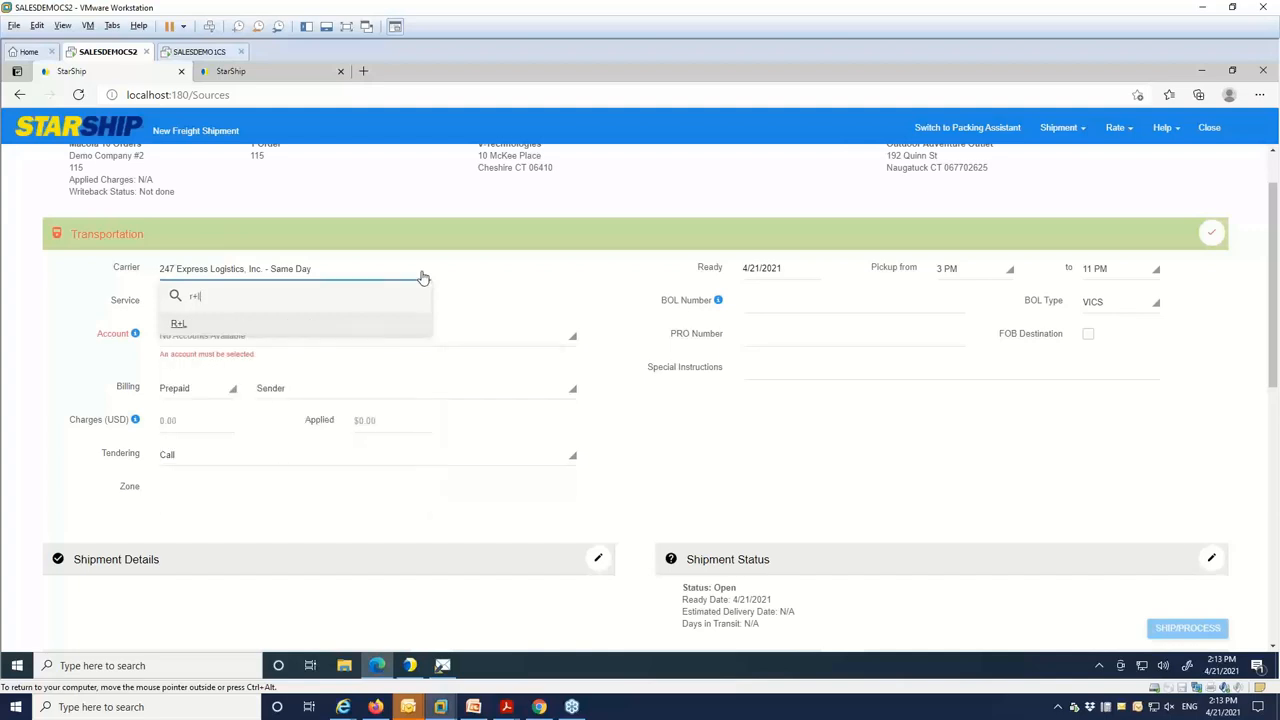
left_click(178, 324)
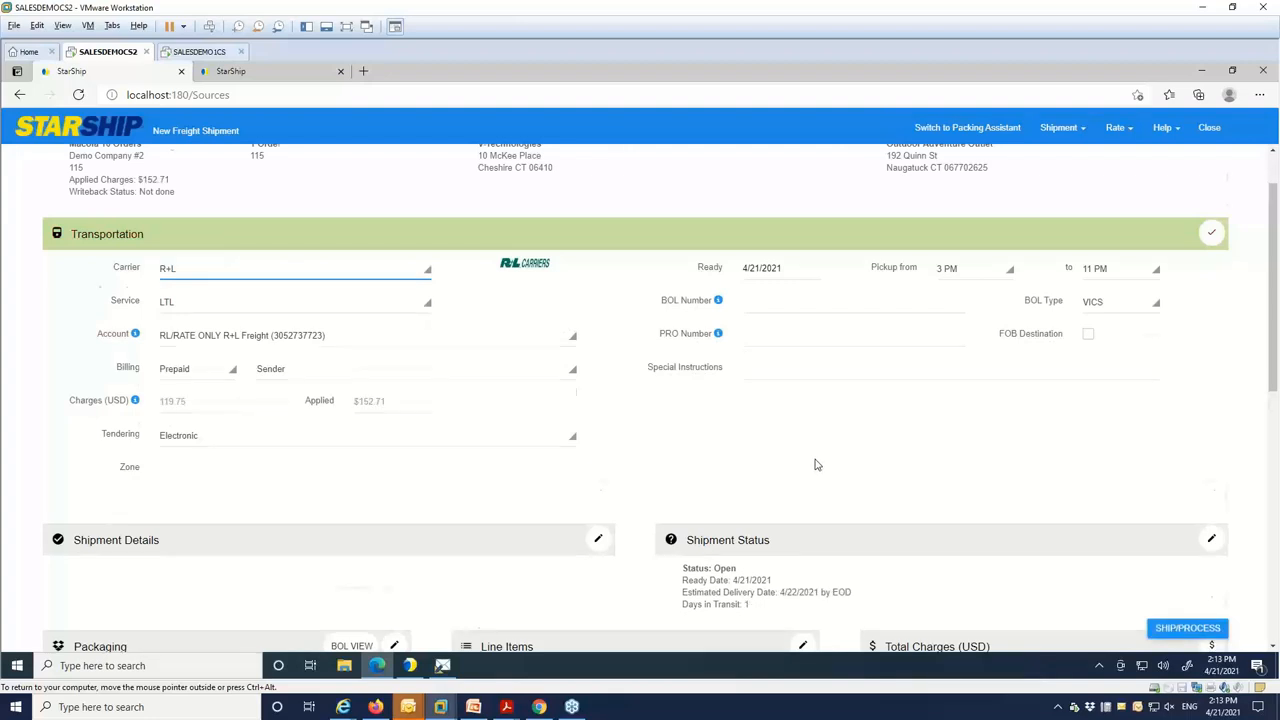
scroll("down", 3)
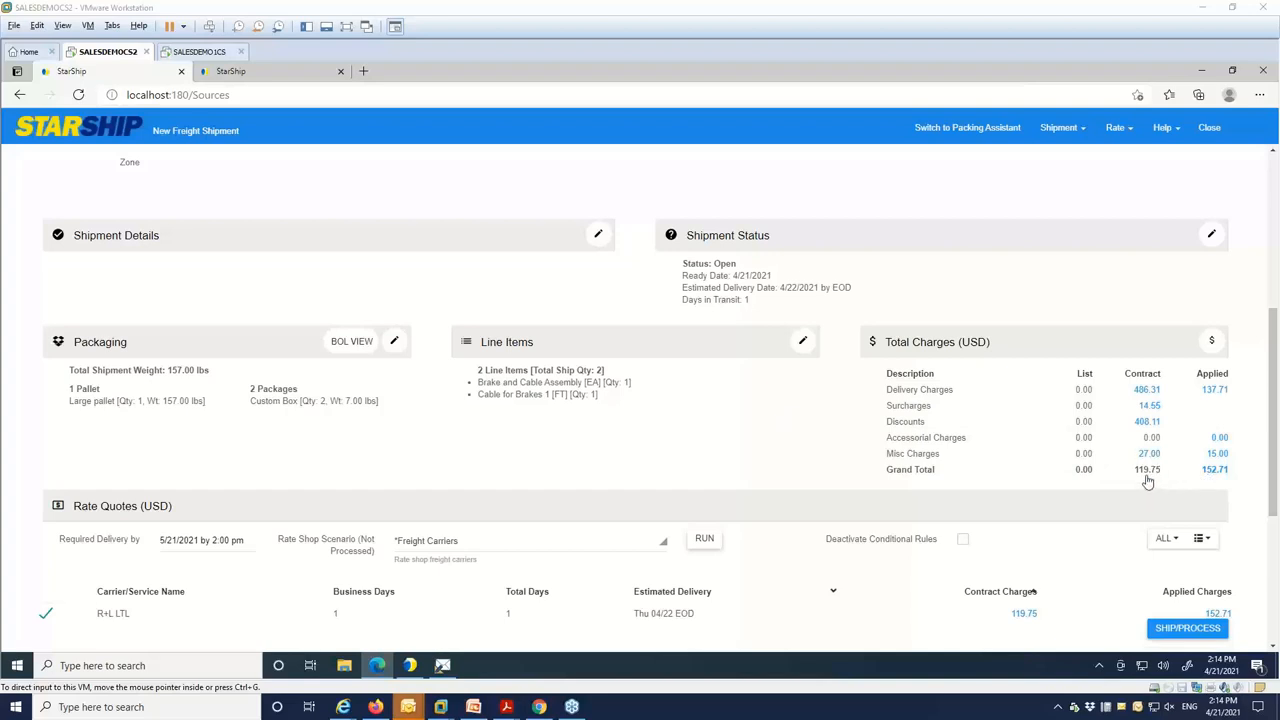
mouse_move(1218, 480)
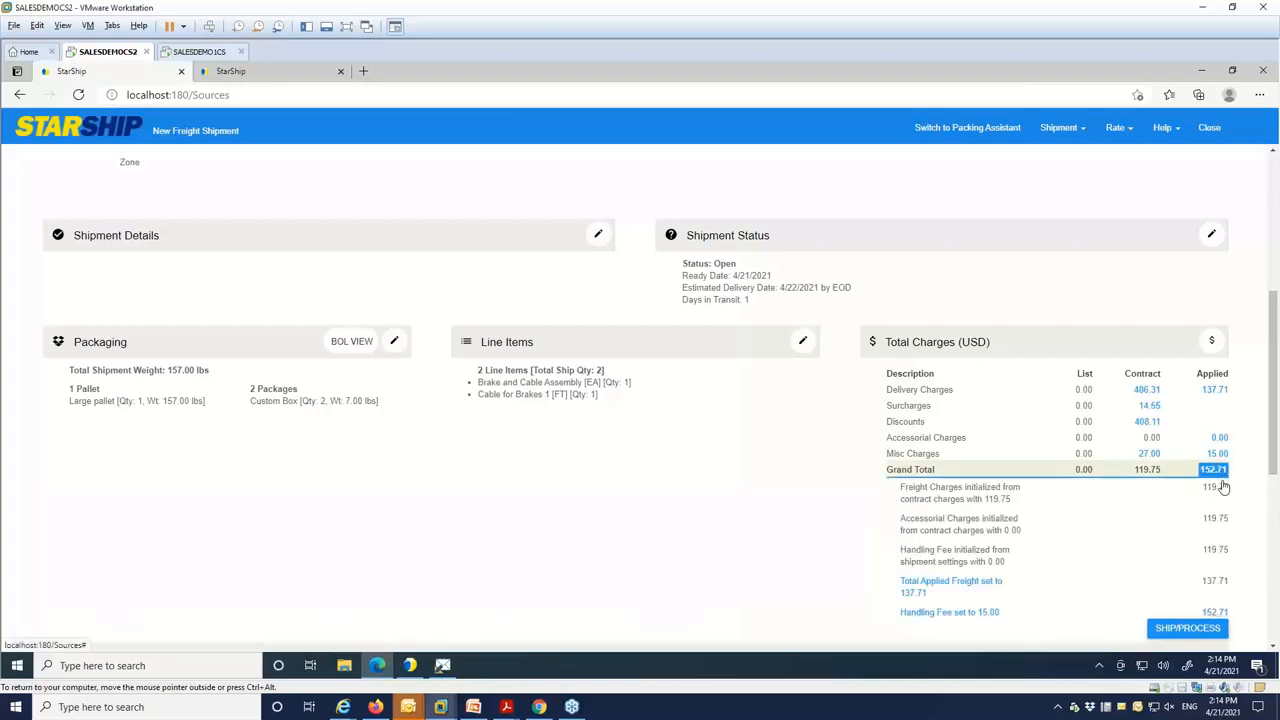
mouse_move(1226, 520)
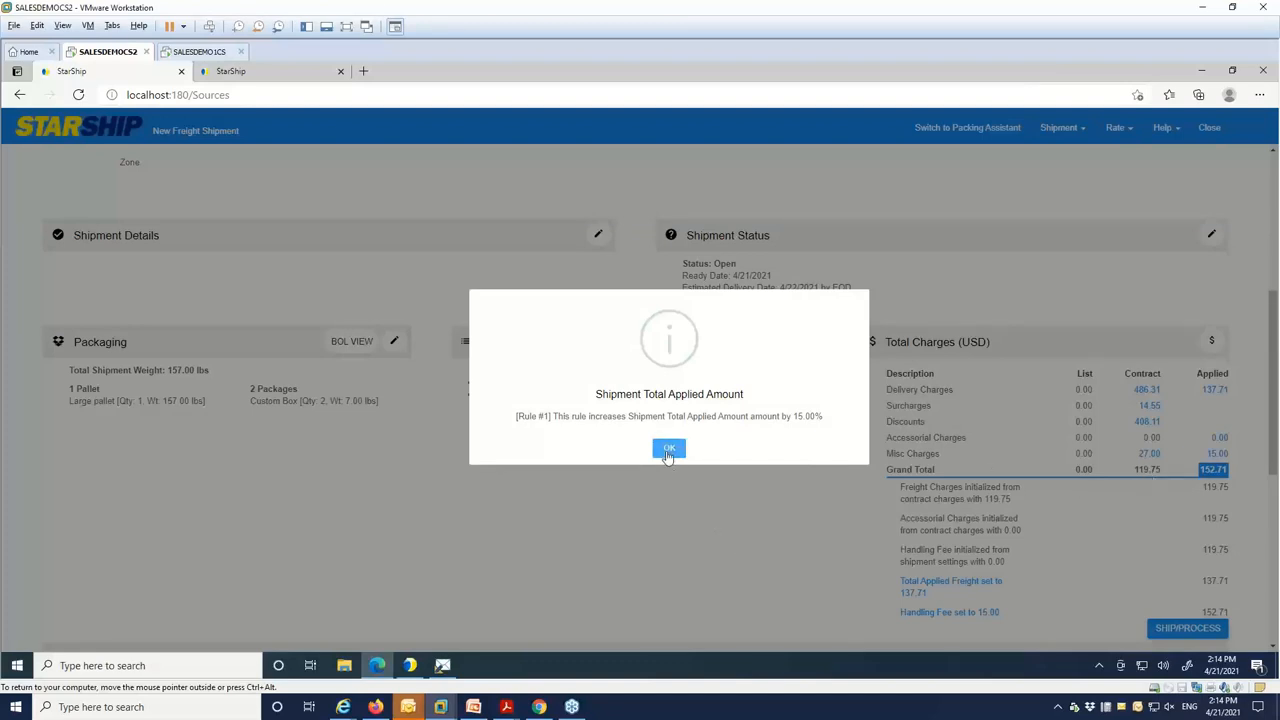
Show the breakdown of the 152.71 applied total, acknowledging the 15% rule message
left_click(668, 448)
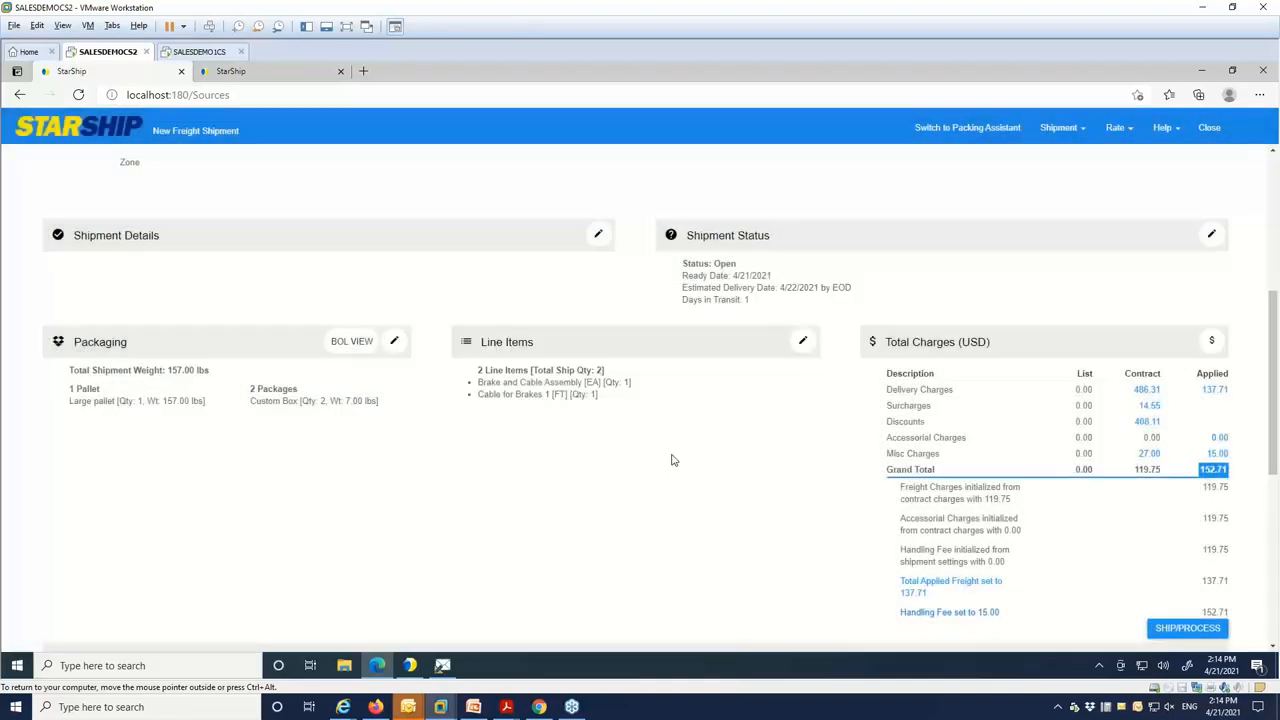
scroll("down", 3)
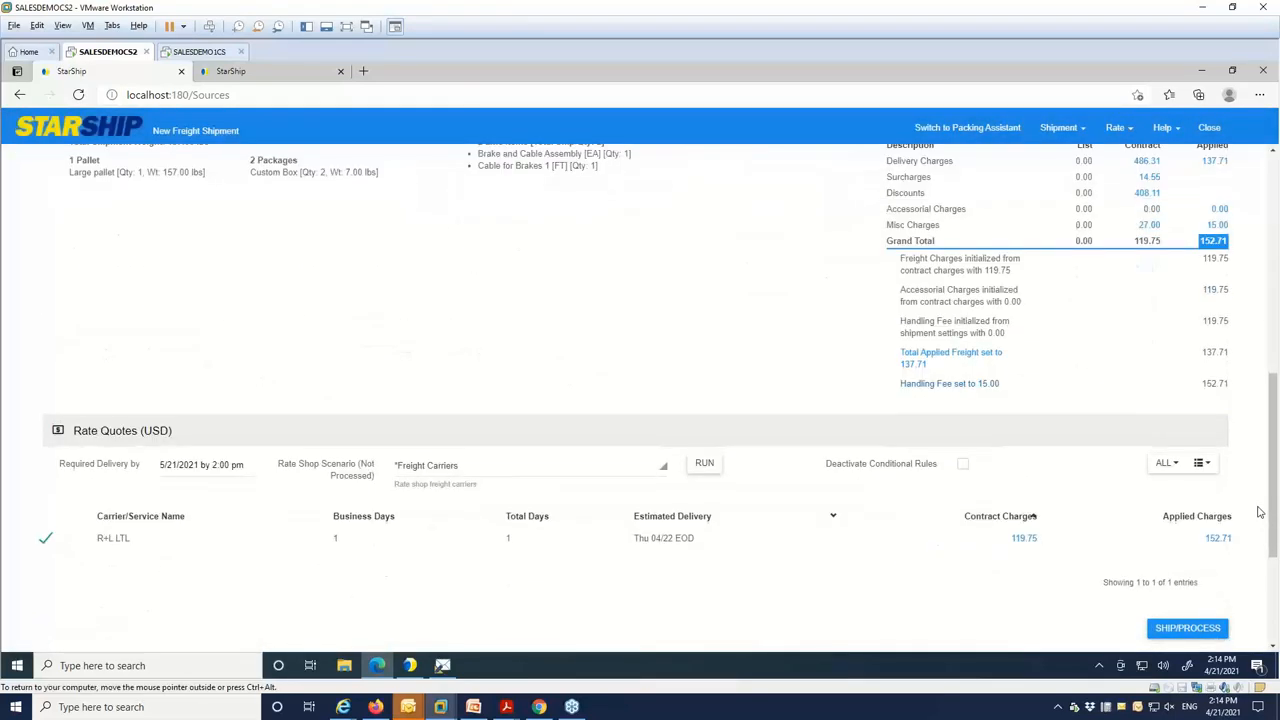
mouse_move(604, 434)
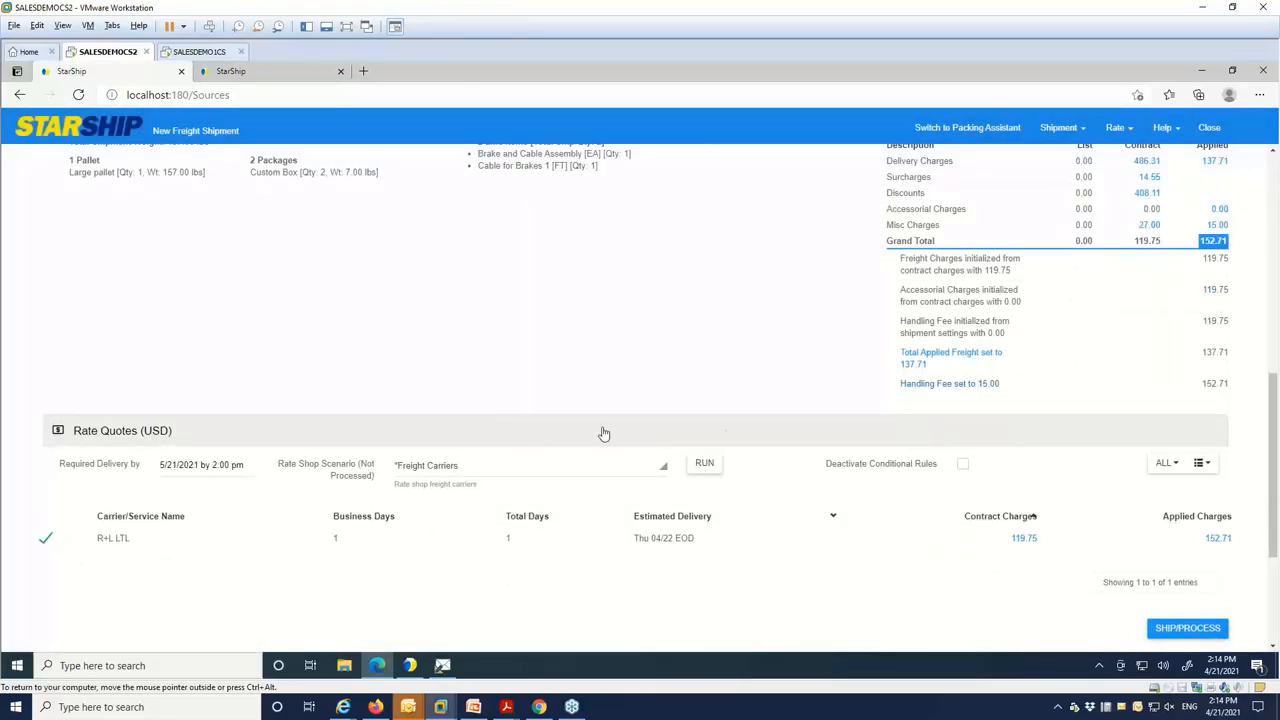
mouse_move(708, 496)
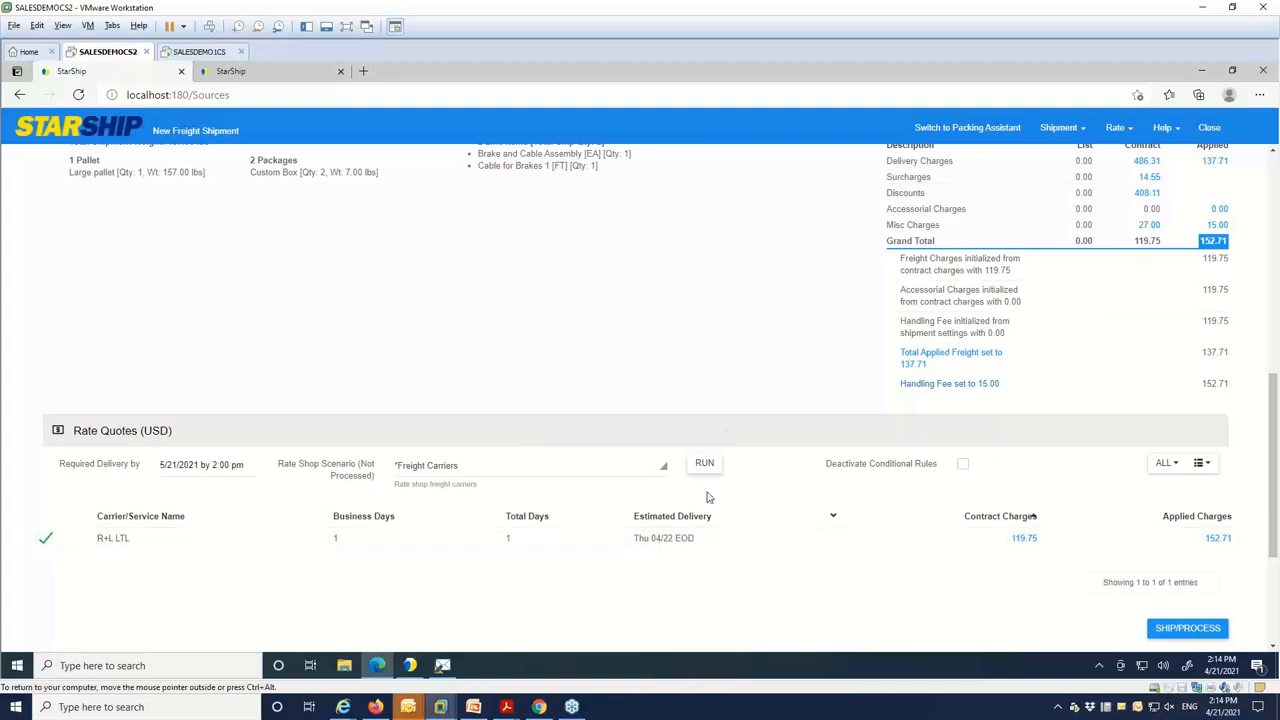
Run rate quotes across all freight carriers, with R+L LTL still cheapest at 152.71 applied
left_click(704, 462)
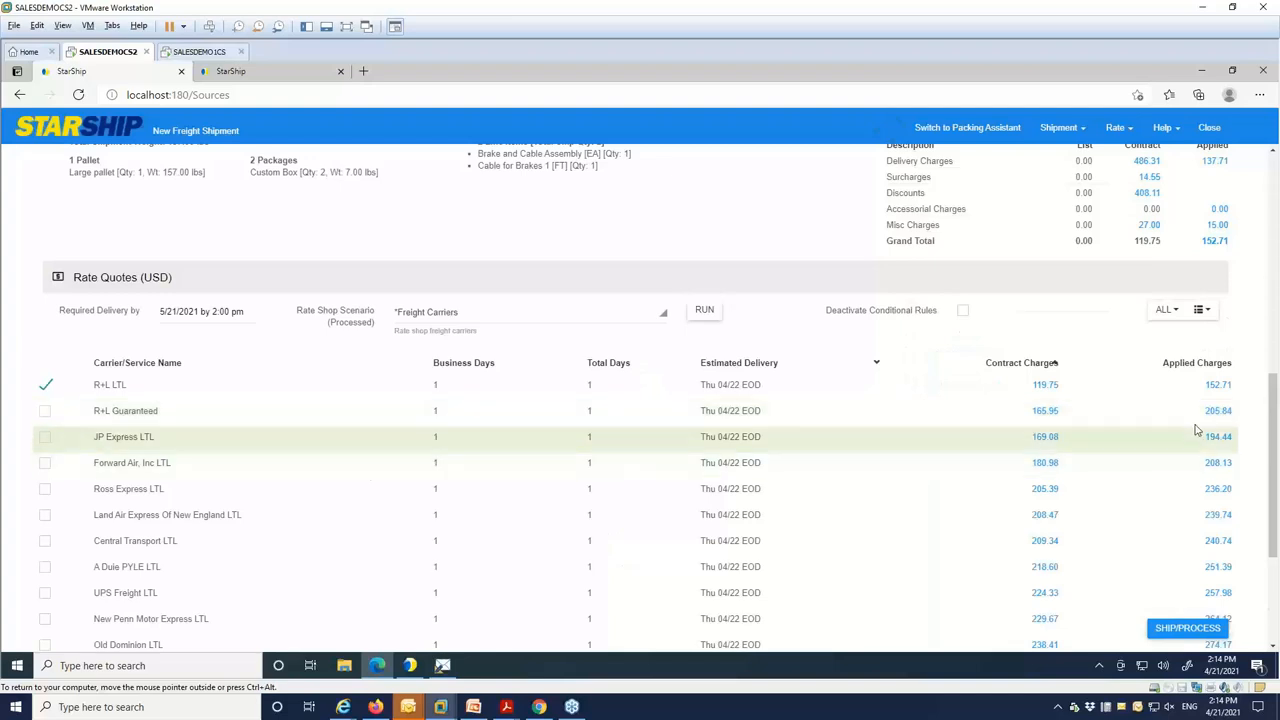
mouse_move(320, 304)
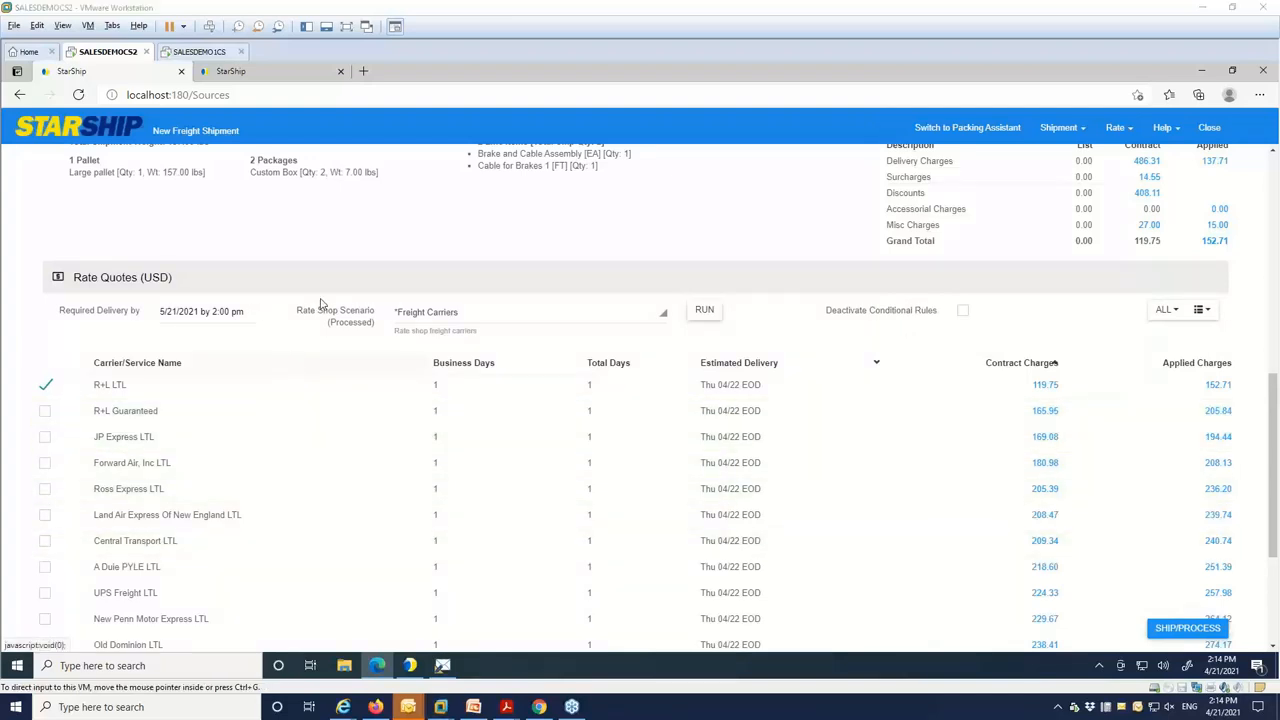
mouse_move(1100, 482)
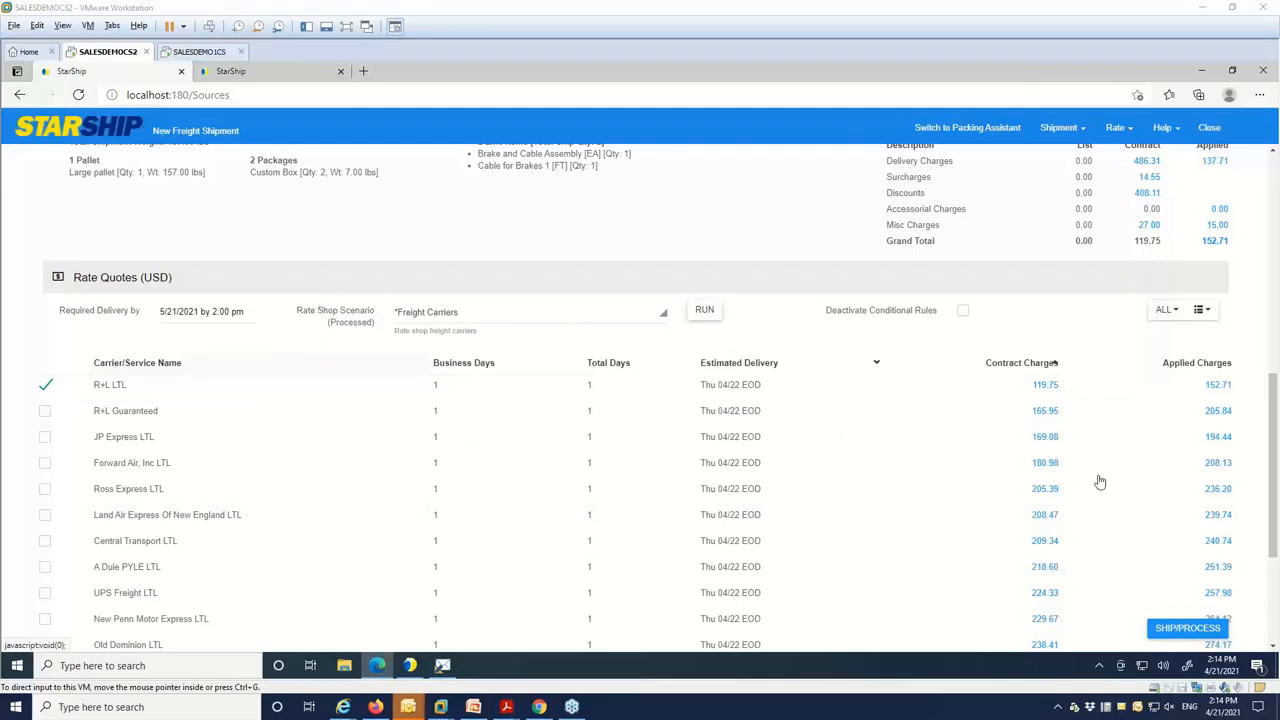
mouse_move(152, 404)
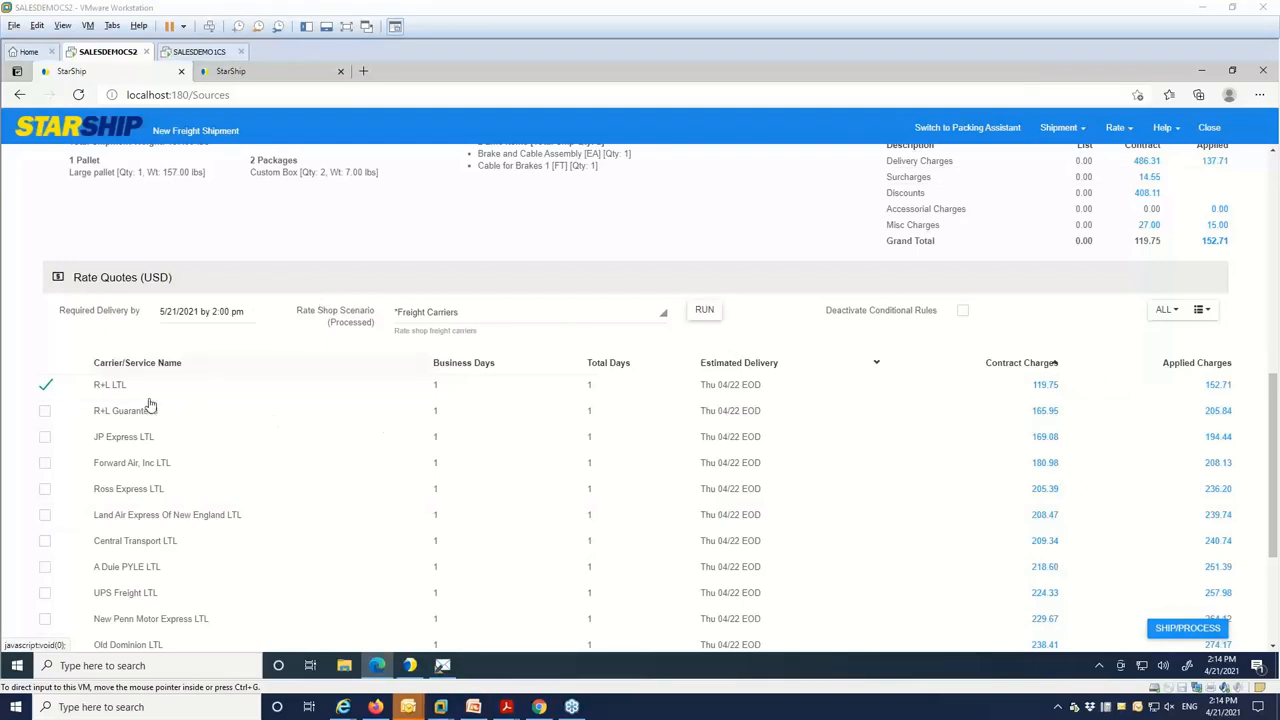
mouse_move(1228, 408)
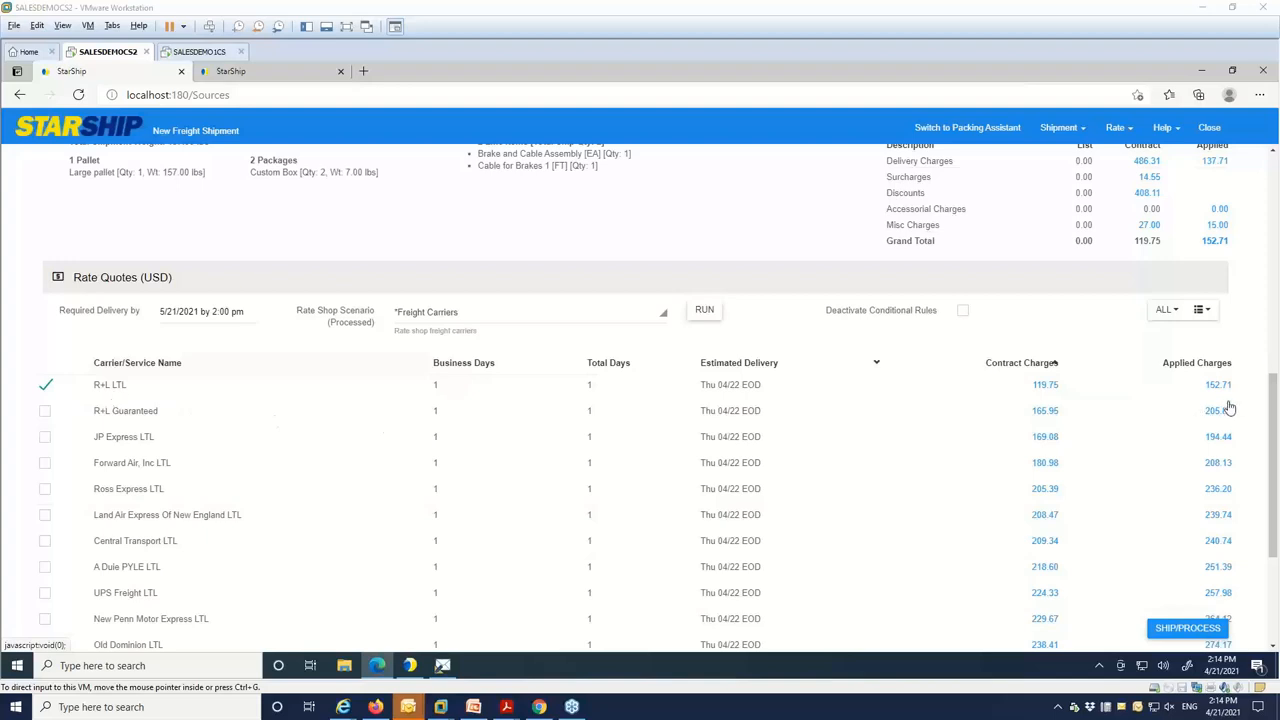
mouse_move(1238, 398)
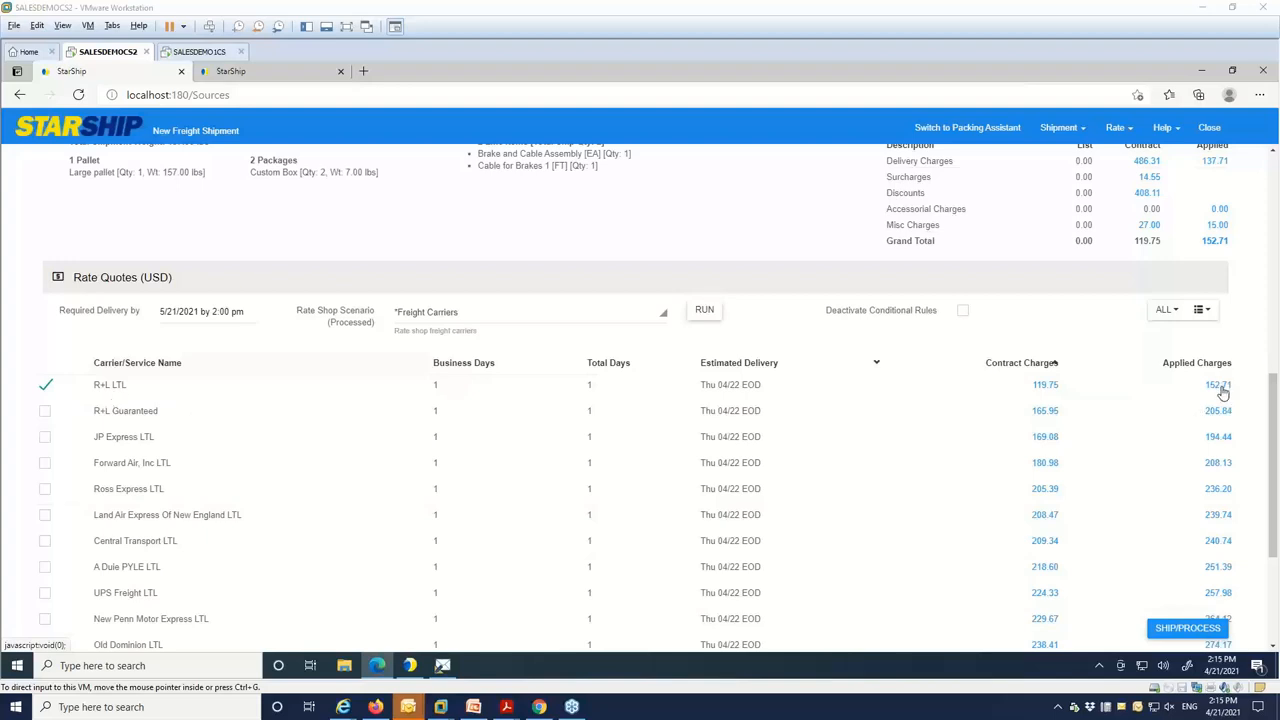
mouse_move(1244, 560)
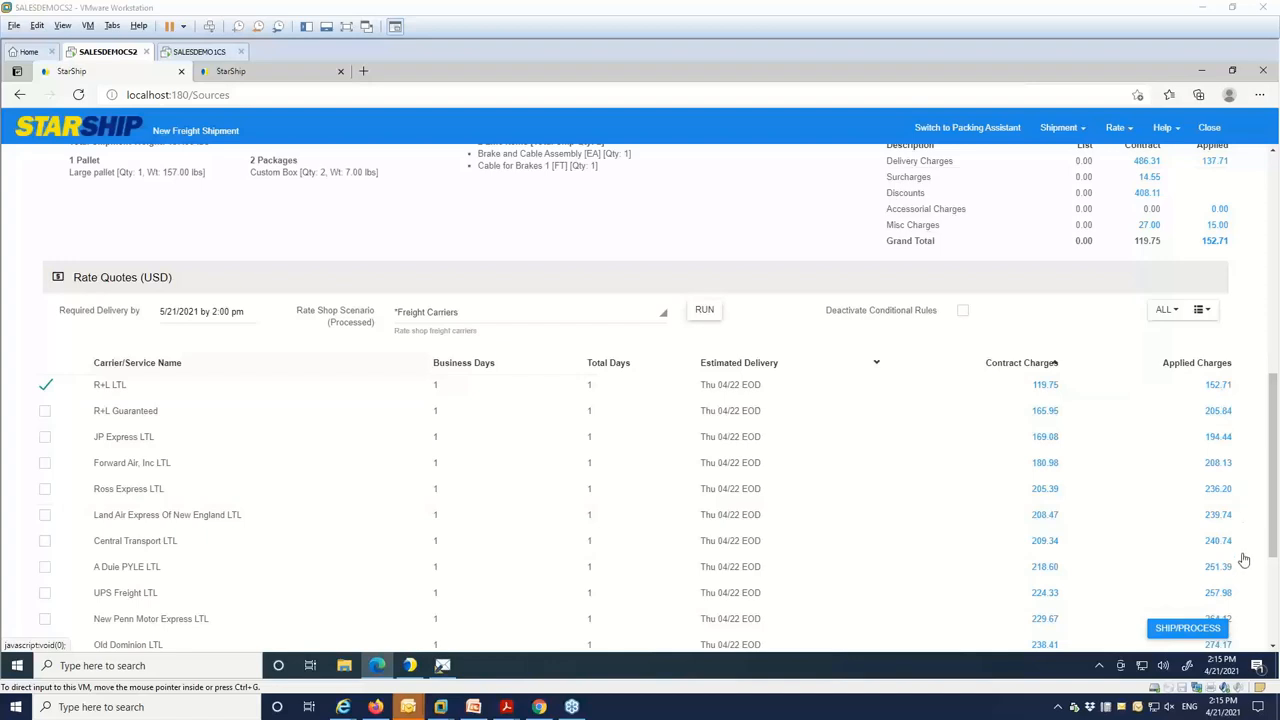
mouse_move(1272, 560)
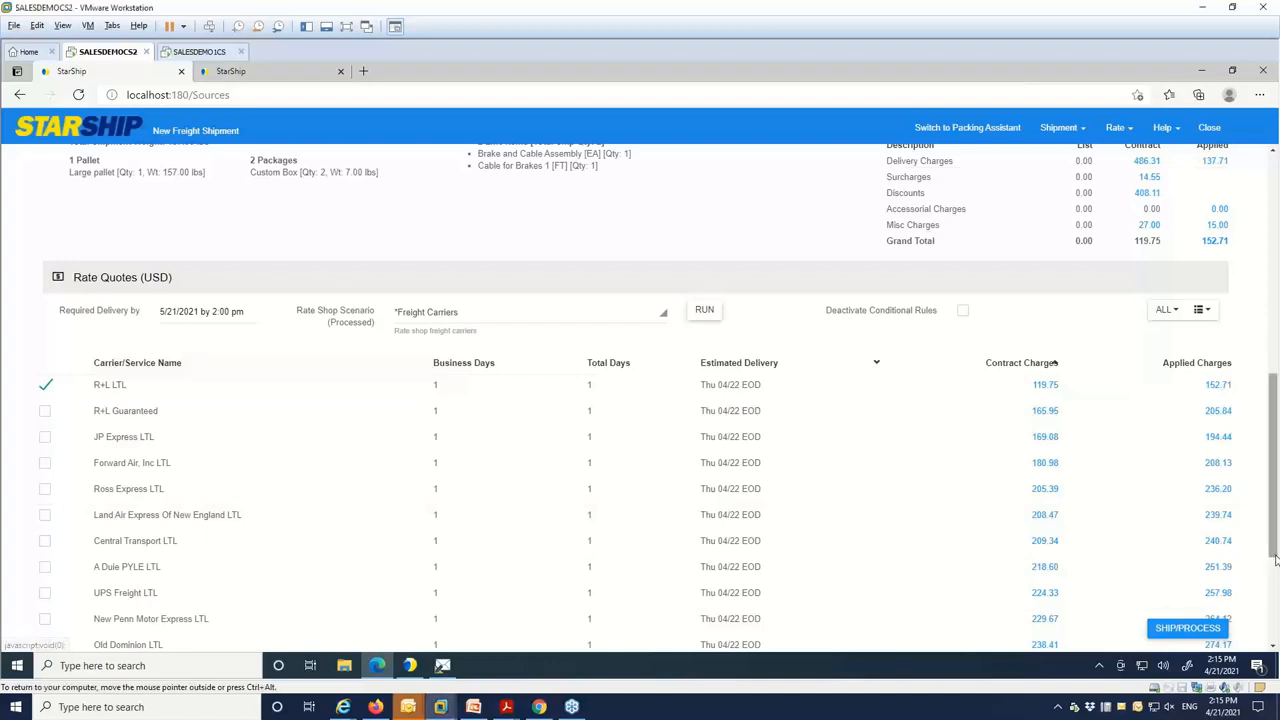
scroll("down", 3)
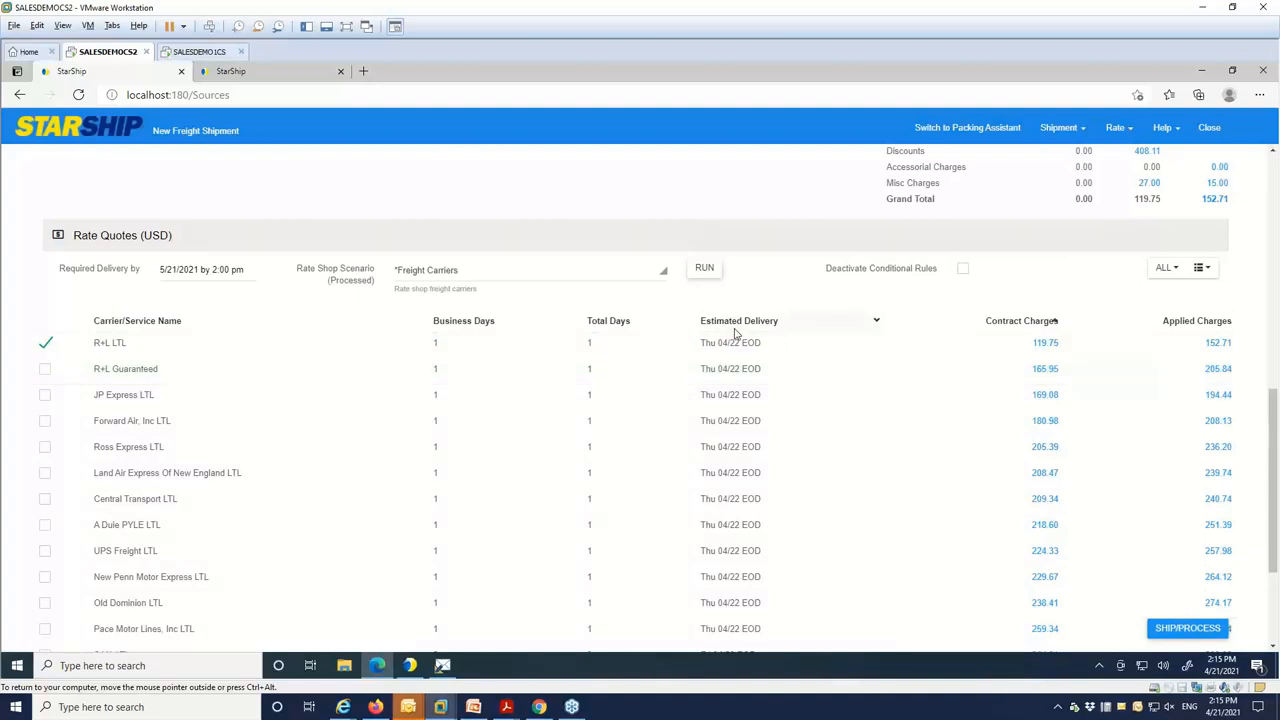
Bring up the required delivery date calendar, showing May 2021 with the 21st set
left_click(200, 268)
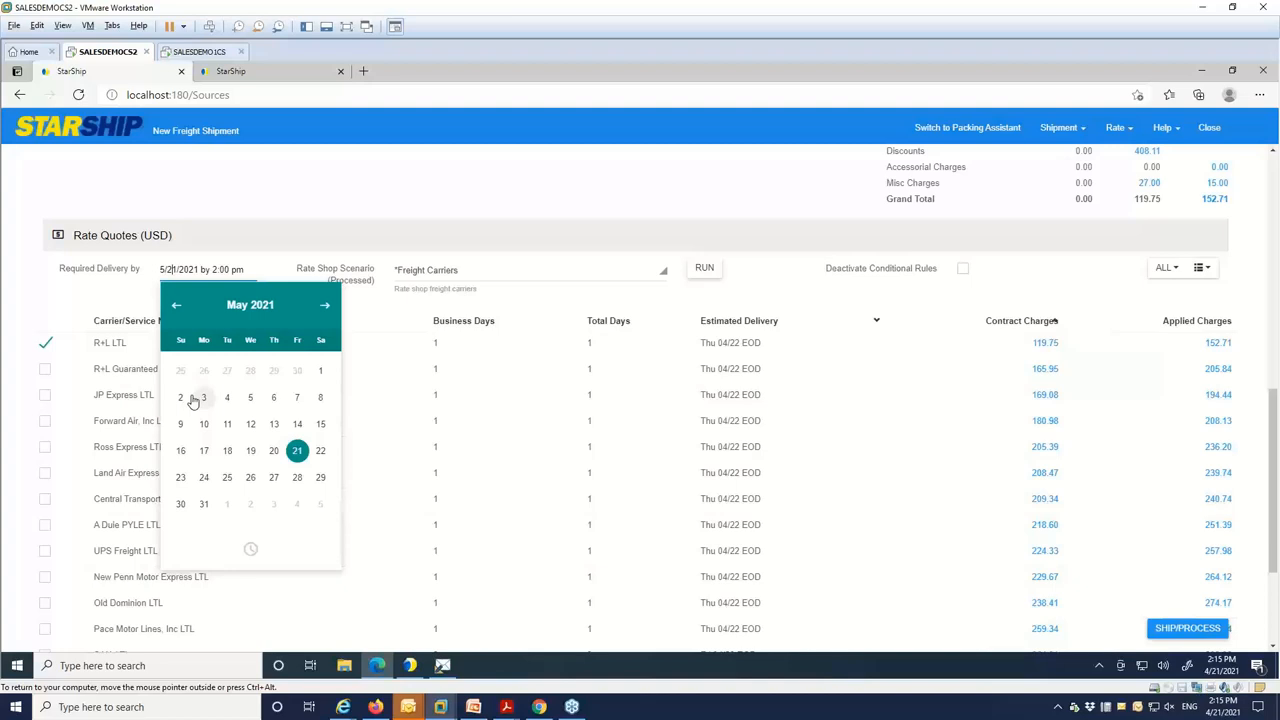
mouse_move(192, 400)
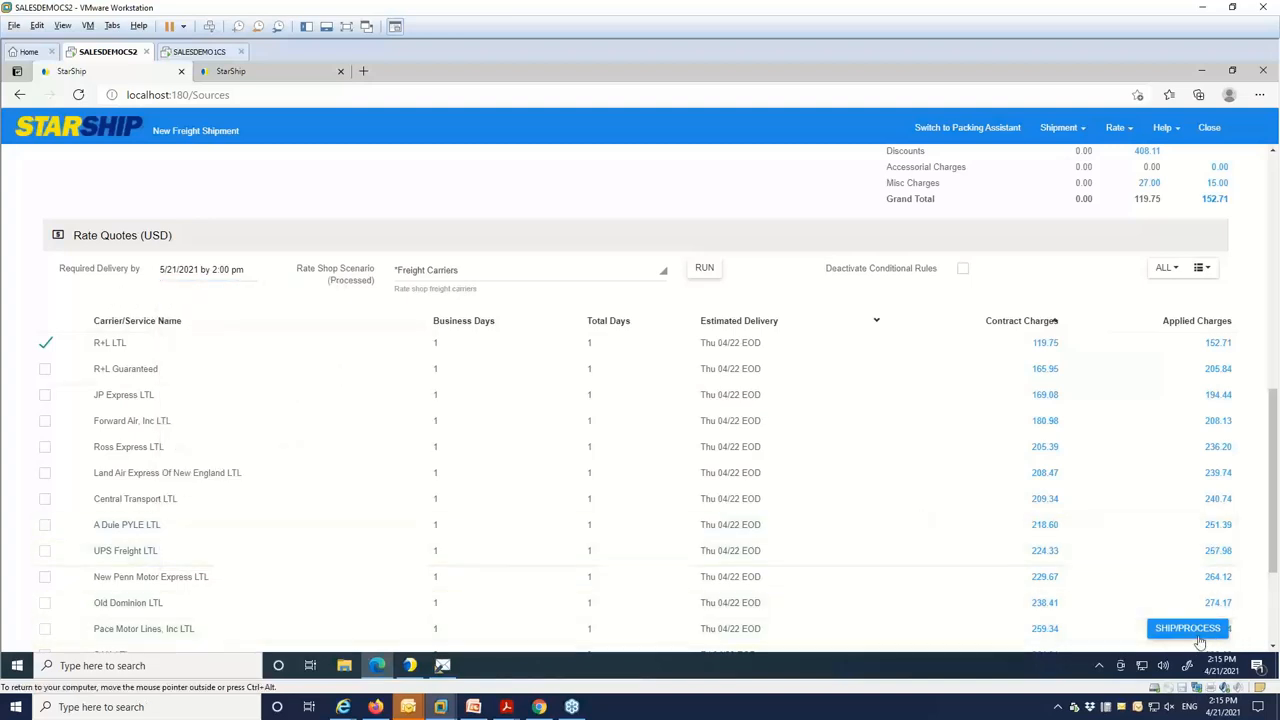
Attempt Ship/Process and dismiss the BOL validation failure about missing NMFC codes
left_click(1188, 628)
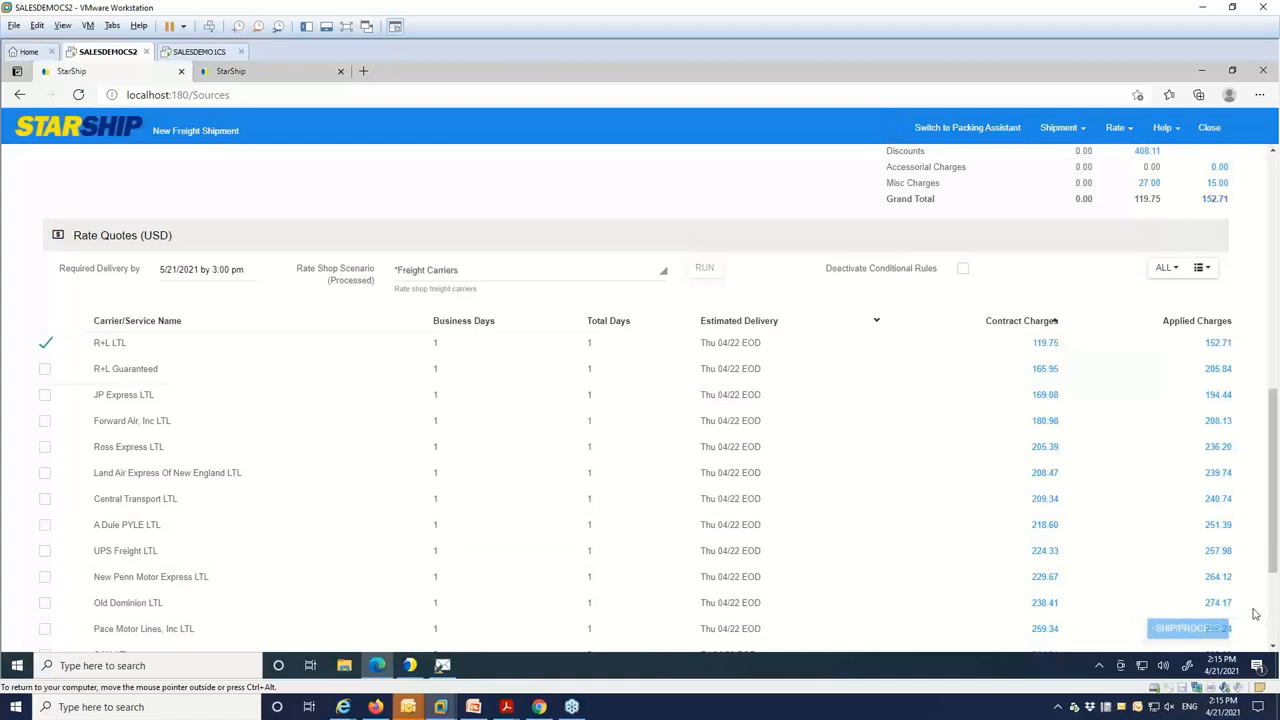
left_click(1188, 628)
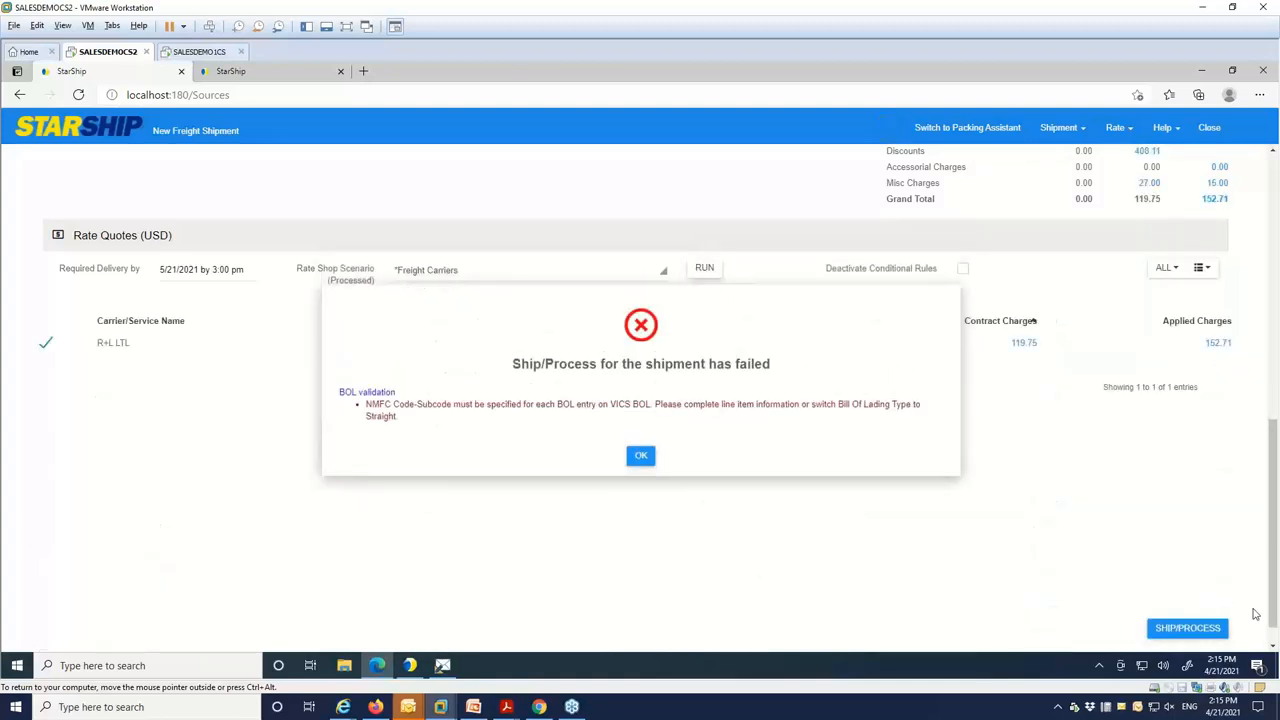
left_click(640, 456)
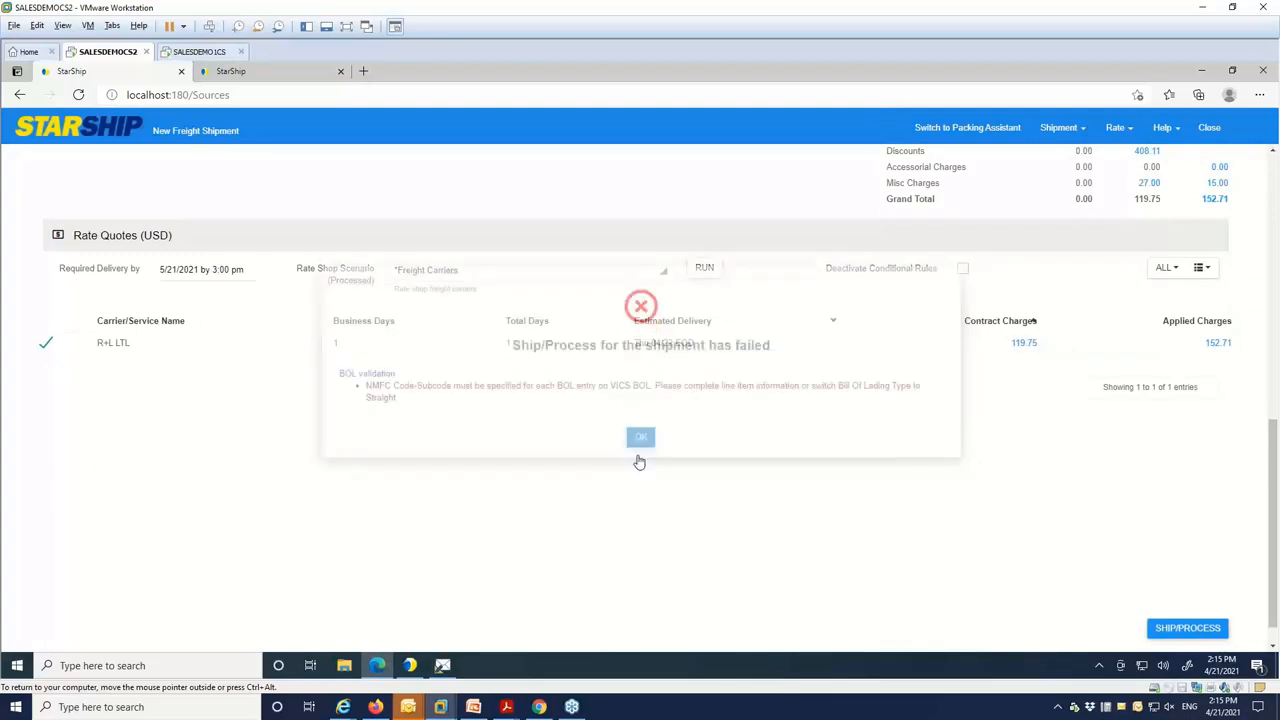
left_click(640, 436)
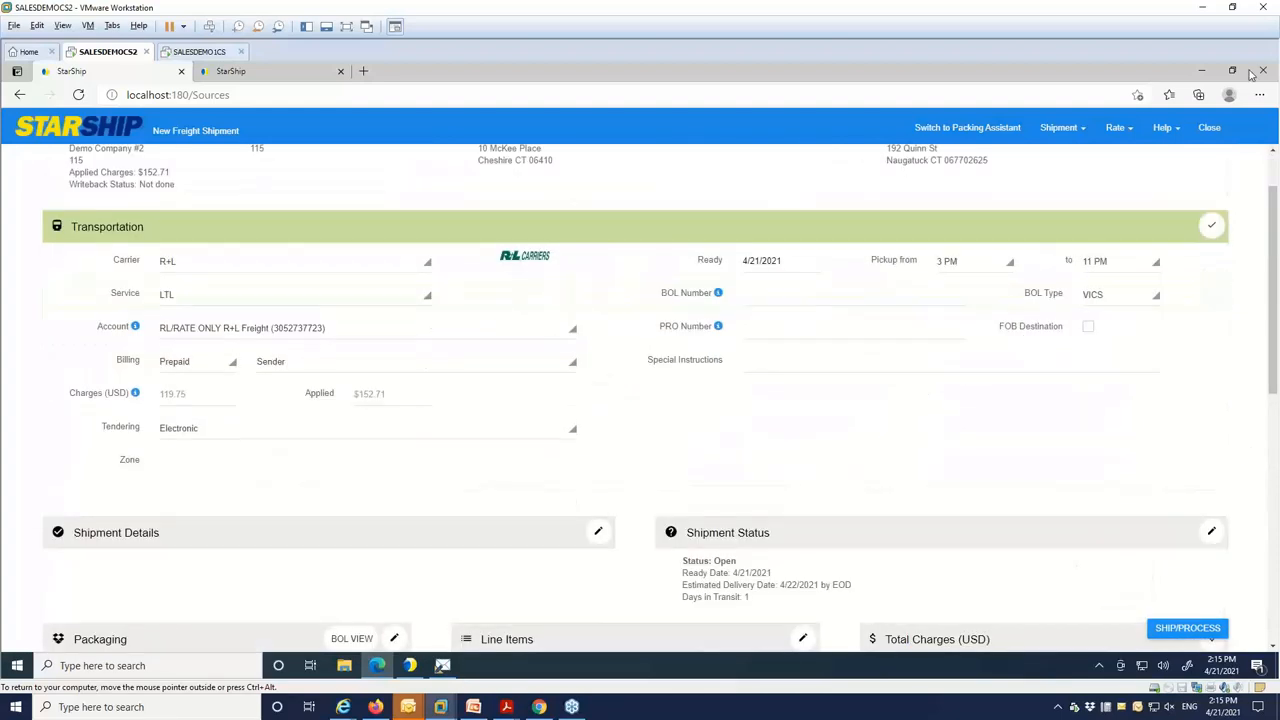
Close the freight shipment and load Macola order 107 into a new UPS Ground parcel shipment
left_click(1208, 128)
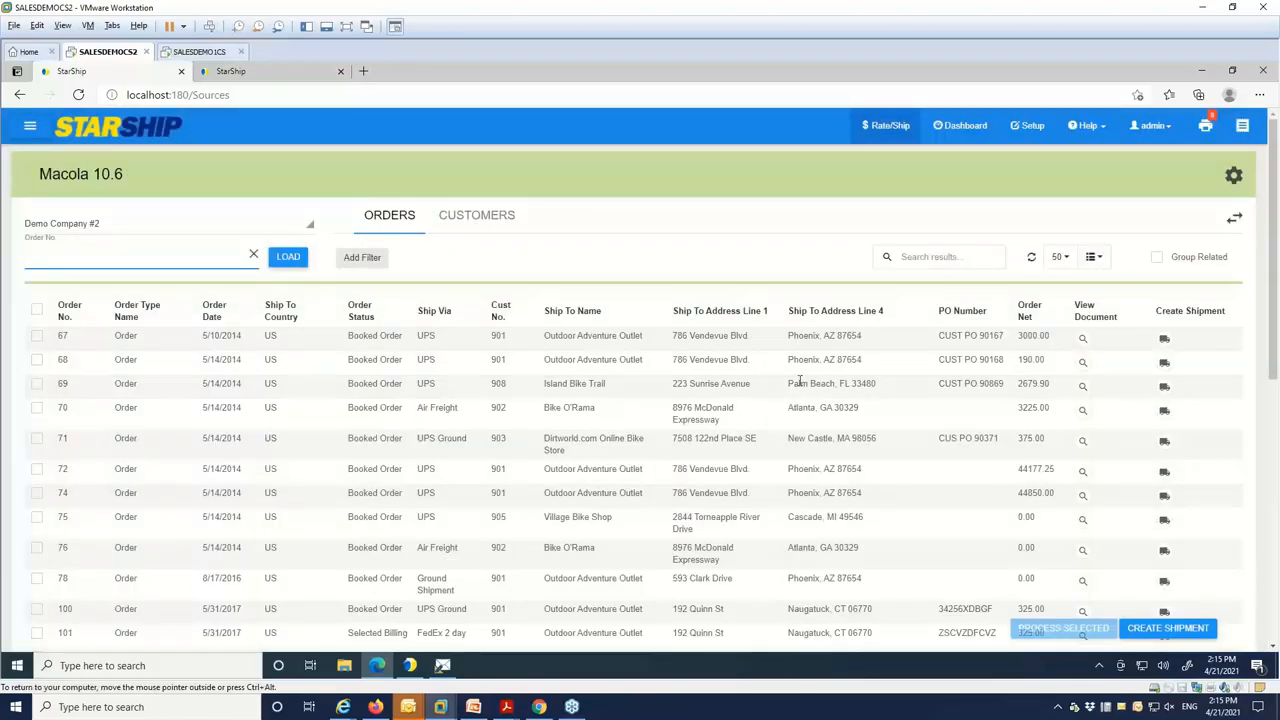
scroll("down", 3)
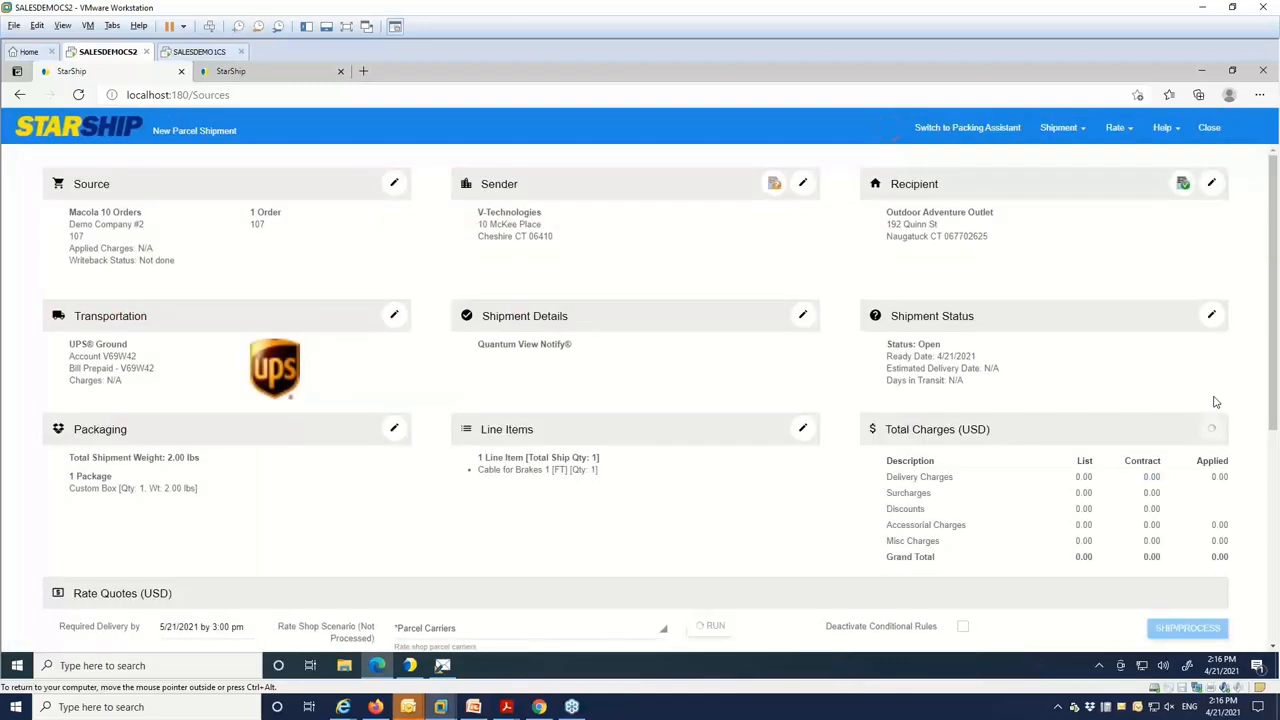
Run Rate Quotes so UPS Ground charges of 19.91 are applied to the shipment
left_click(716, 624)
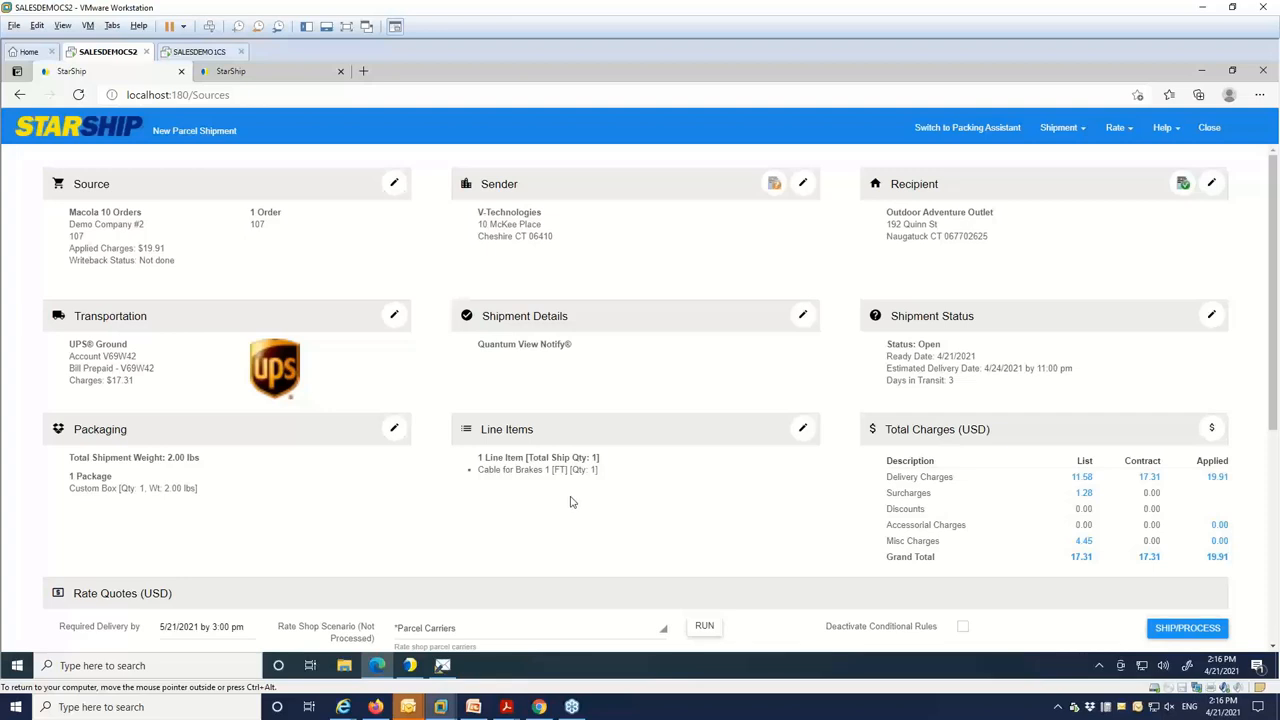
mouse_move(1158, 590)
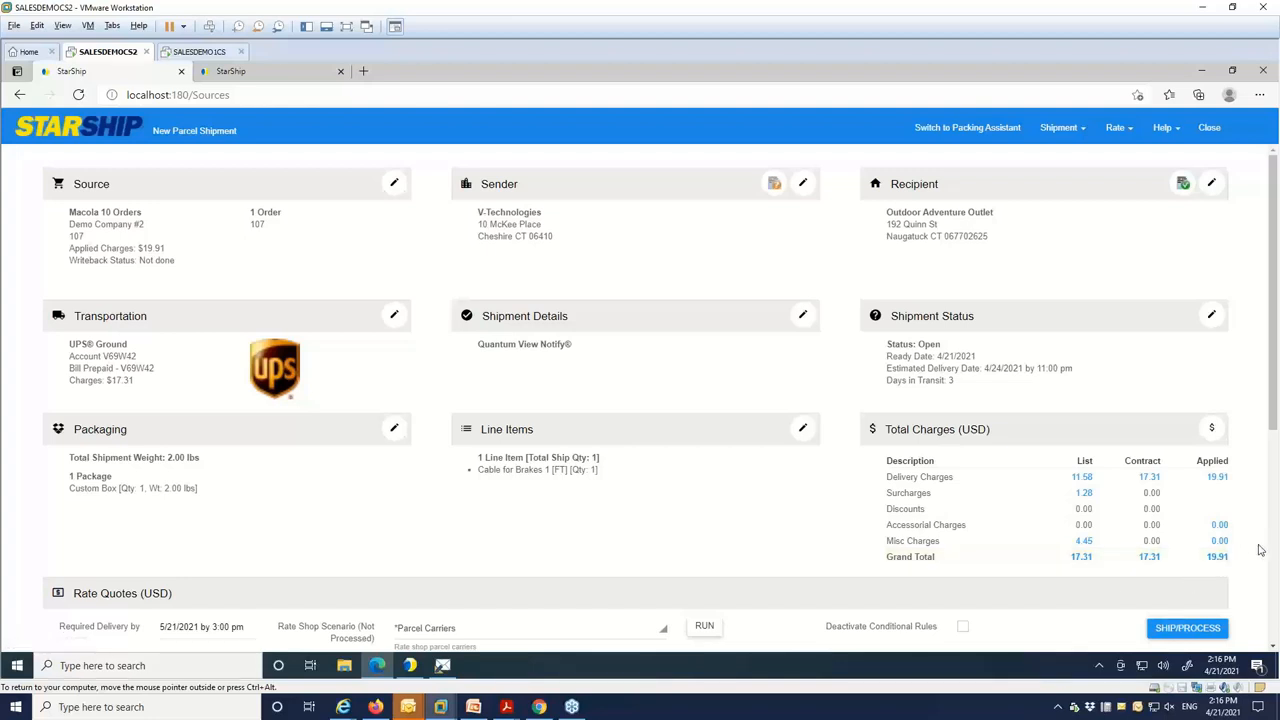
left_click(704, 626)
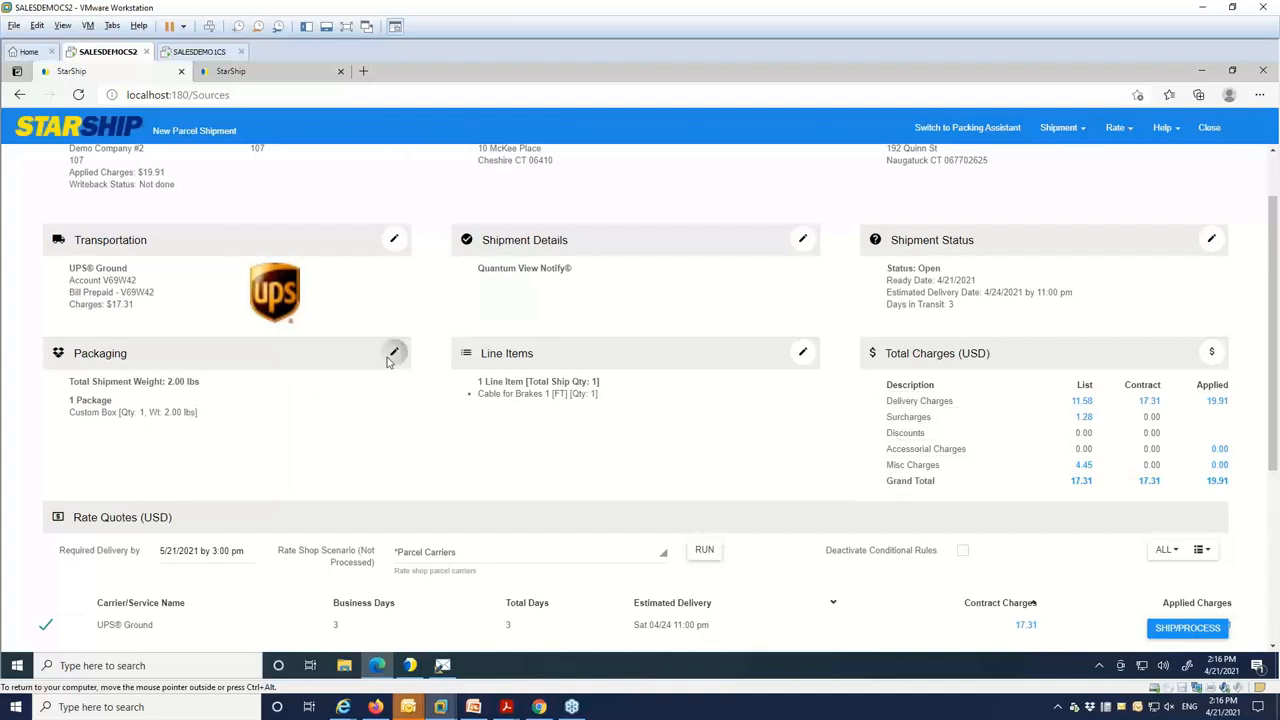
Expand the Packaging panel to show the single custom package holding the brake cable
left_click(392, 352)
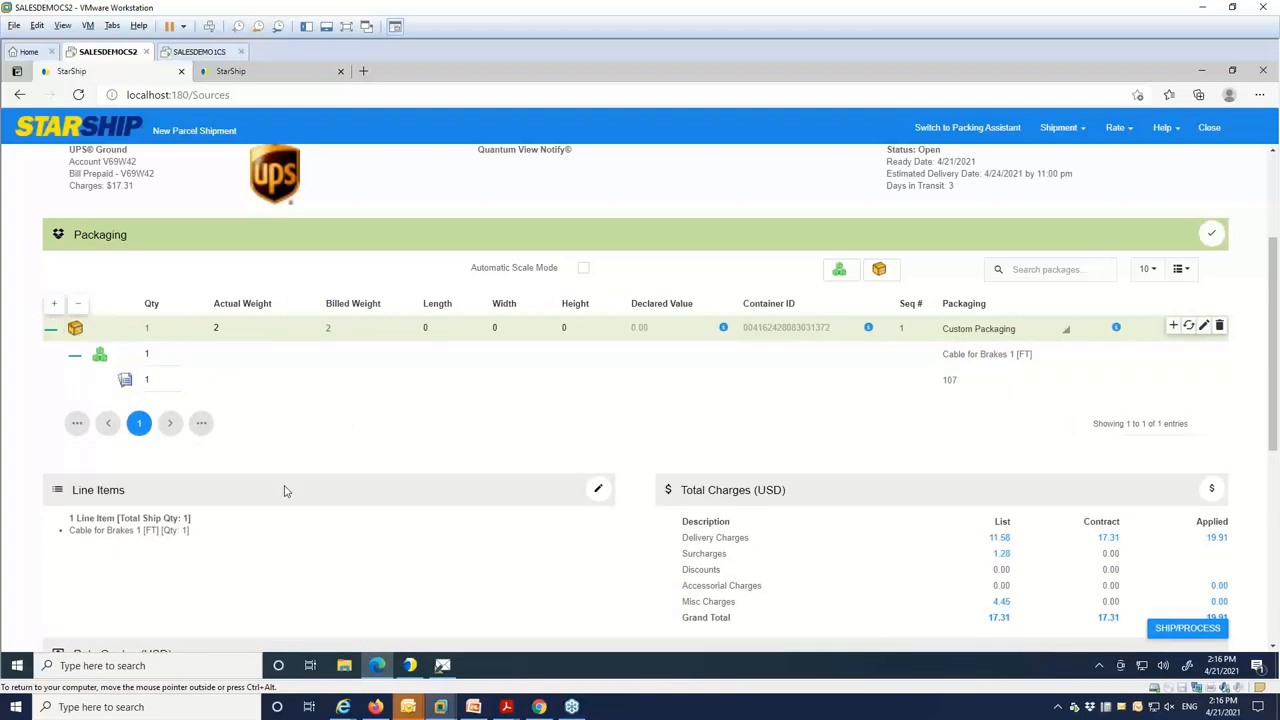
scroll("down", 3)
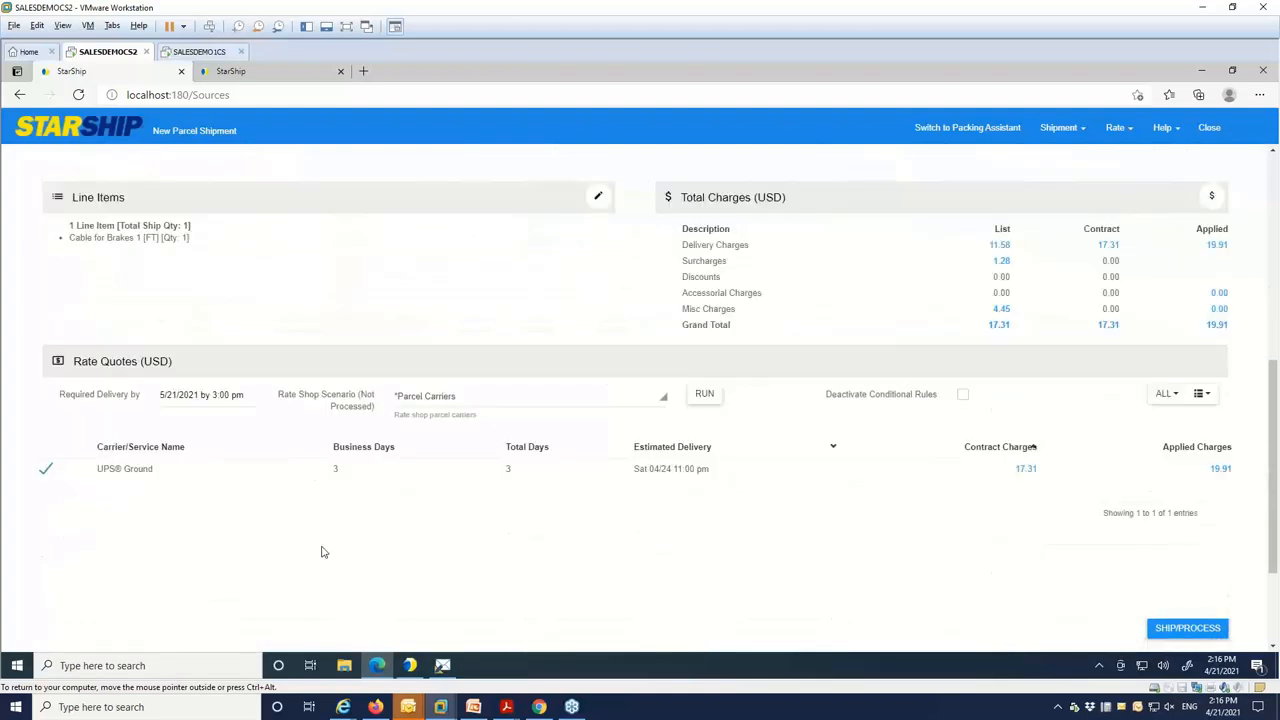
Rerun Rate Quotes with the Parcel Carriers scenario to compare USPS, FedEx and UPS rates
left_click(704, 392)
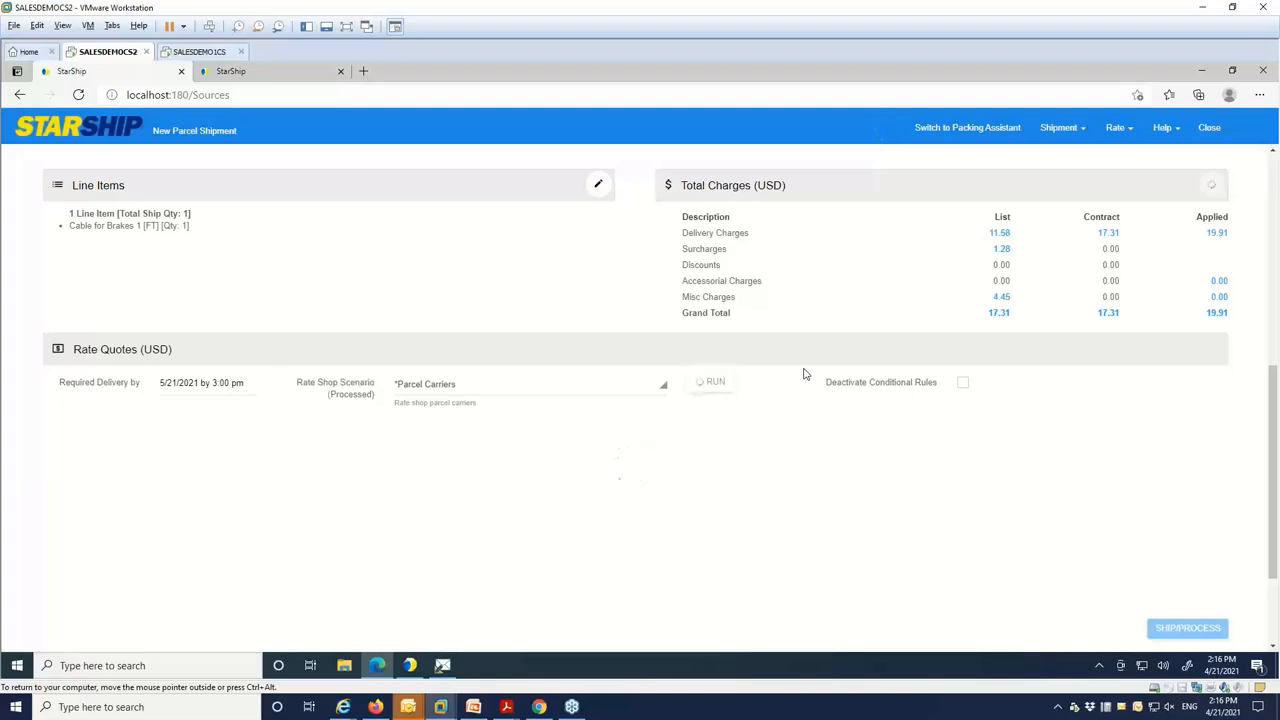
left_click(704, 380)
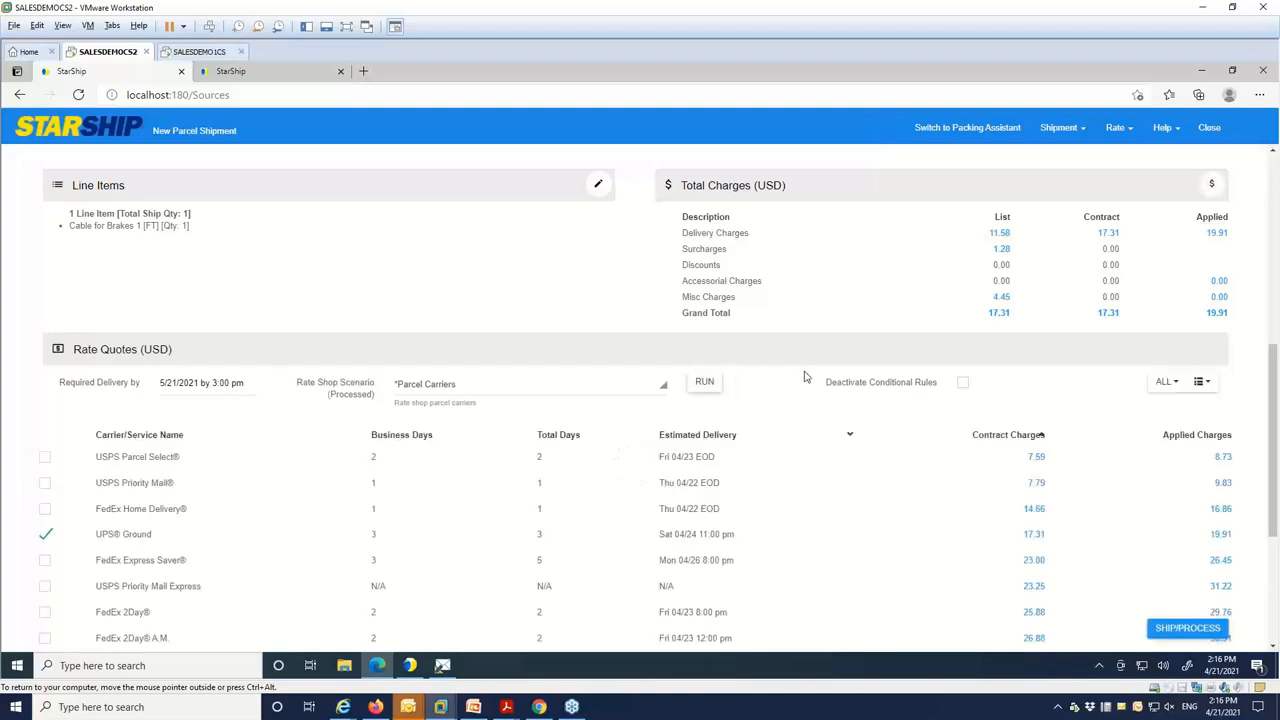
left_click(124, 534)
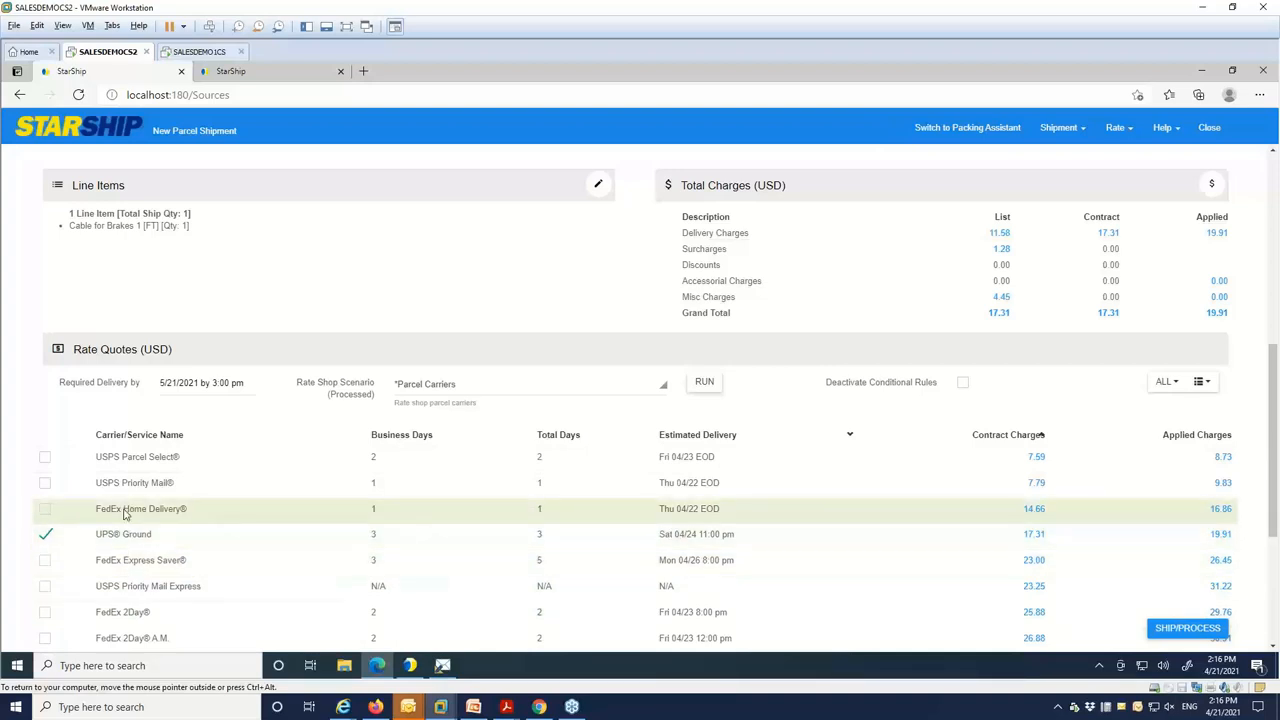
mouse_move(134, 482)
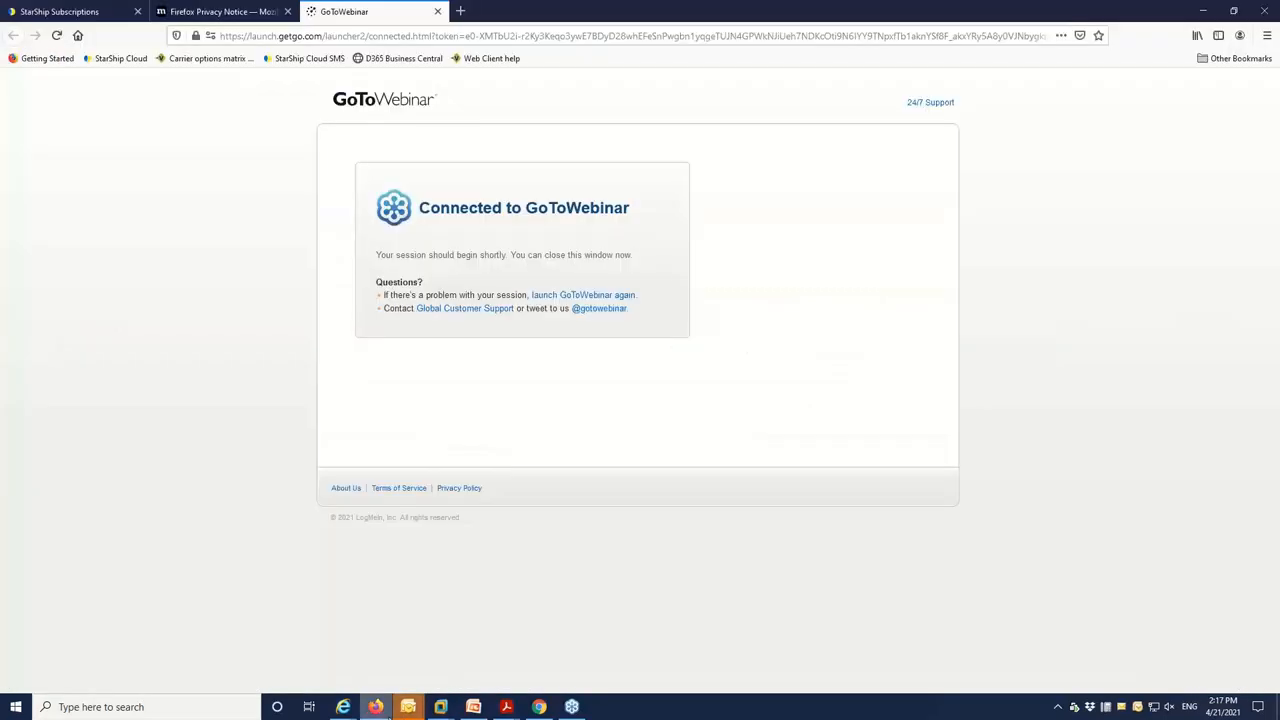
Review the portrait UPS smart label PDF with packing list, then the landscape pack list label
left_click(472, 708)
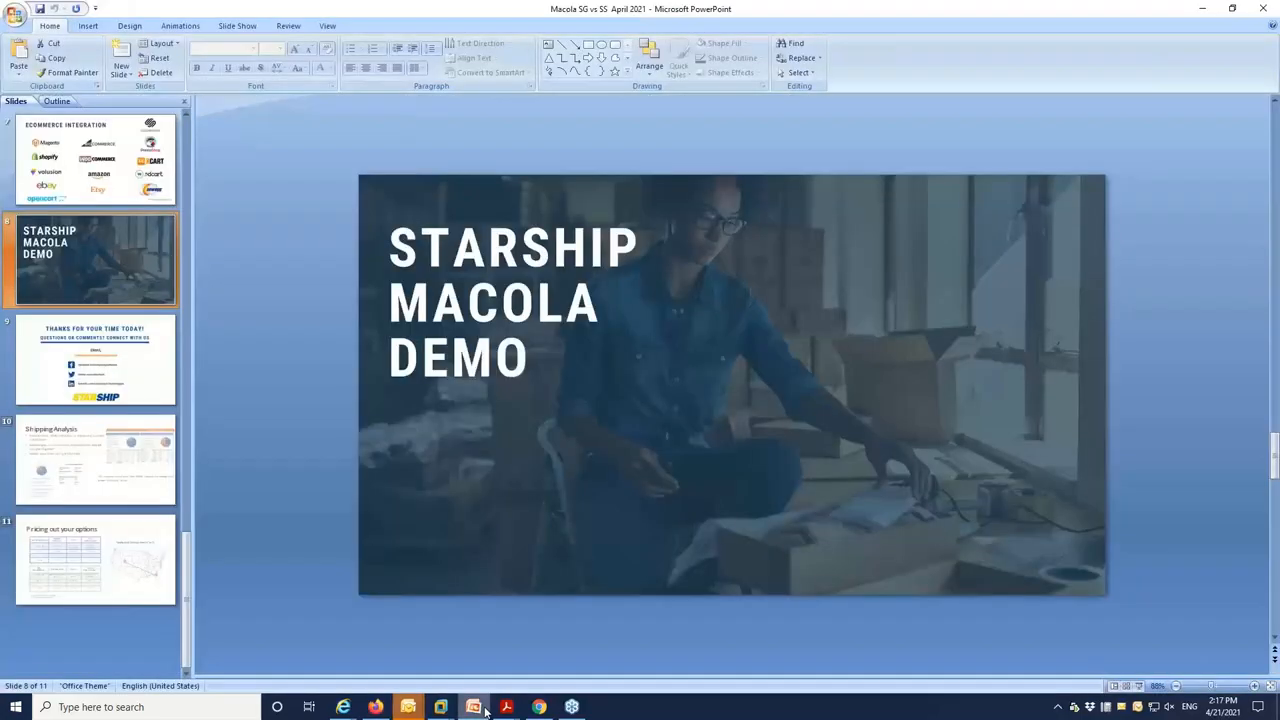
left_click(472, 708)
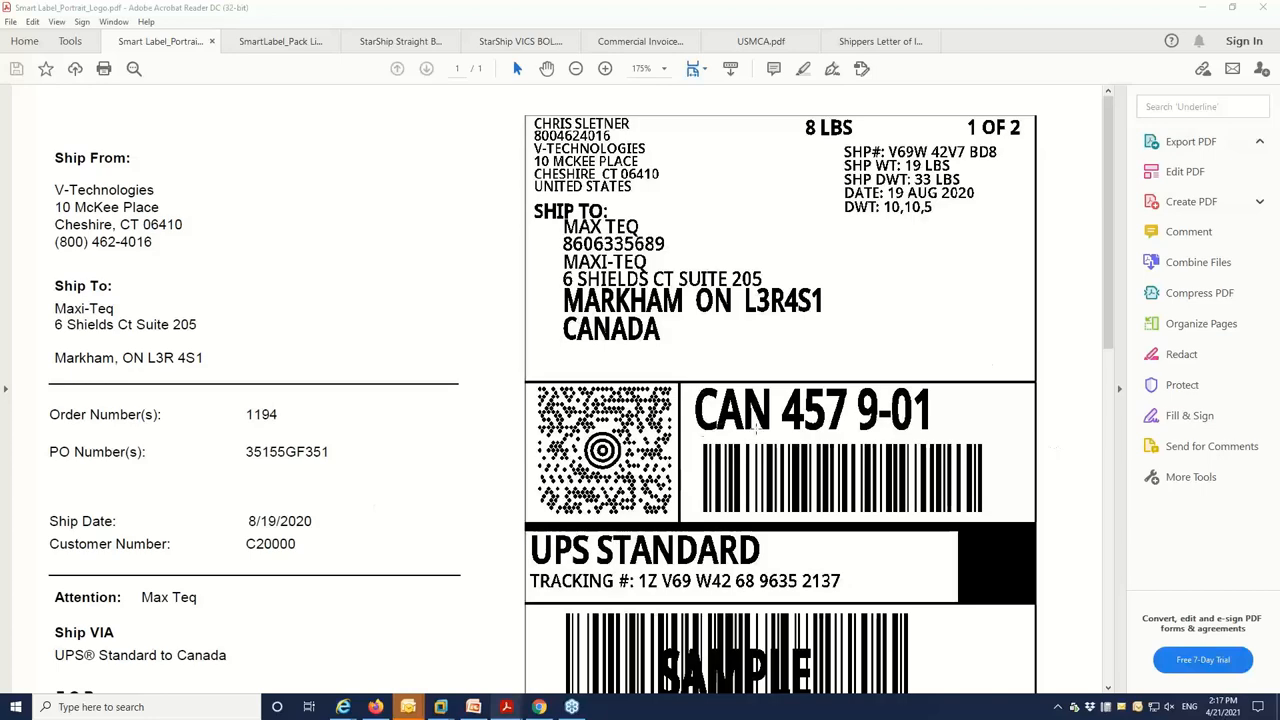
scroll("down", 3)
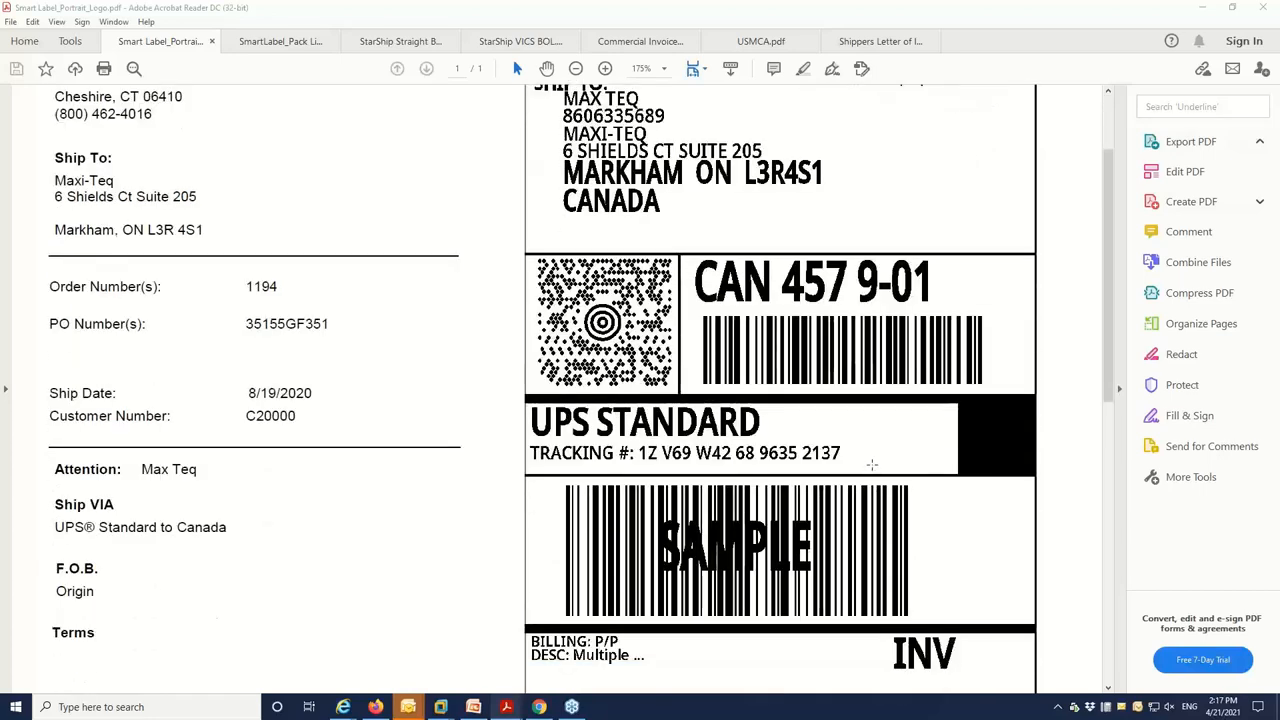
scroll("down", 3)
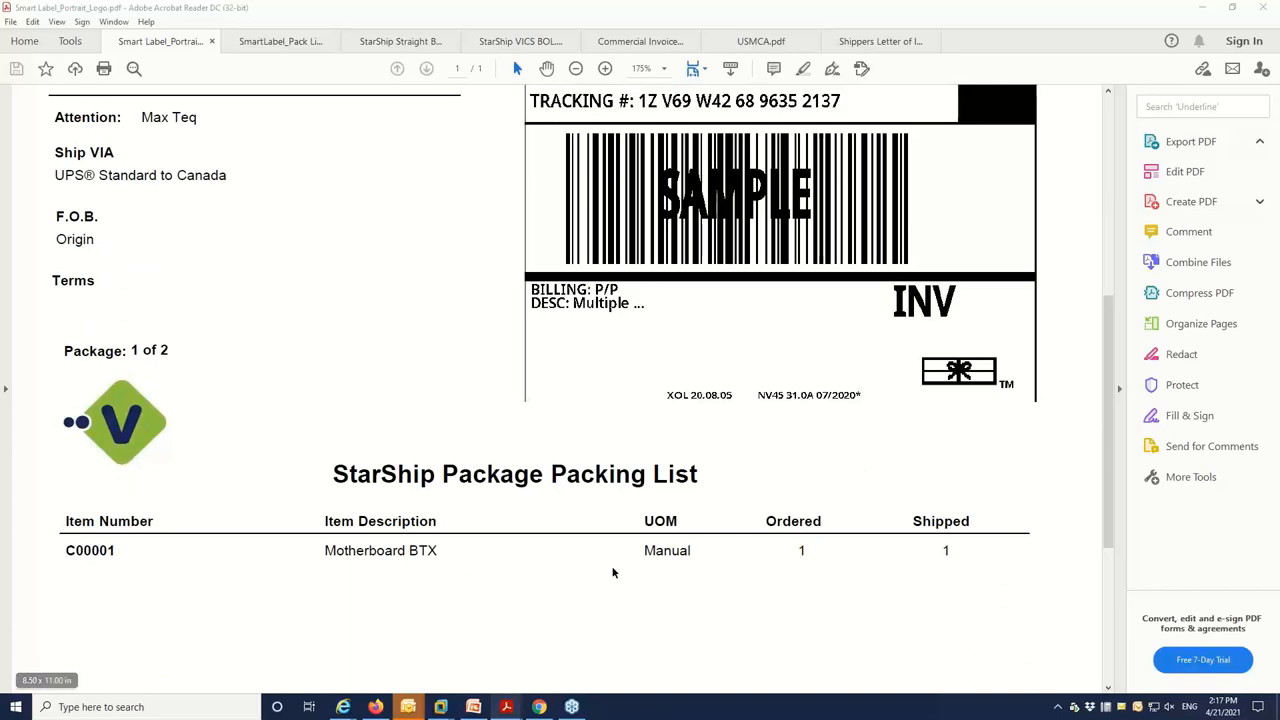
mouse_move(314, 422)
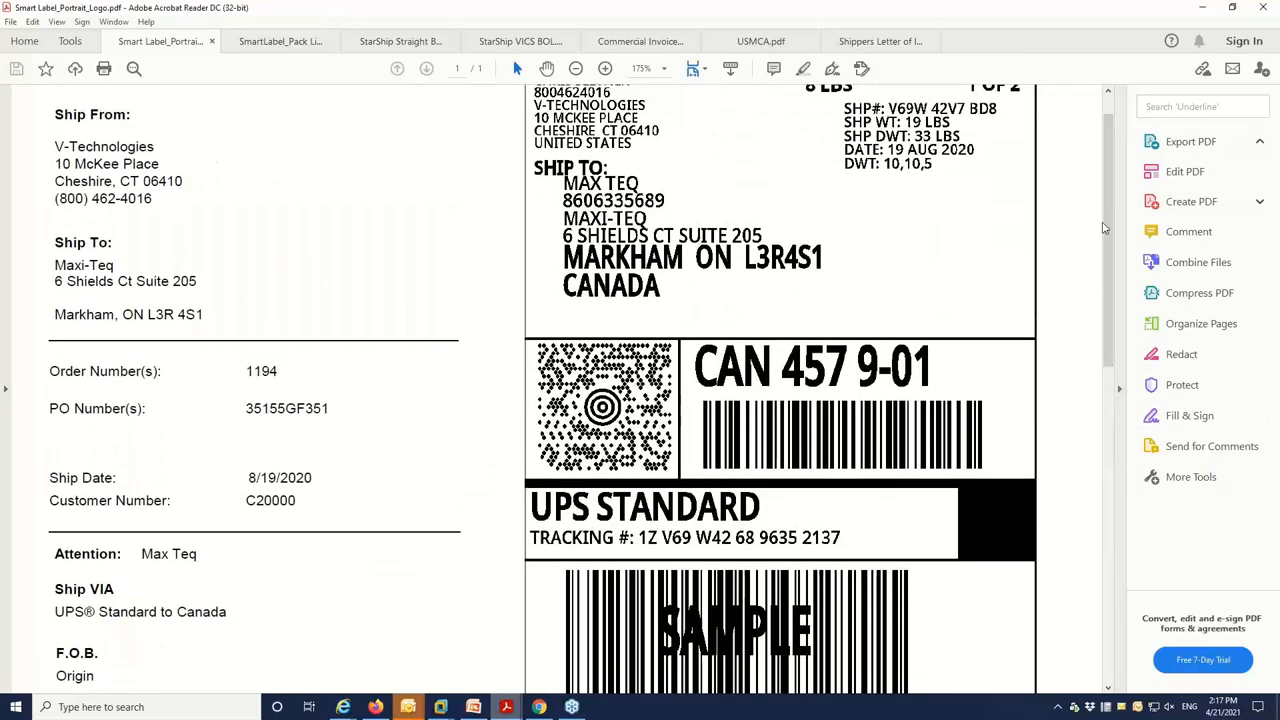
left_click(280, 40)
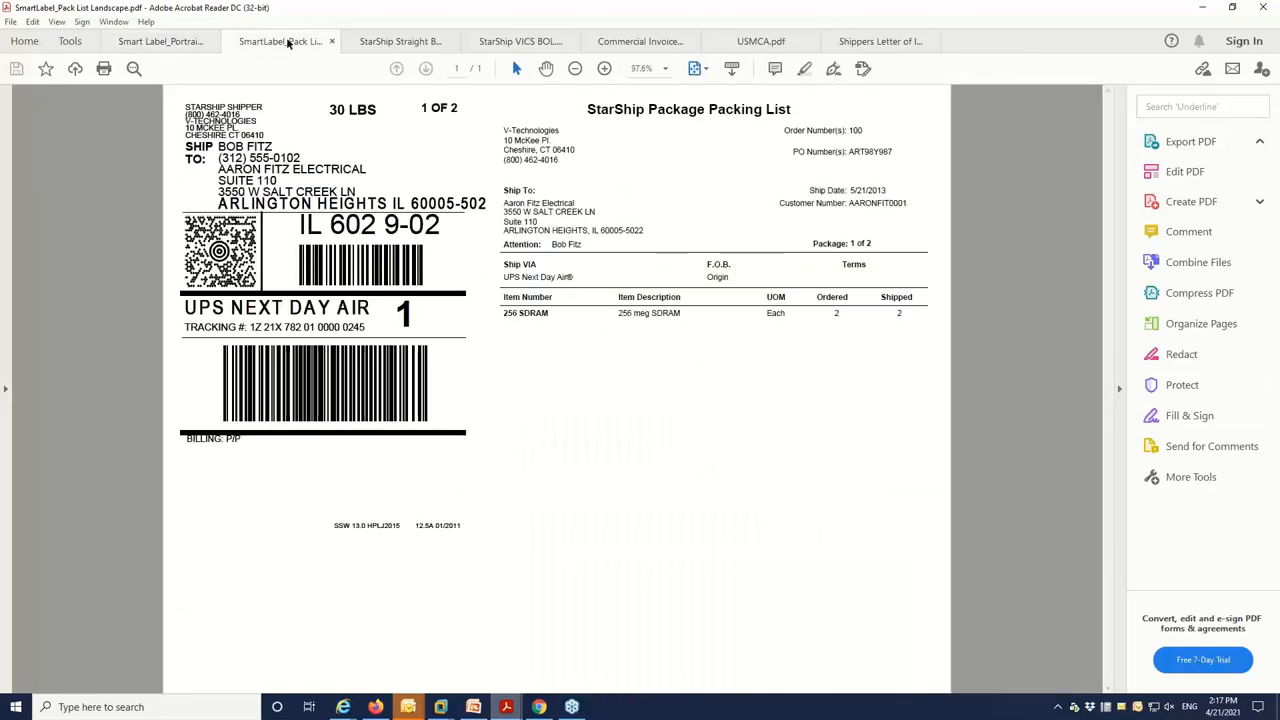
mouse_move(786, 444)
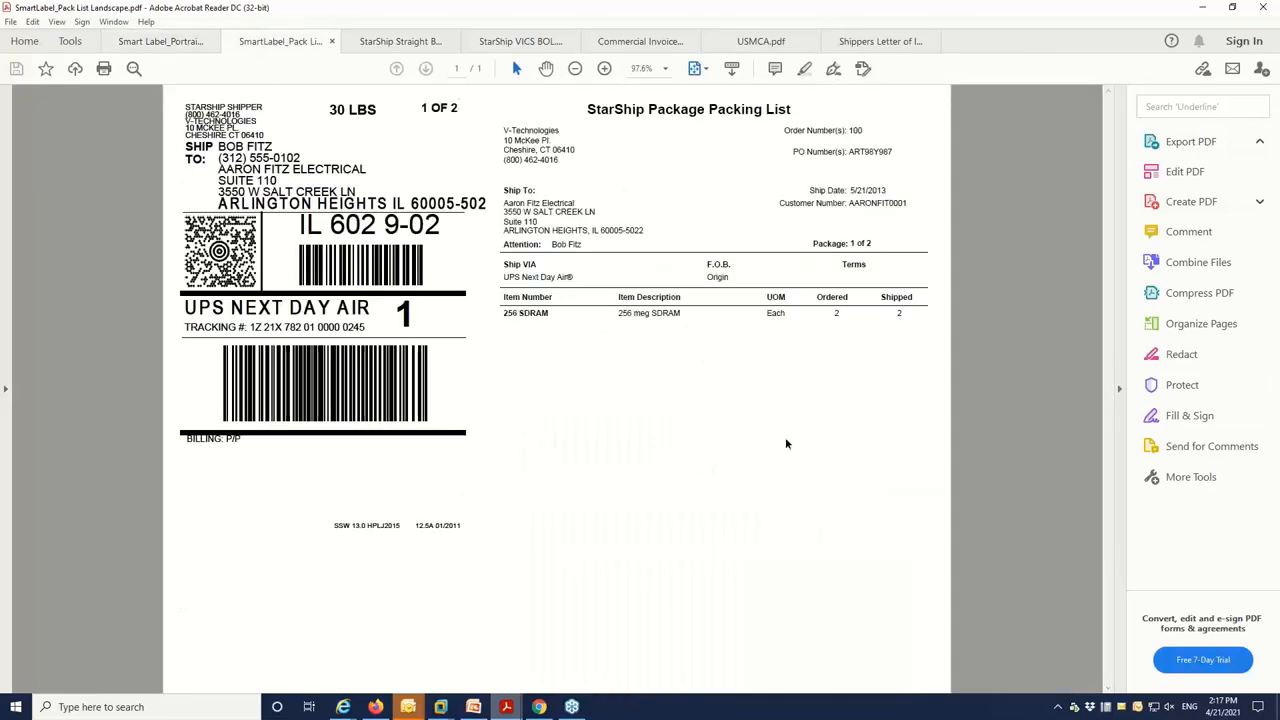
View the straight bill of lading and the VICS BOL for the FedEx Freight shipment
left_click(400, 40)
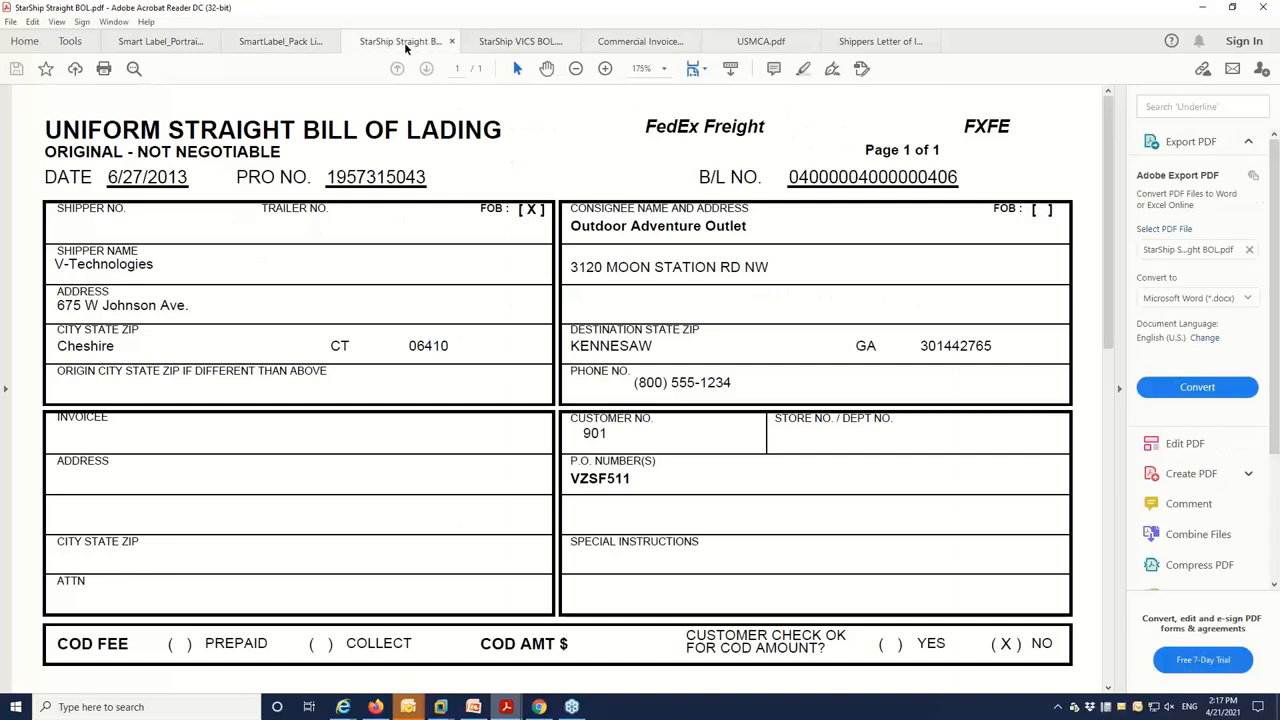
mouse_move(968, 498)
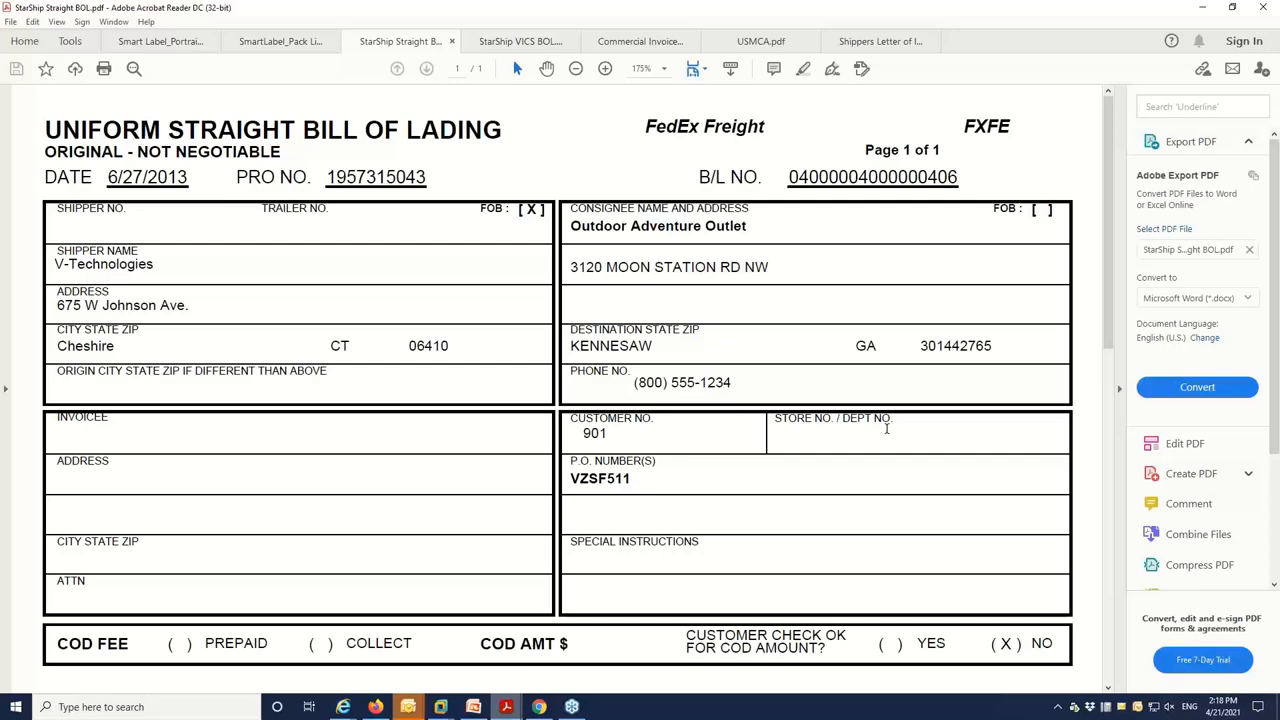
mouse_move(534, 294)
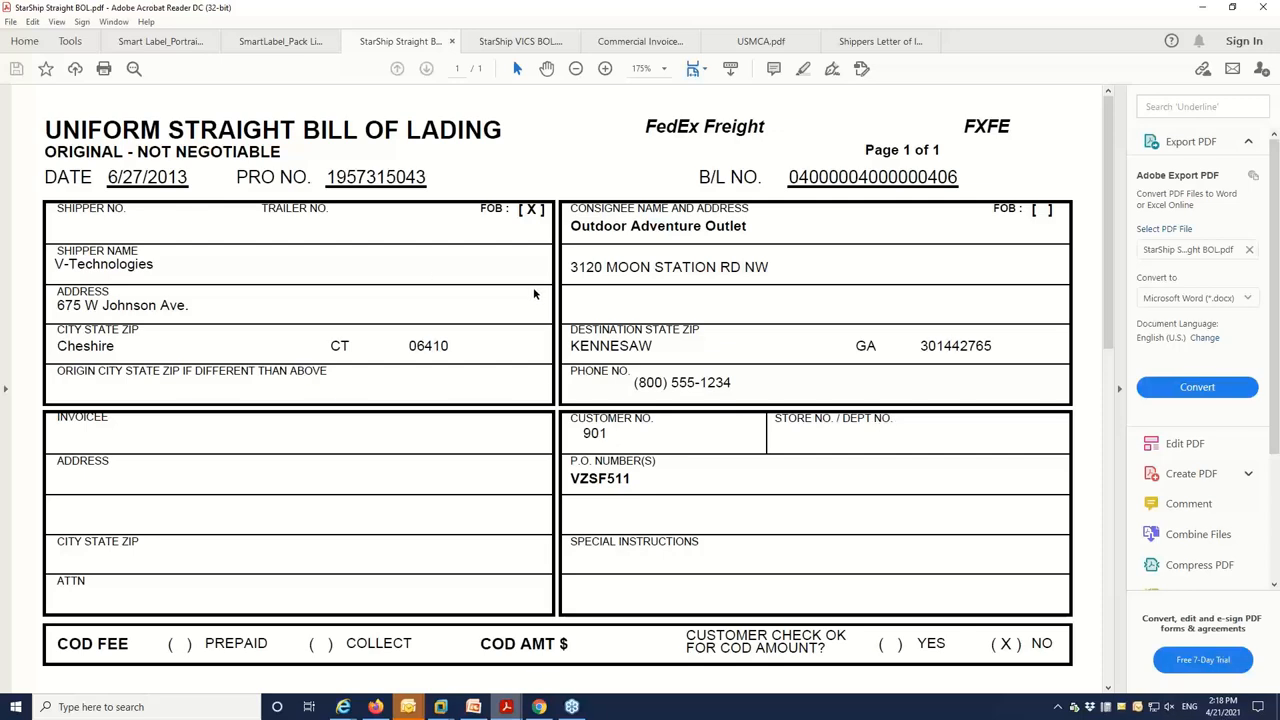
left_click(518, 40)
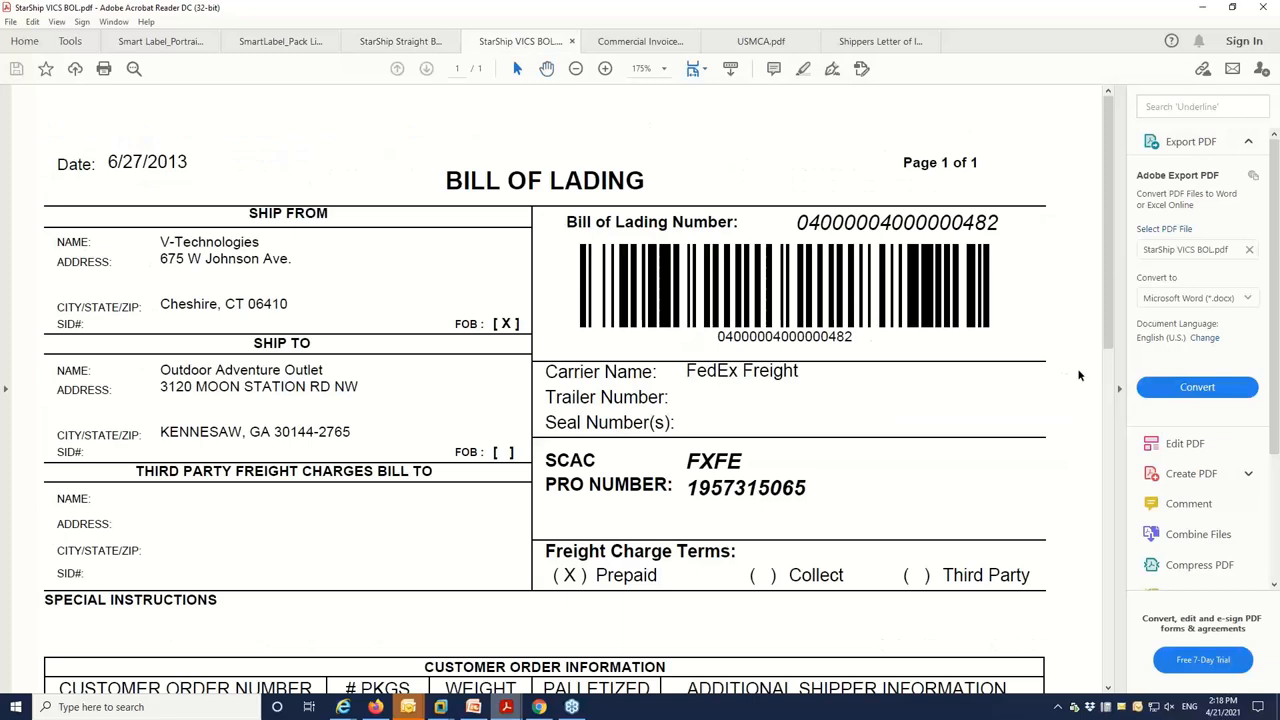
scroll("down", 3)
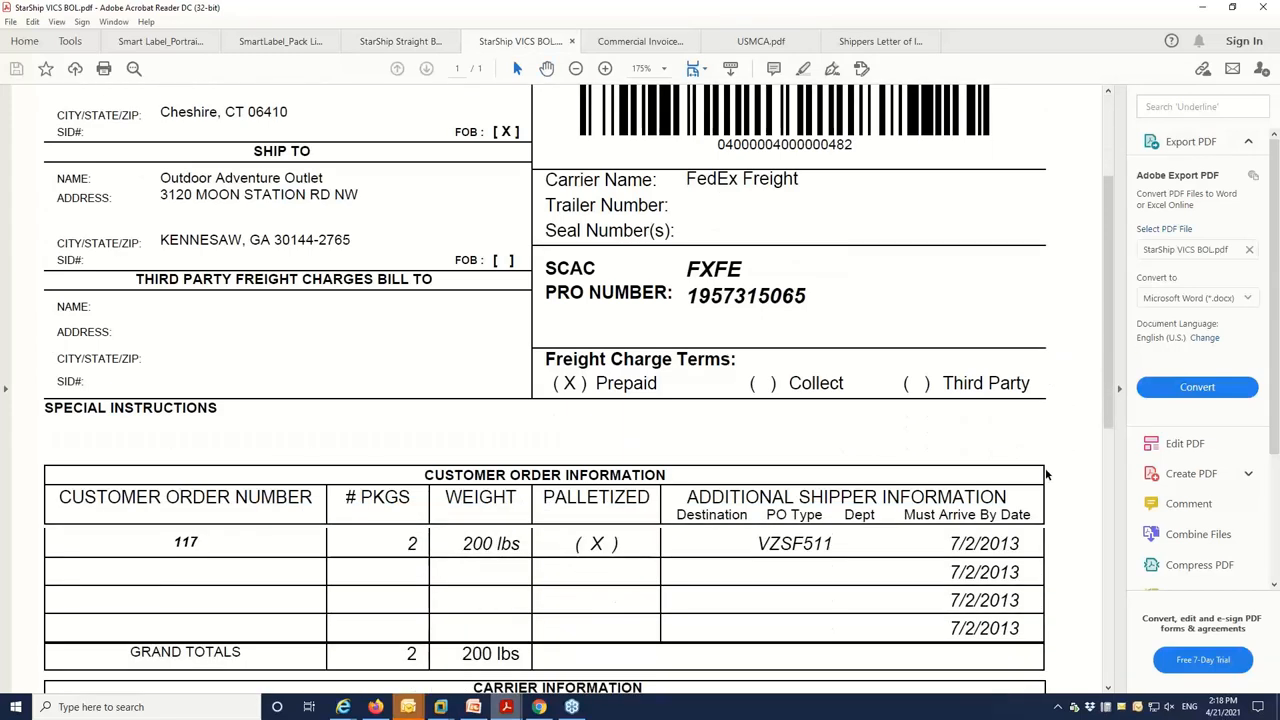
mouse_move(1052, 436)
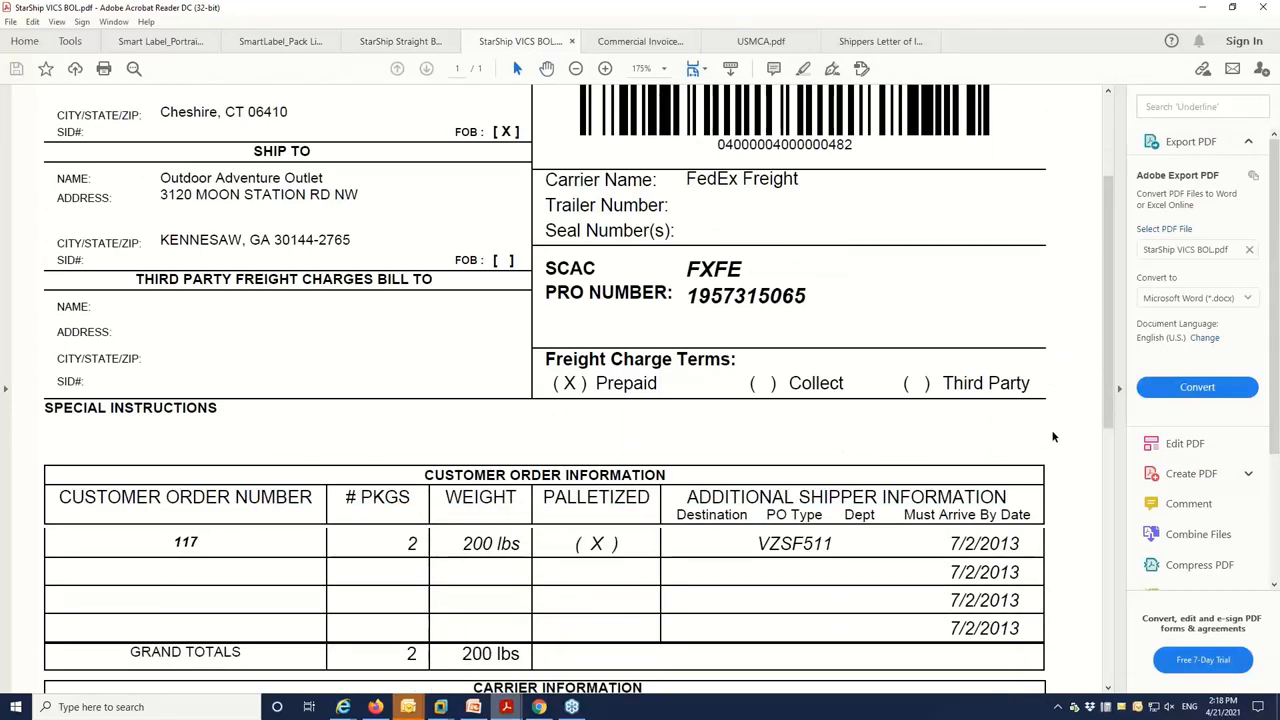
mouse_move(1062, 426)
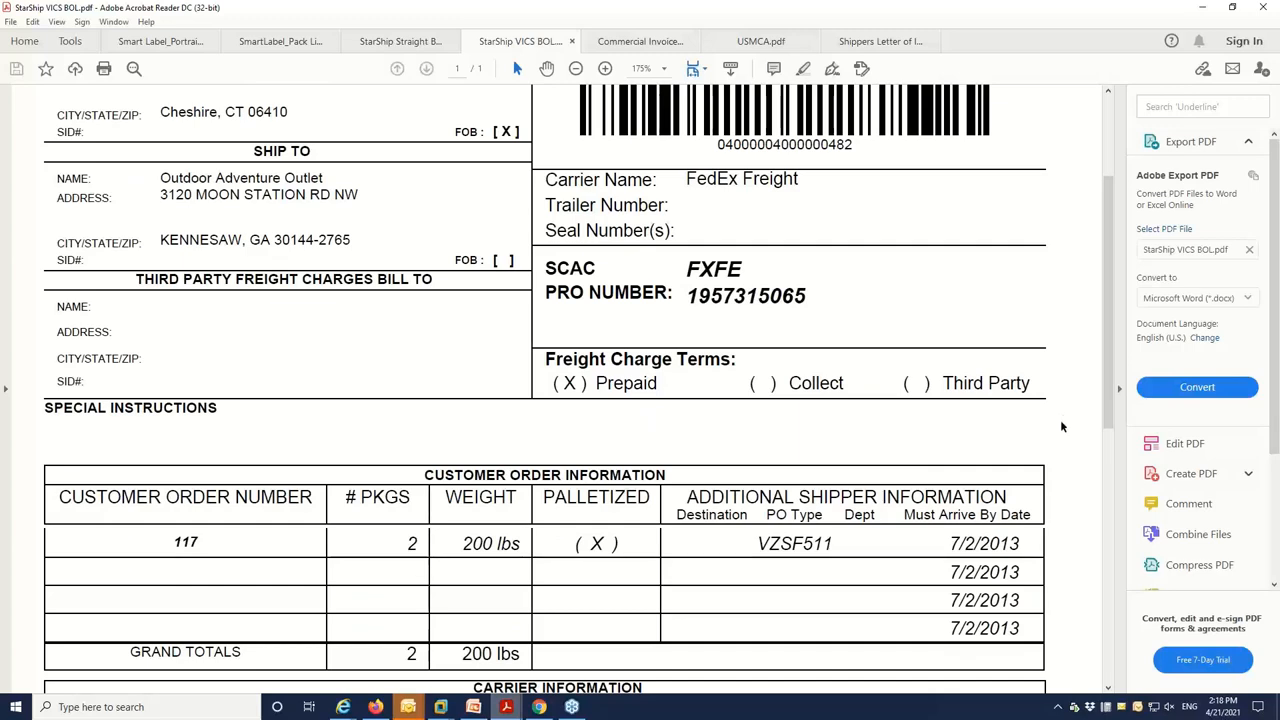
scroll("down", 3)
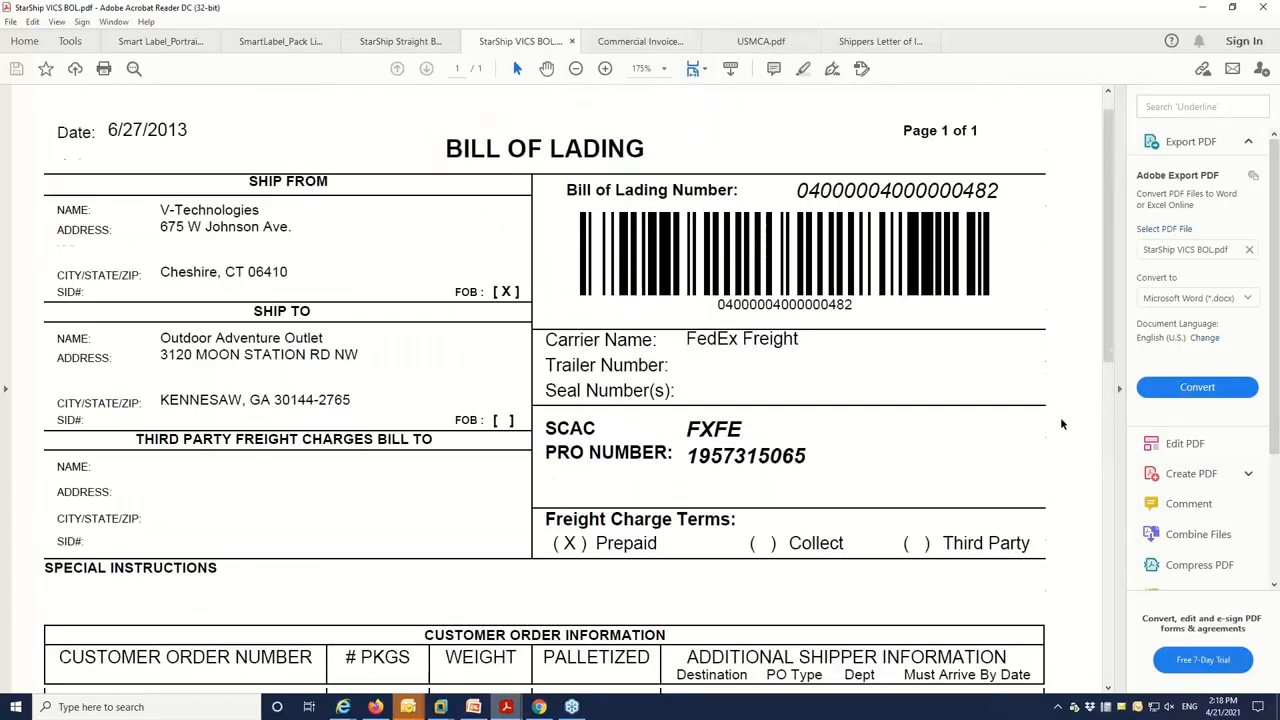
Review the UPS commercial invoice to Canada, the USMCA certificate of origin and the shipper's letter of instruction
left_click(640, 40)
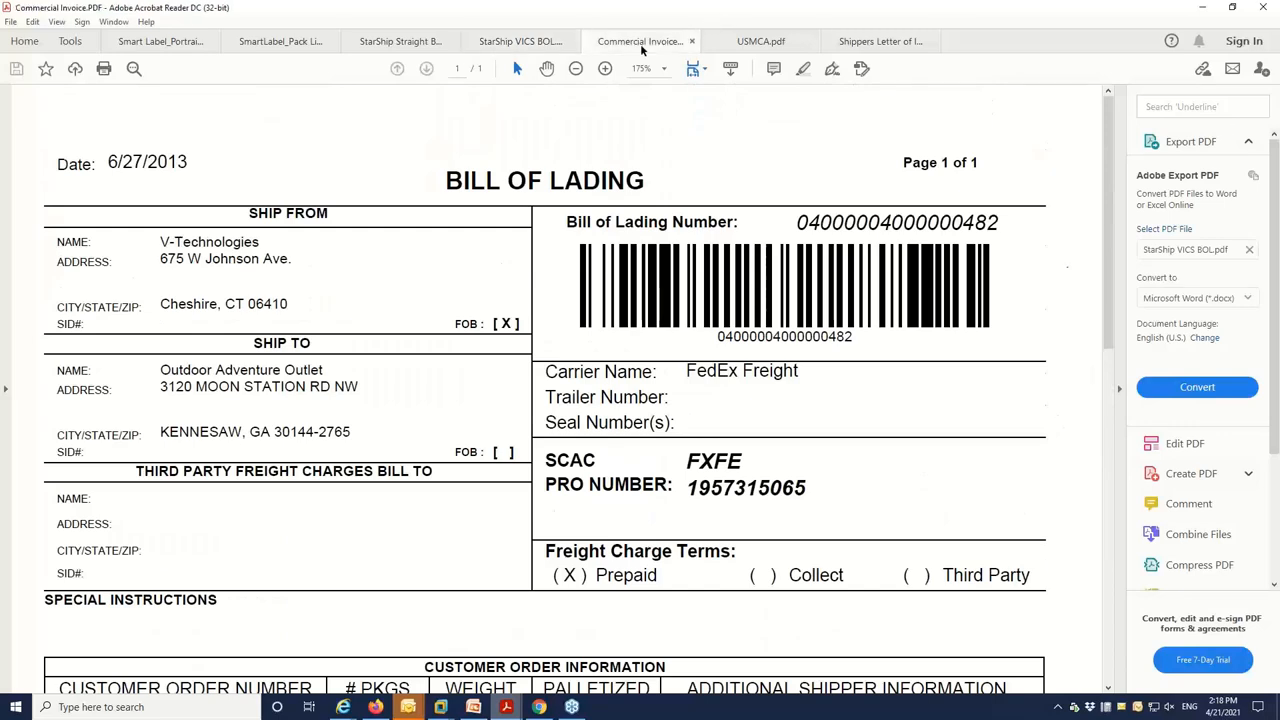
left_click(640, 40)
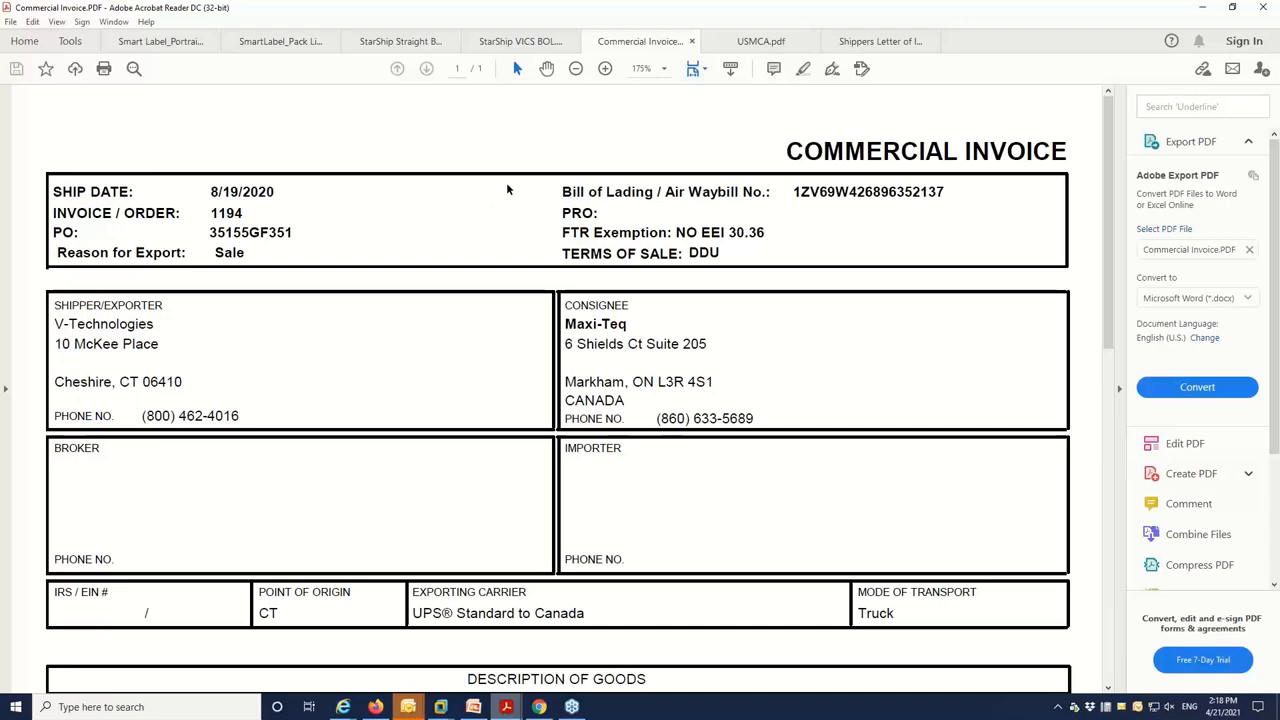
mouse_move(504, 190)
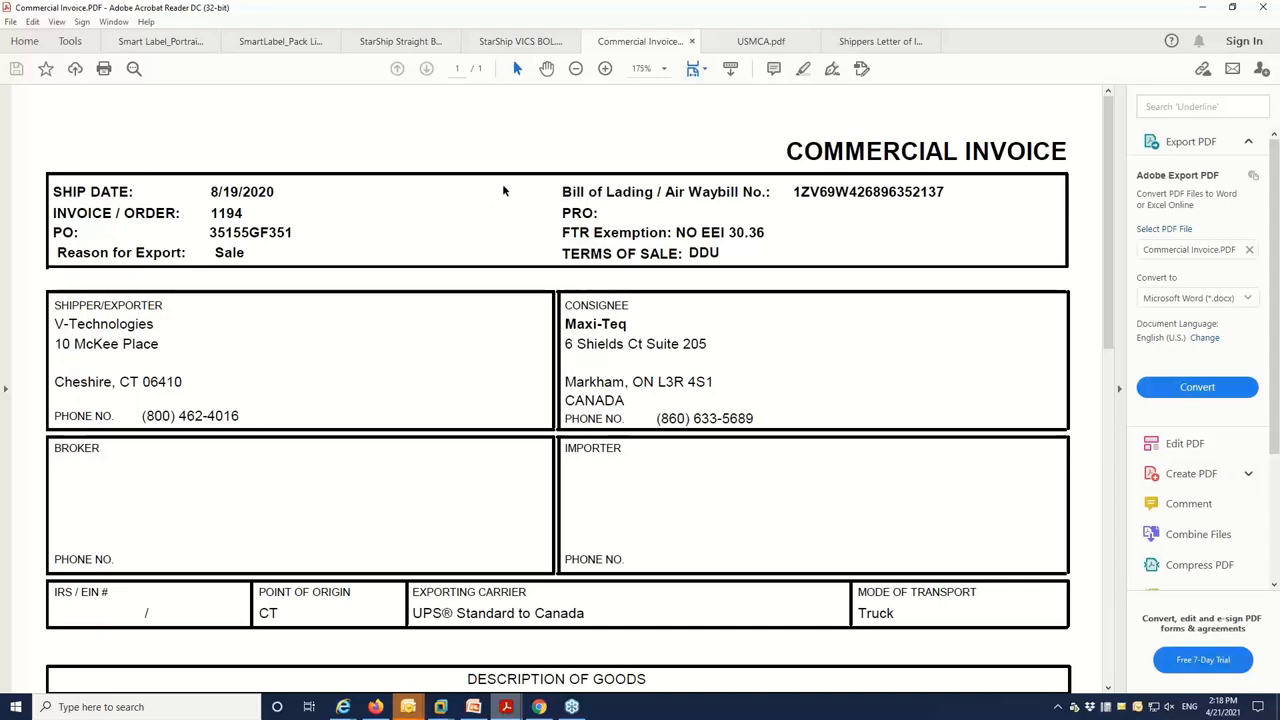
mouse_move(792, 340)
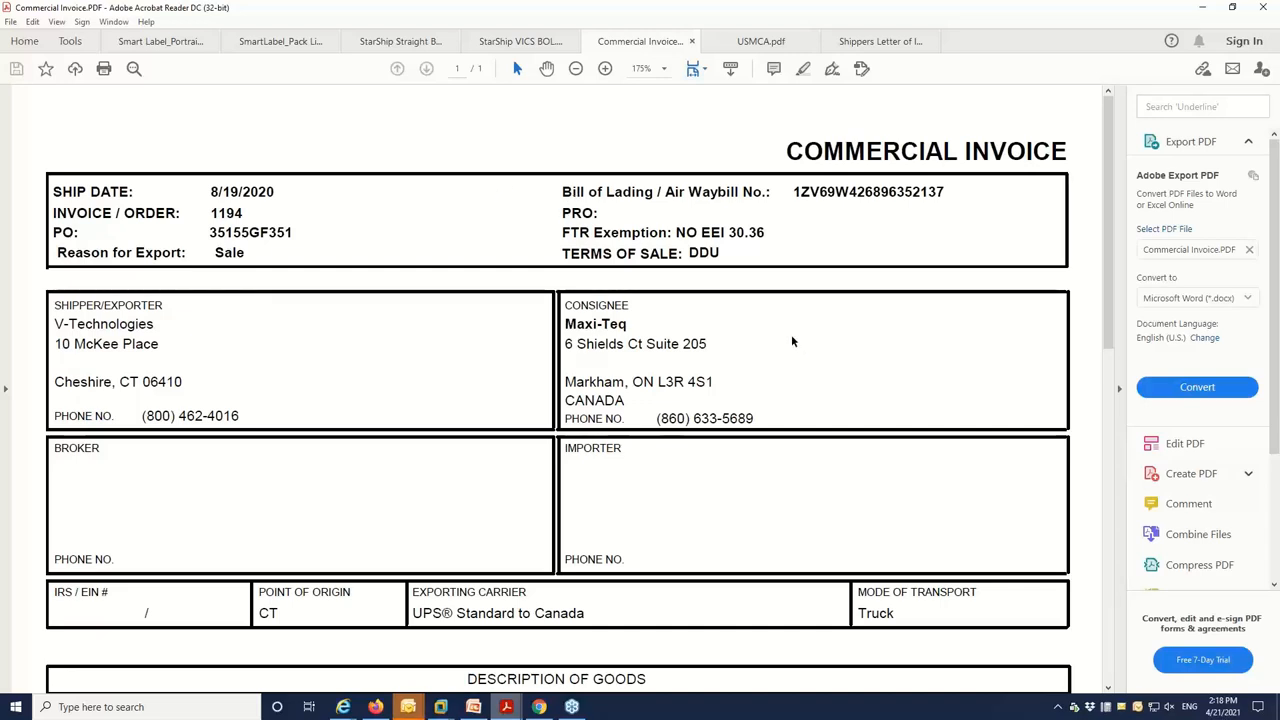
scroll("down", 3)
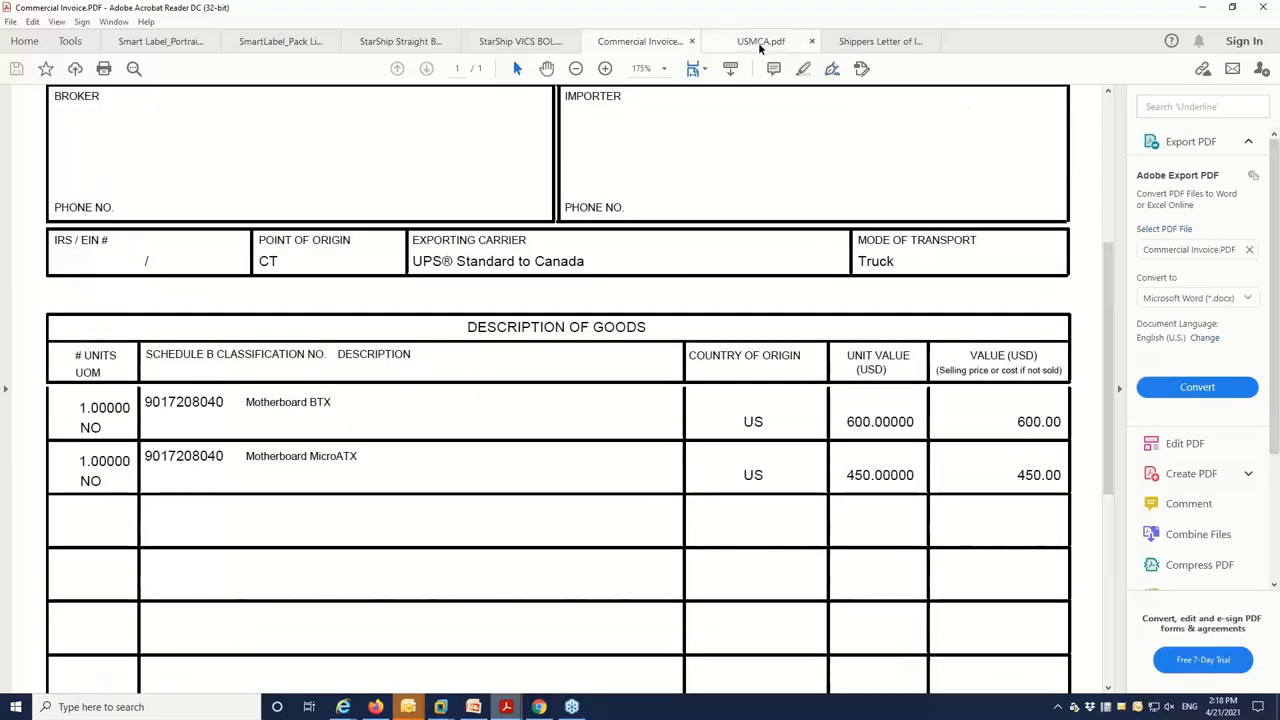
left_click(760, 40)
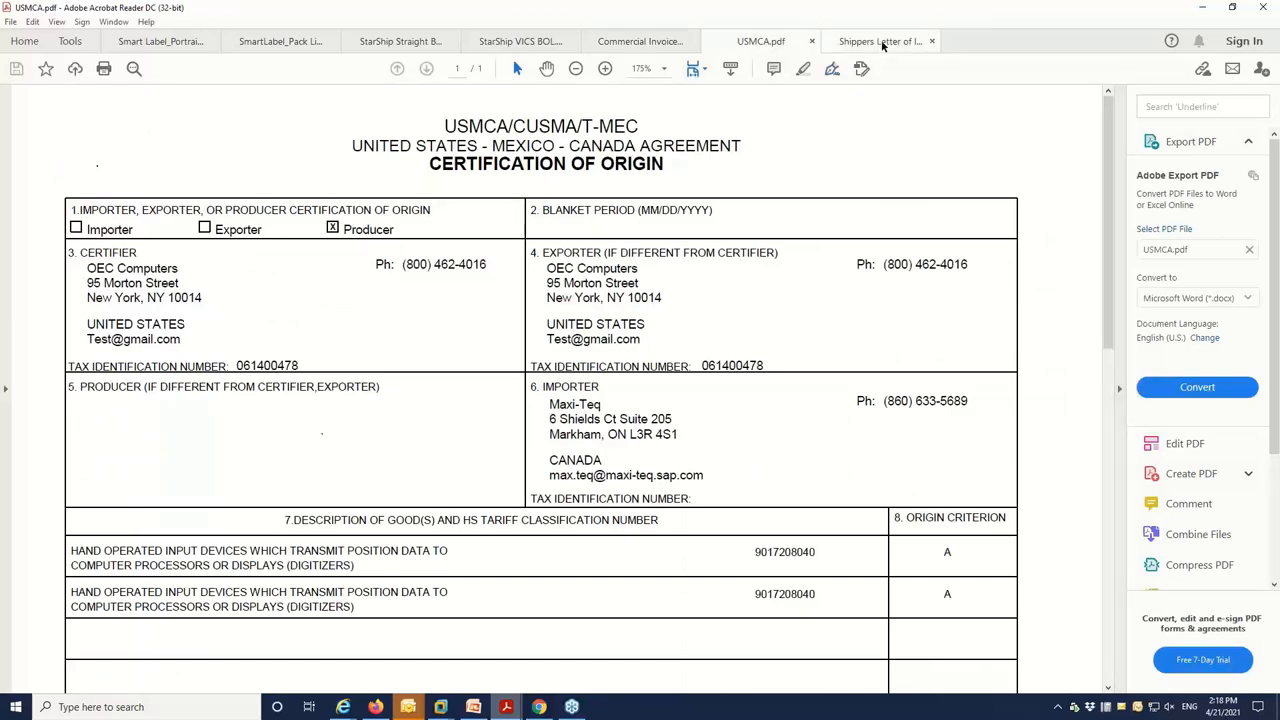
left_click(880, 40)
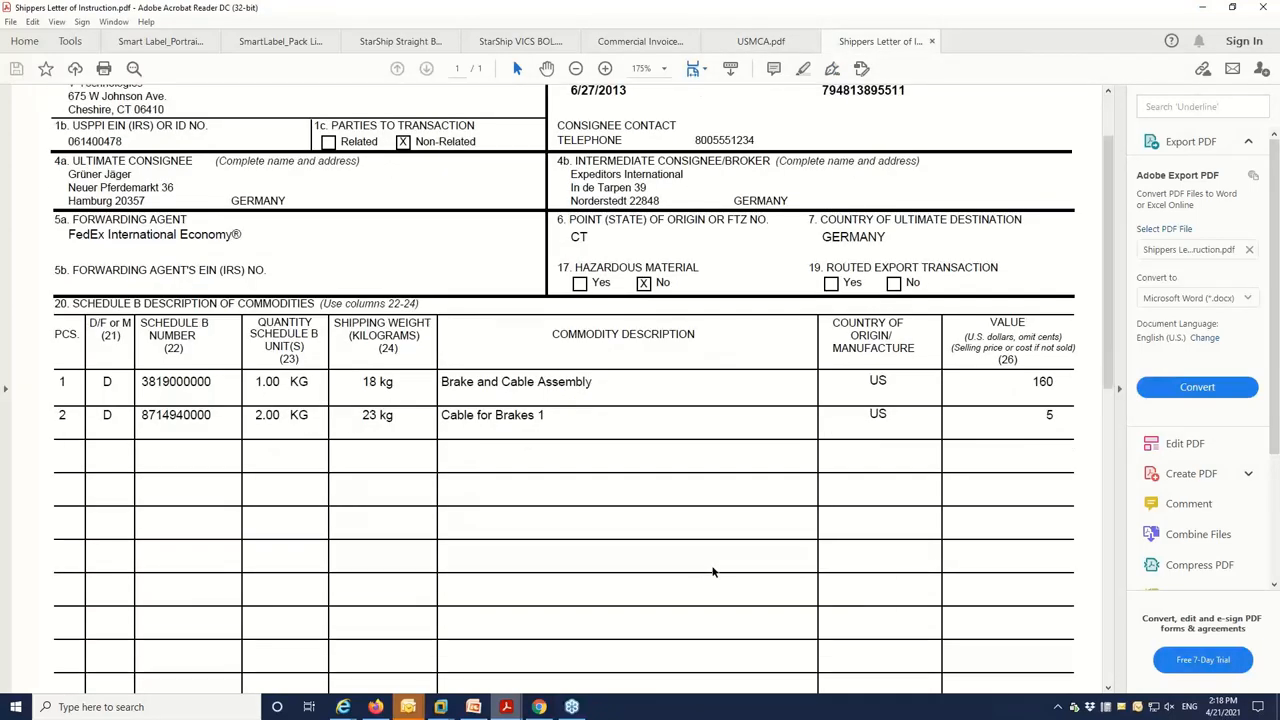
mouse_move(444, 450)
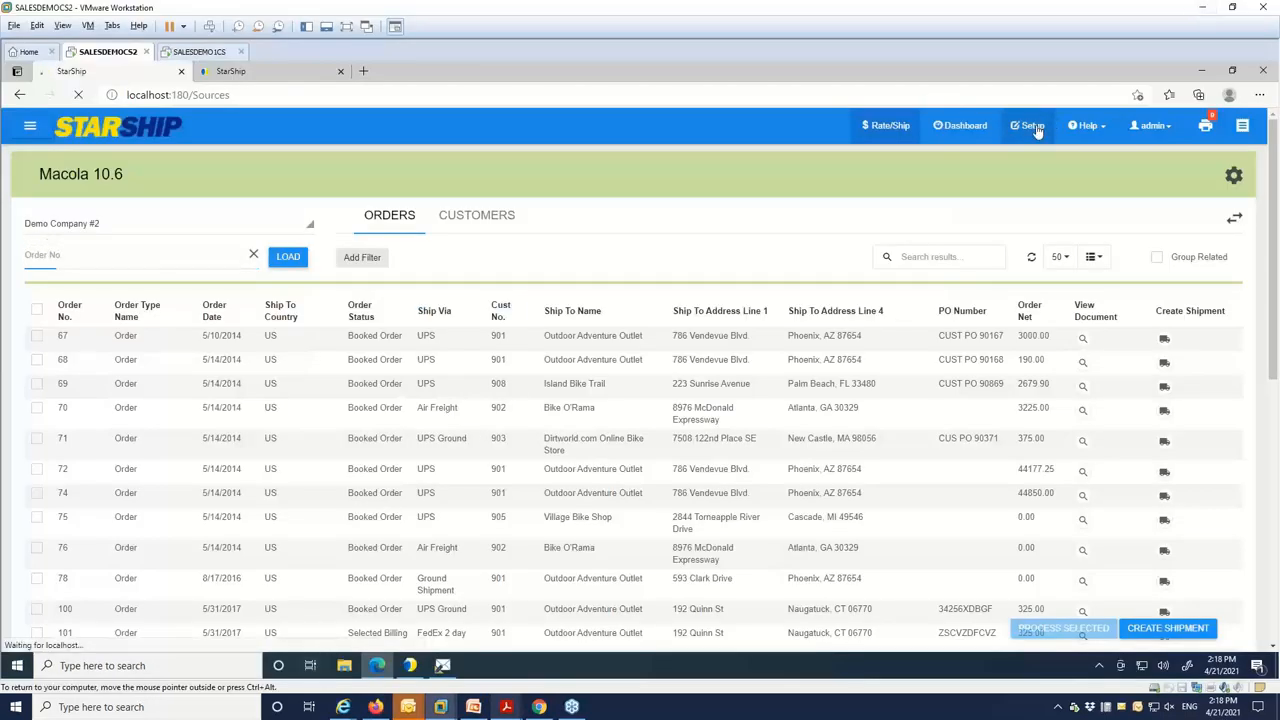
Go to Setup > Maintain > Inventory Items to list items with weights and NMFC classes
left_click(1028, 124)
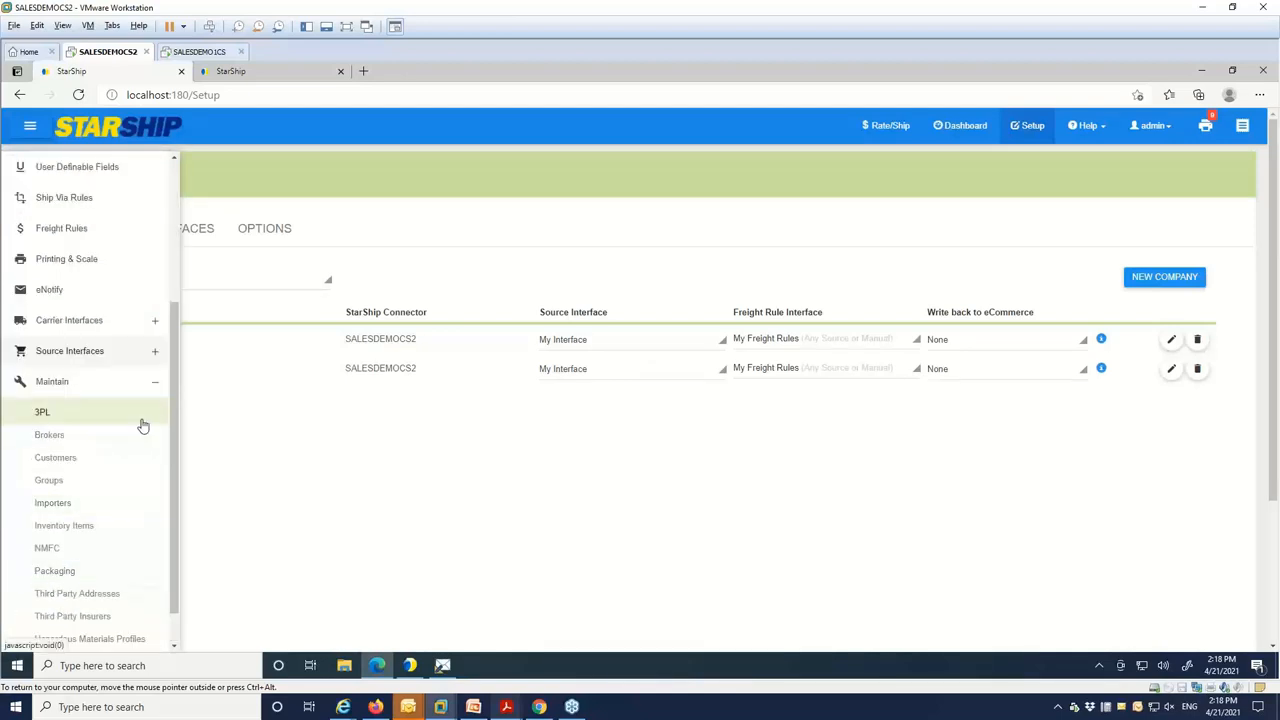
scroll("down", 3)
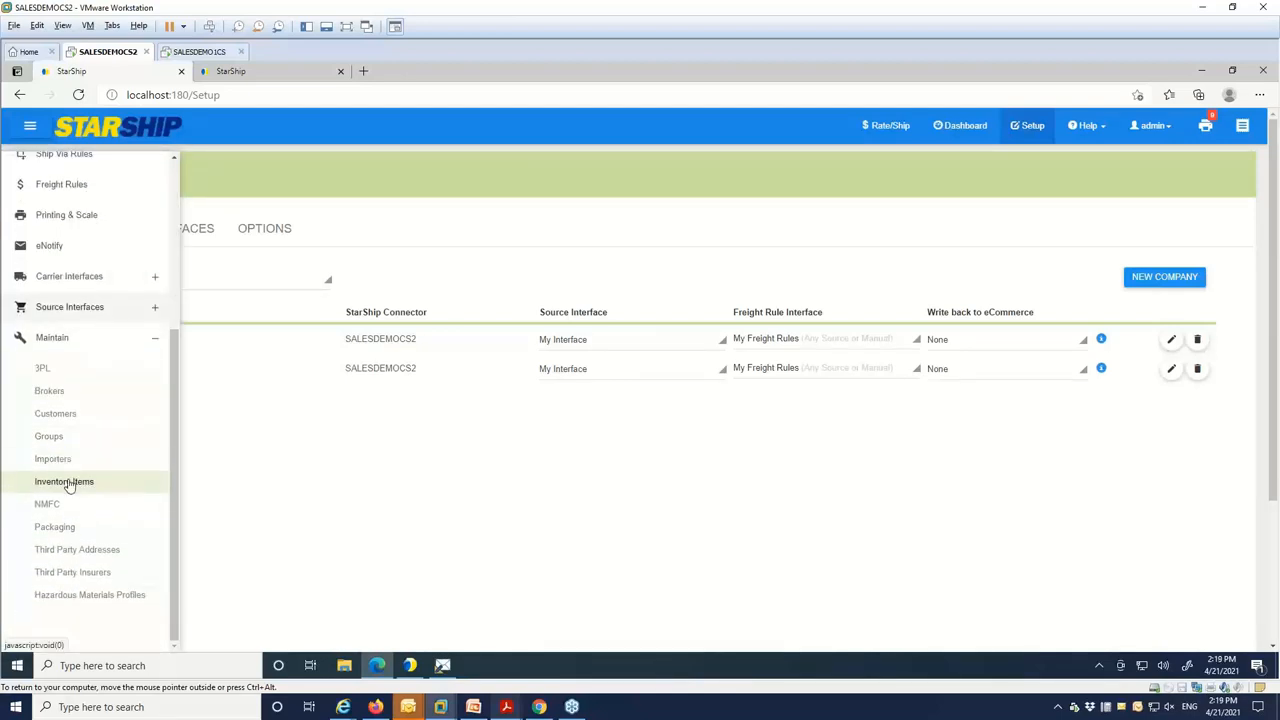
left_click(64, 480)
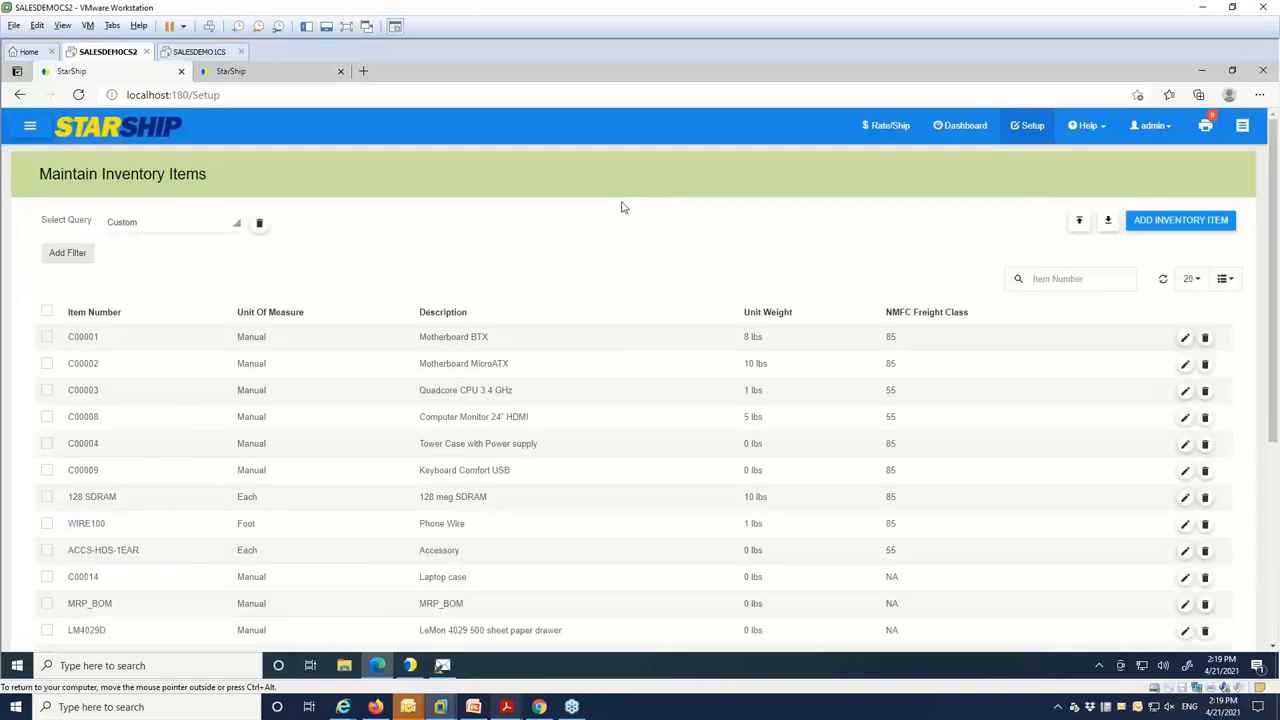
Edit item C00001 Motherboard BTX, tick Hazardous, and review its Freight NMFC 066530 and International HTS details
left_click(1184, 336)
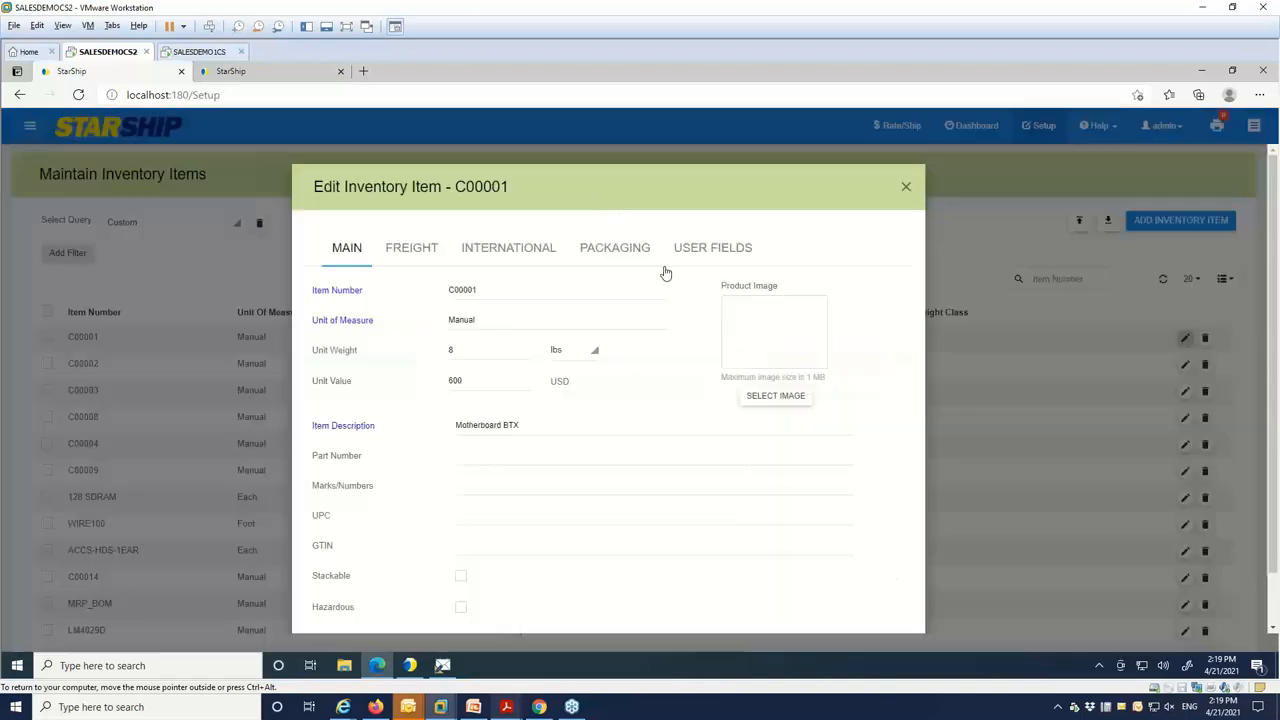
left_click(556, 290)
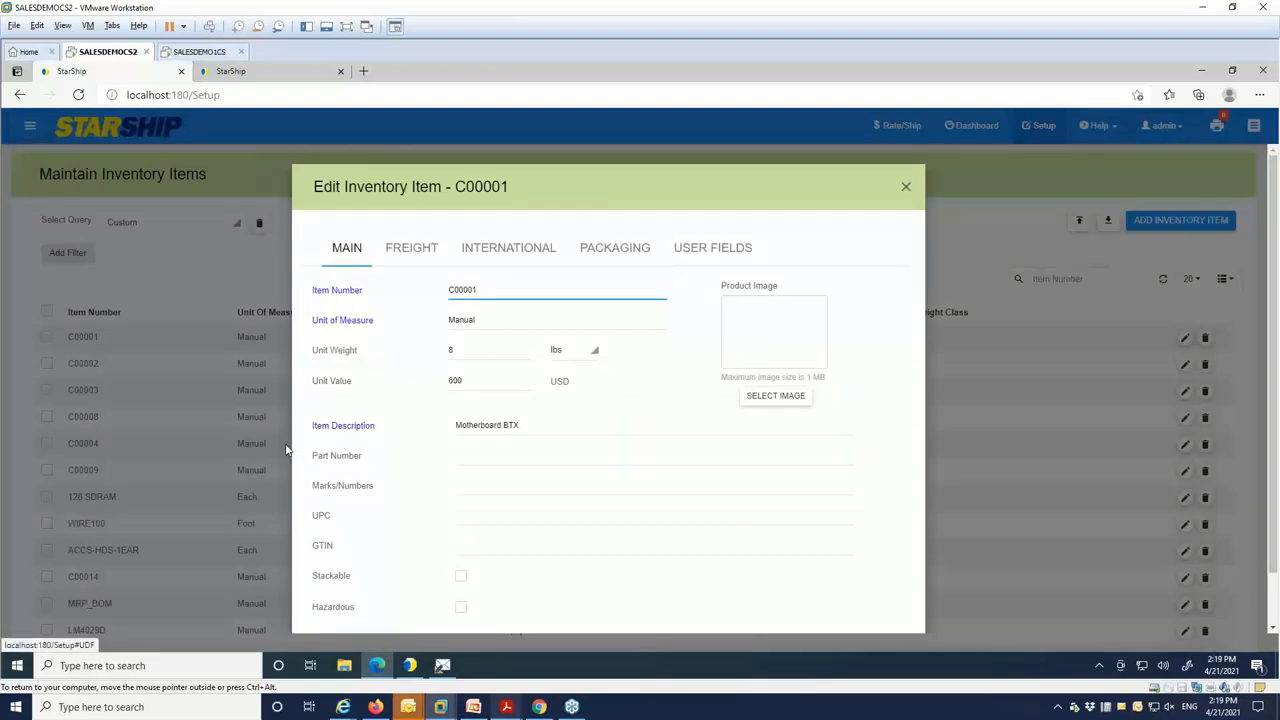
mouse_move(472, 446)
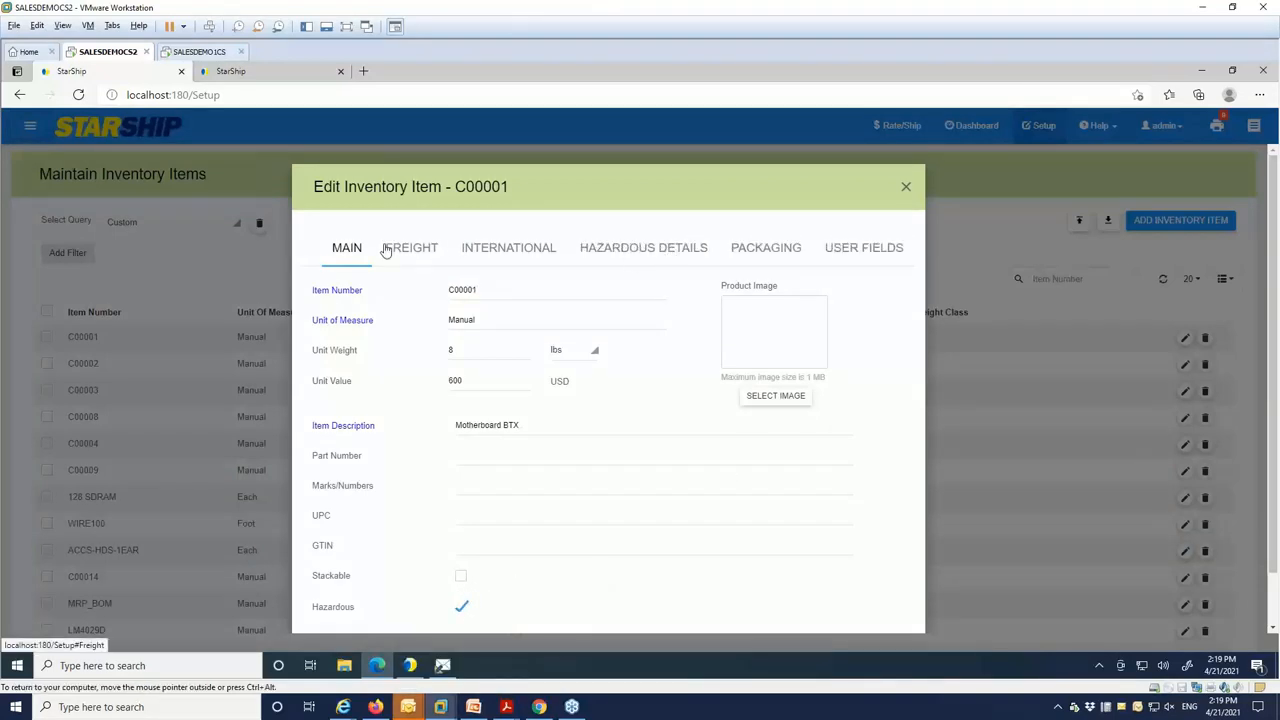
left_click(412, 248)
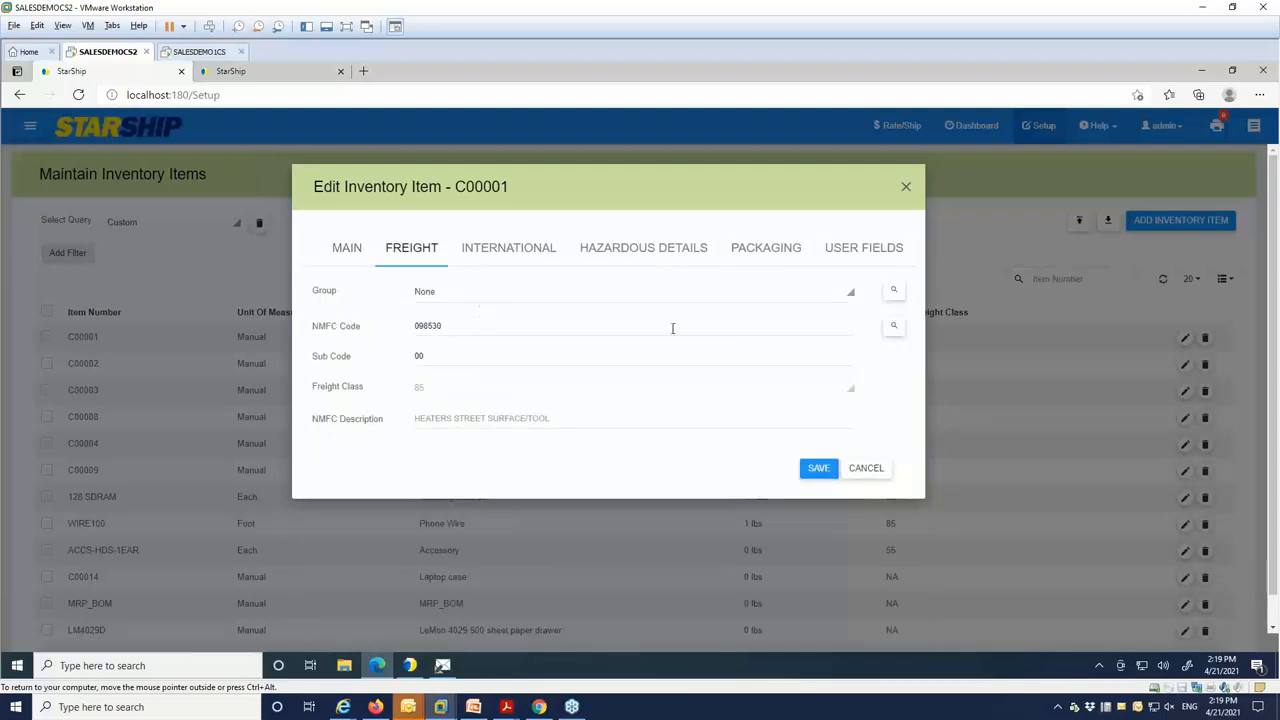
mouse_move(564, 464)
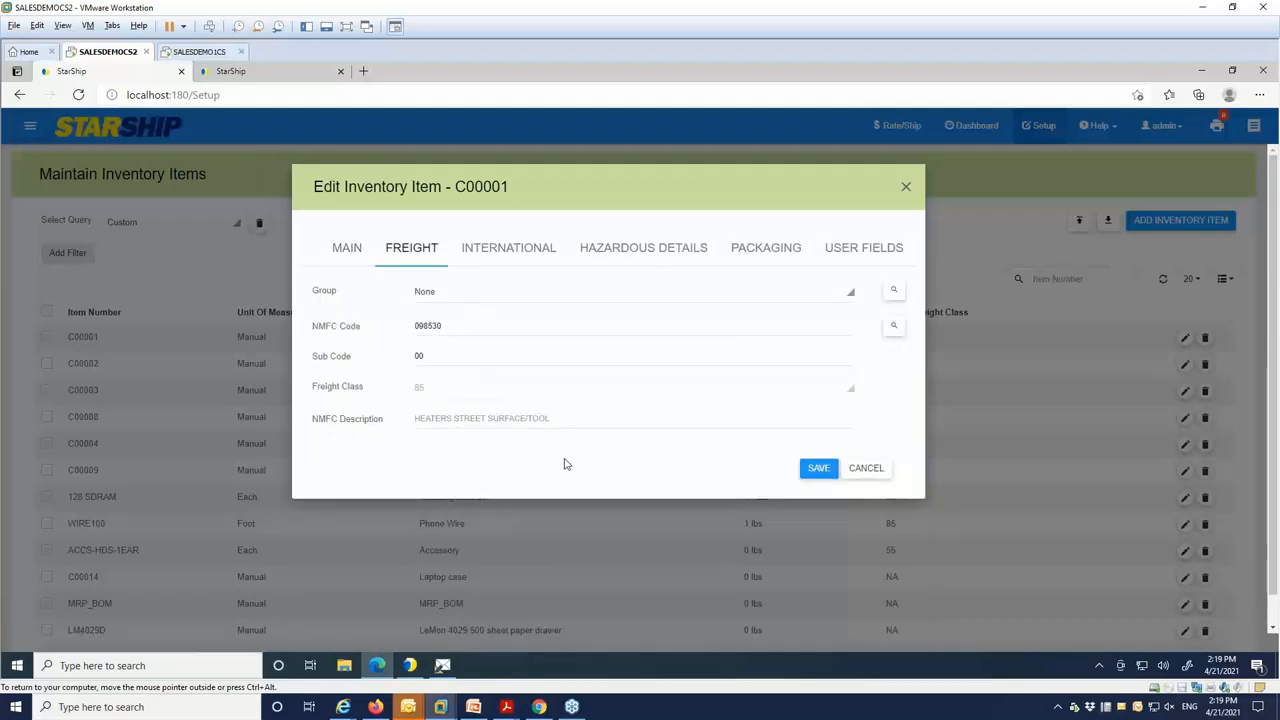
left_click(508, 248)
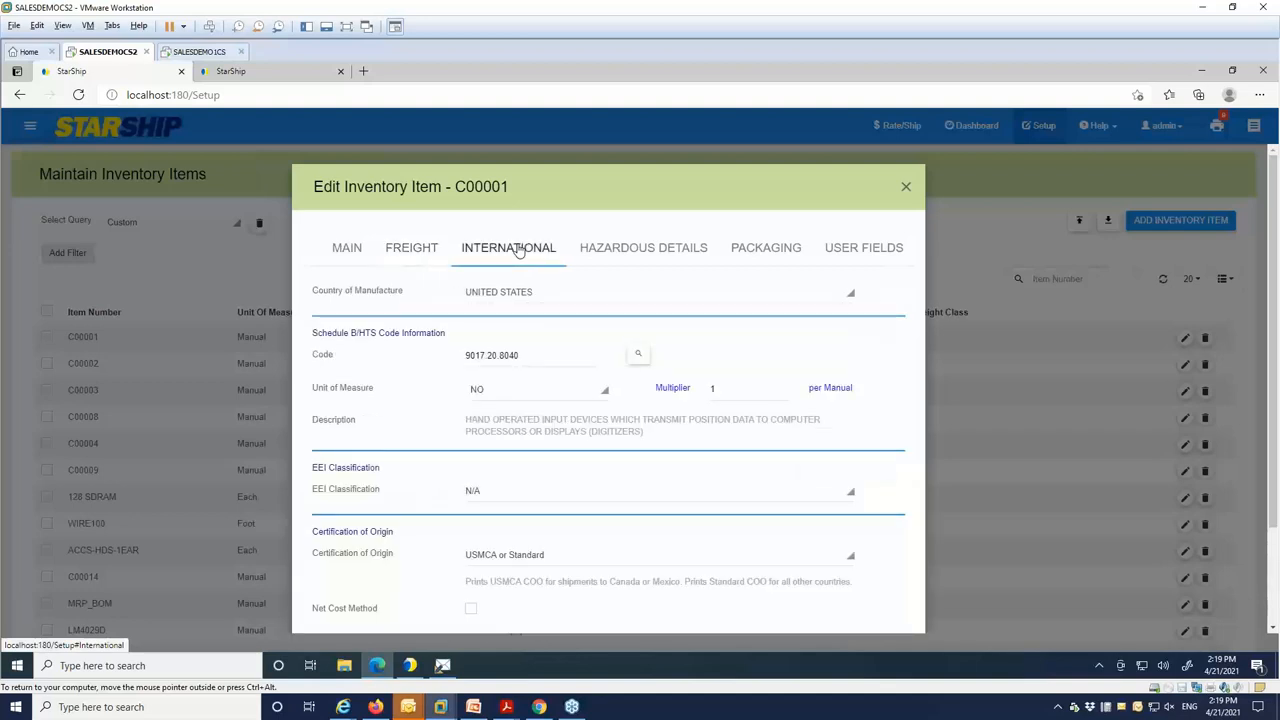
mouse_move(388, 440)
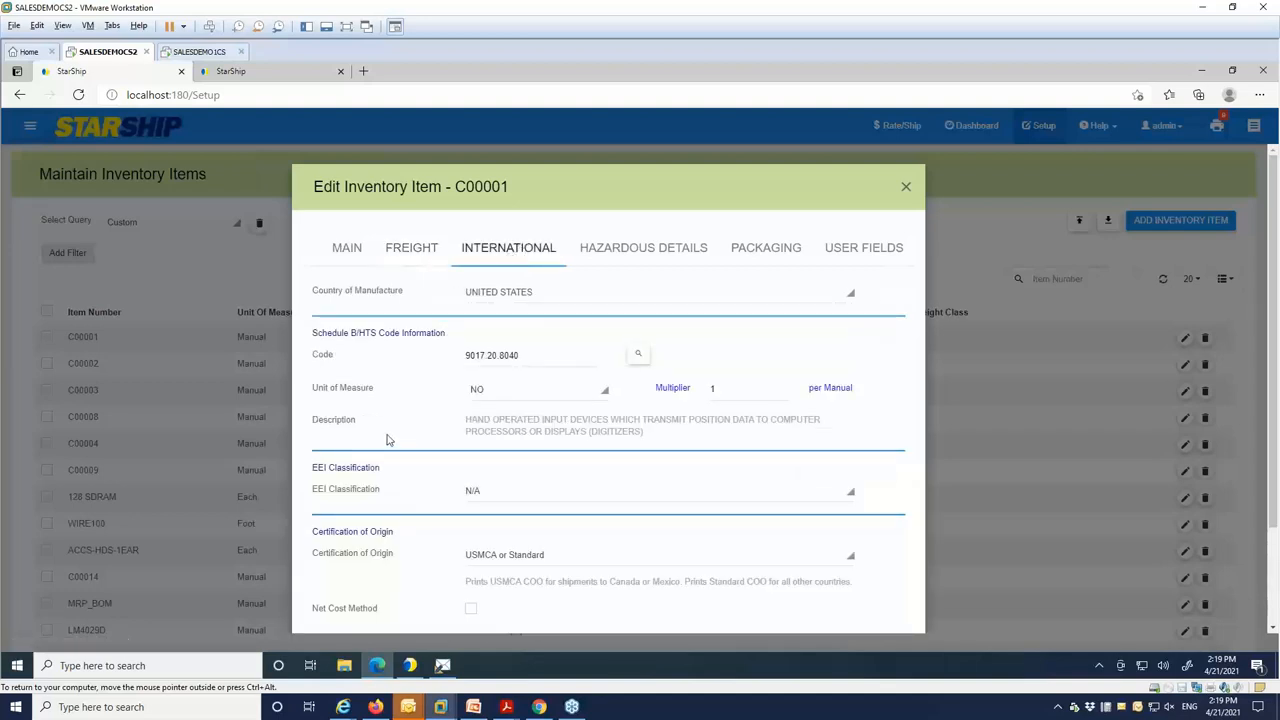
scroll("down", 3)
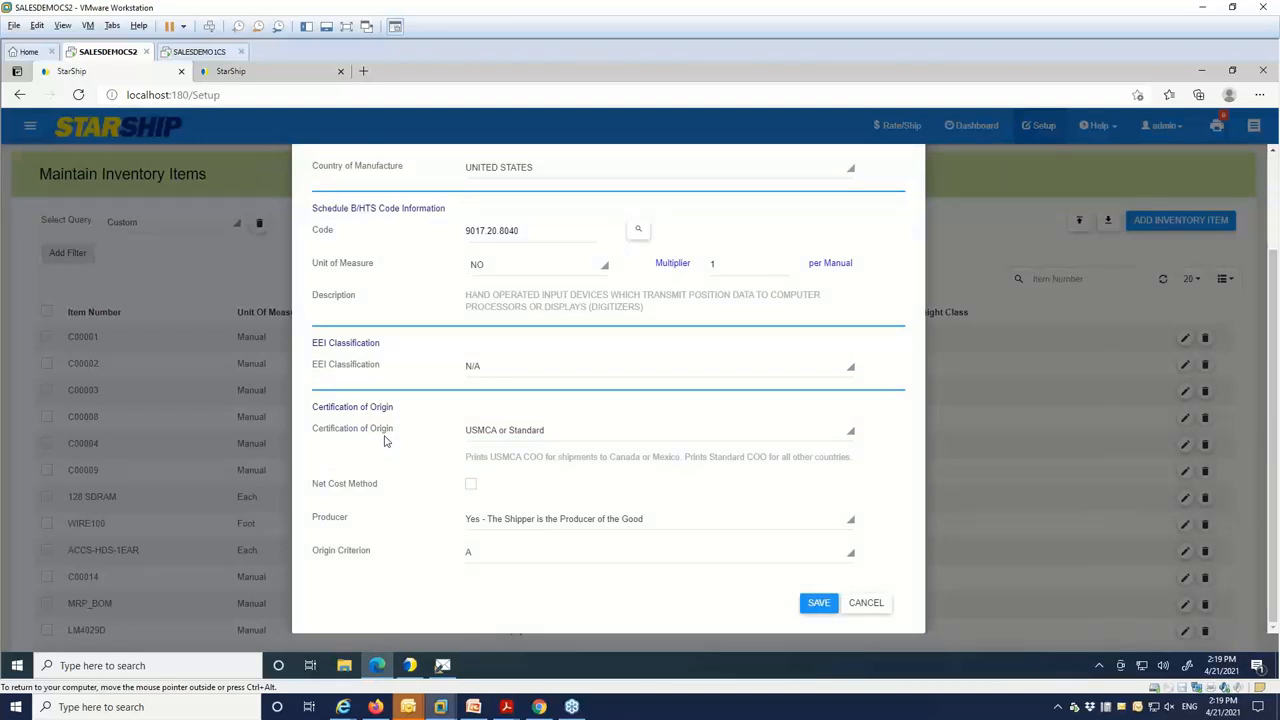
mouse_move(318, 524)
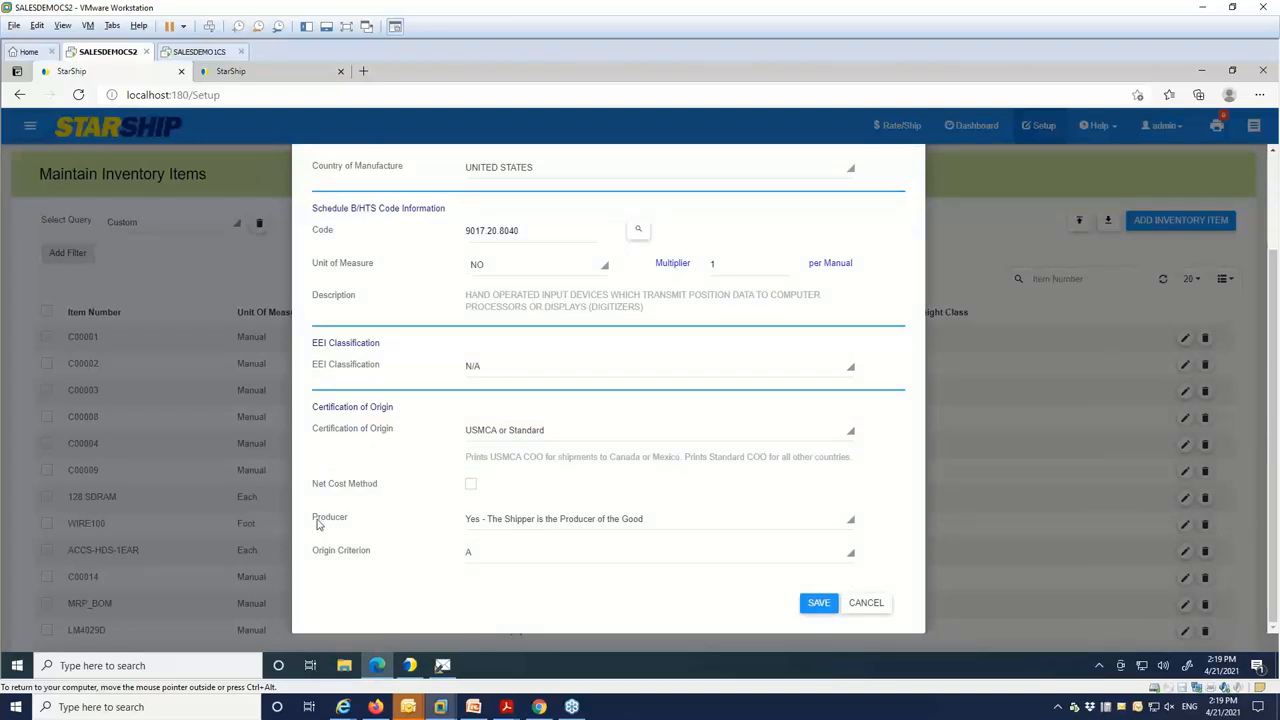
mouse_move(368, 484)
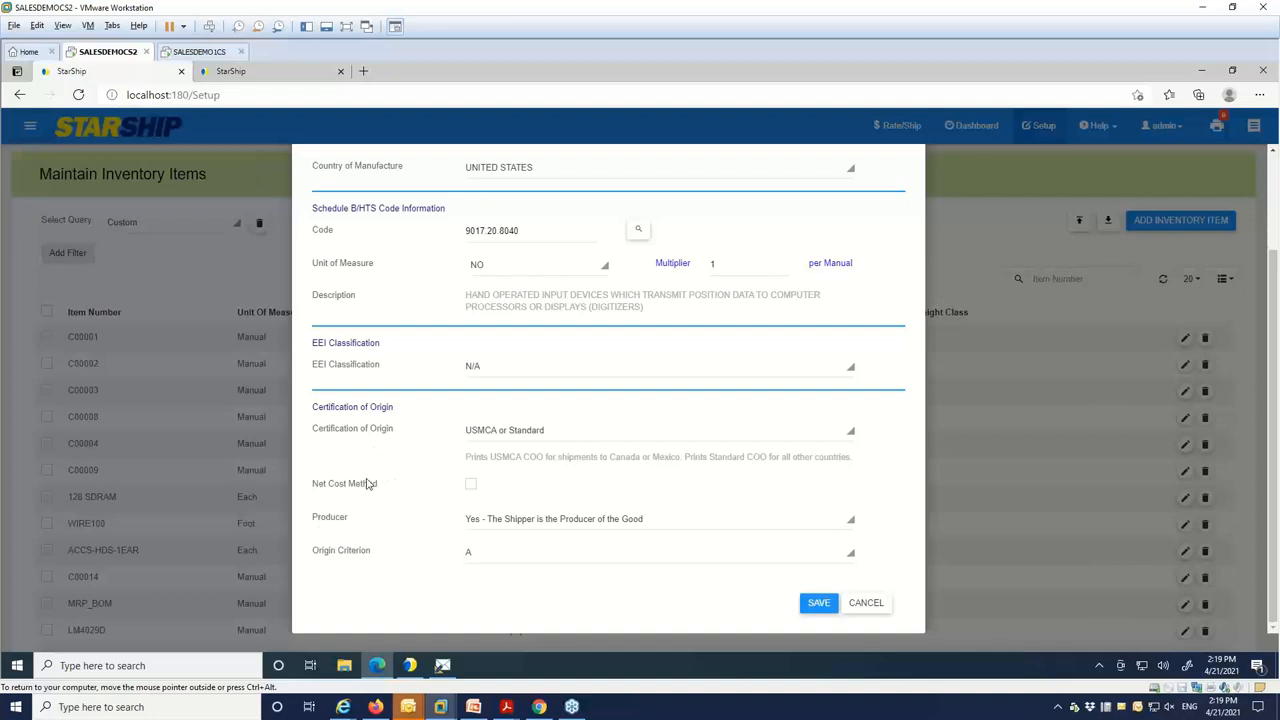
mouse_move(390, 548)
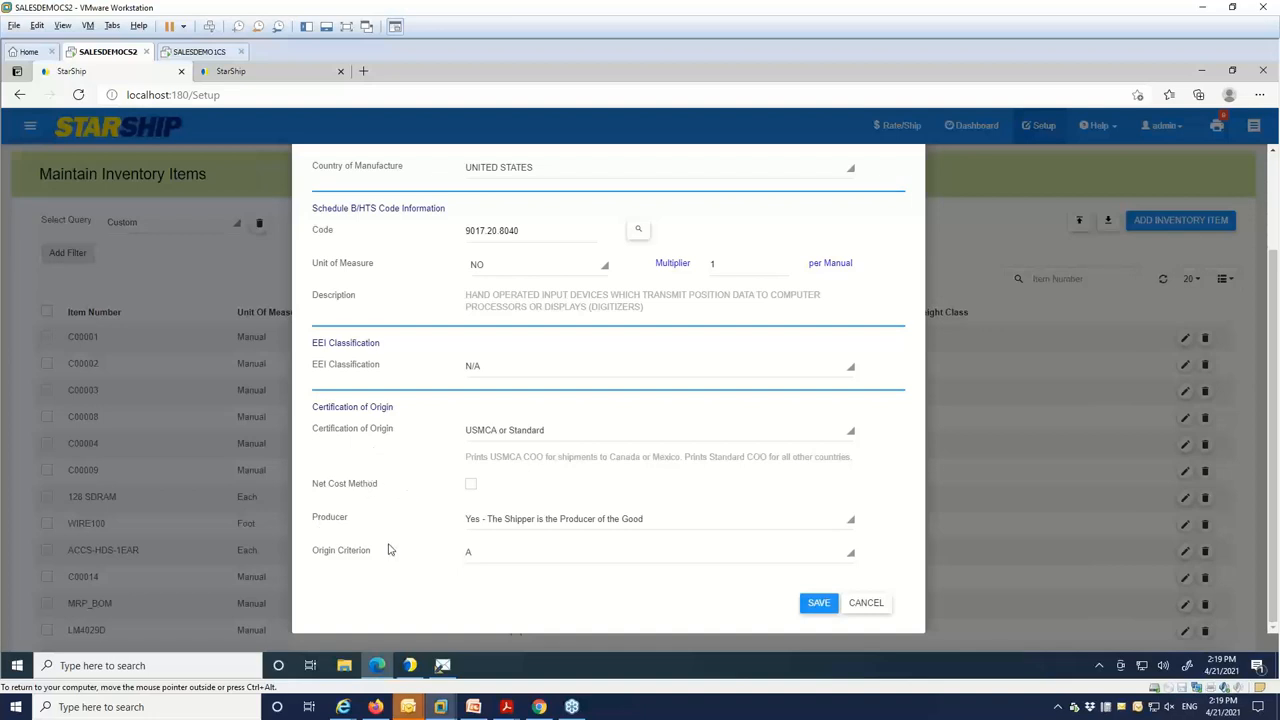
mouse_move(378, 524)
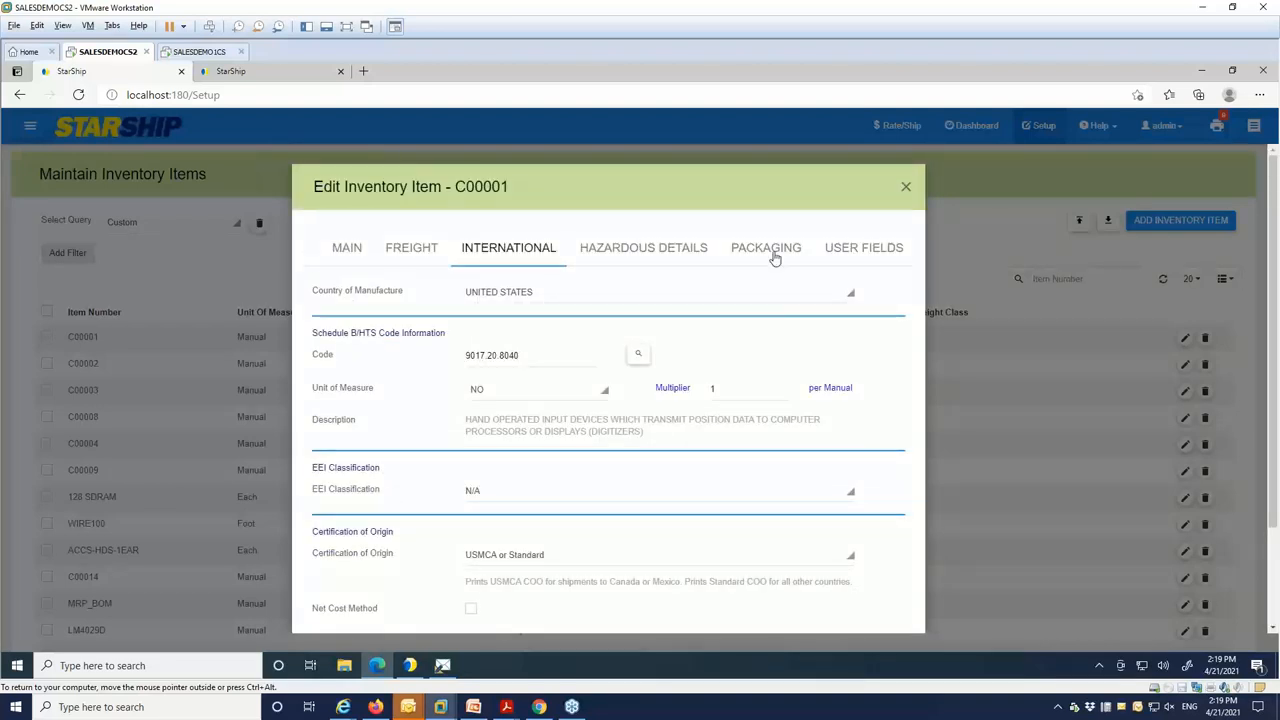
Show the Packaging scenarios for C00001: 12 per BBB Large box, plus small and large boxes
left_click(764, 248)
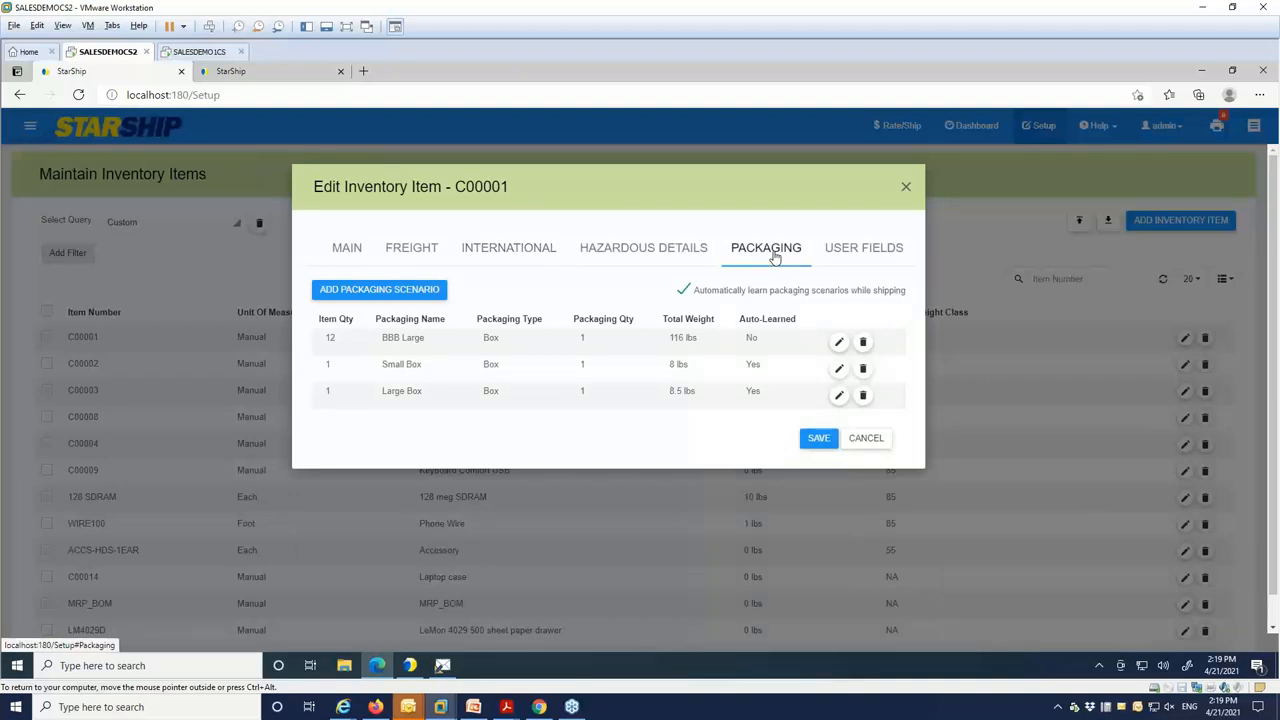
mouse_move(920, 398)
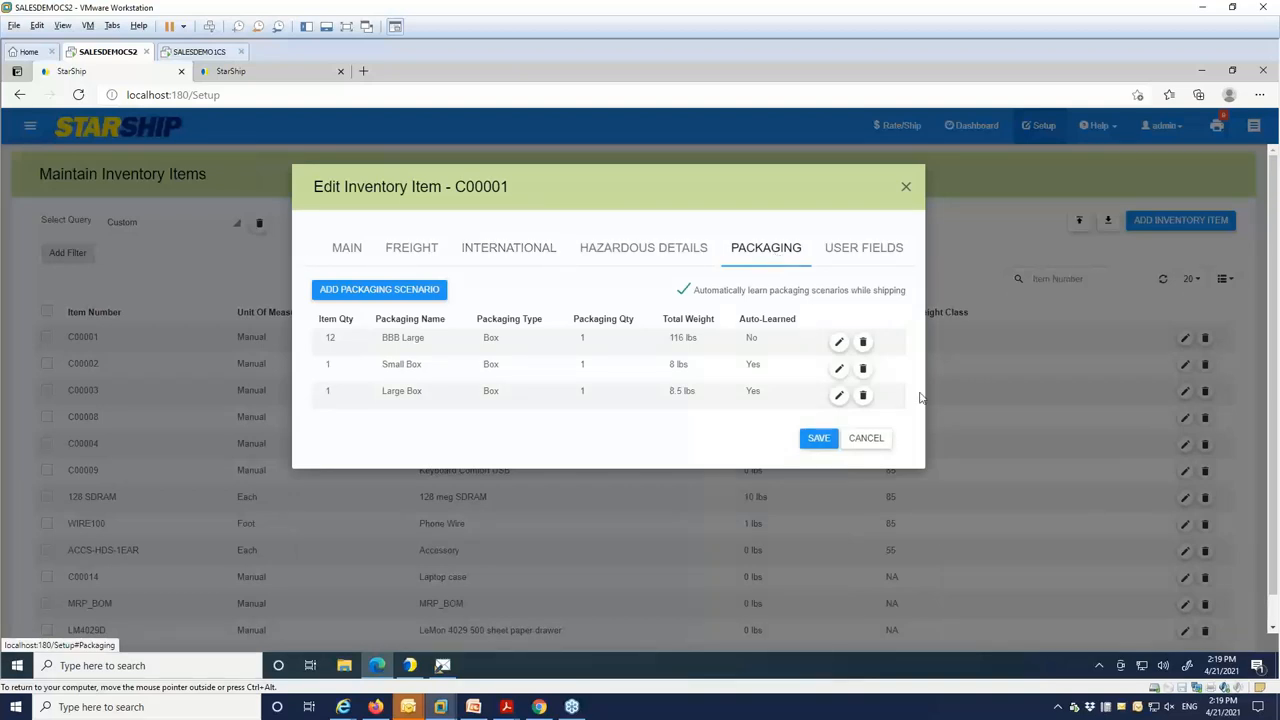
mouse_move(624, 376)
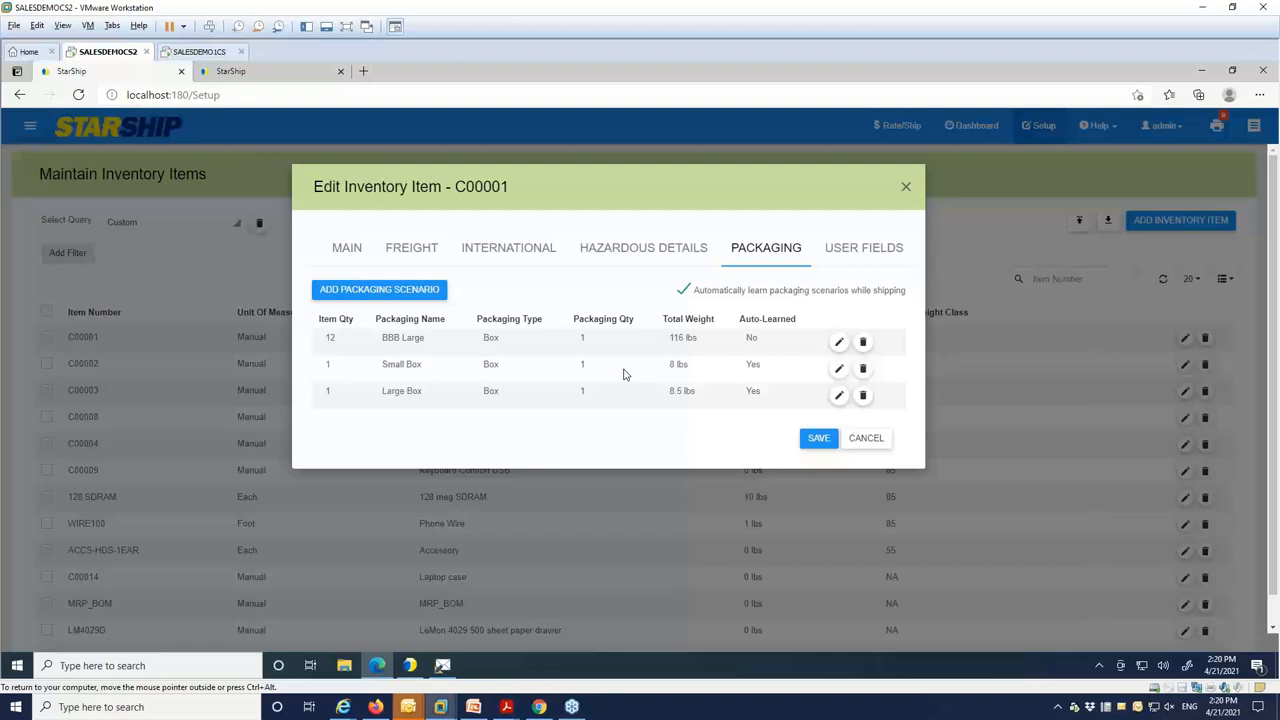
mouse_move(616, 378)
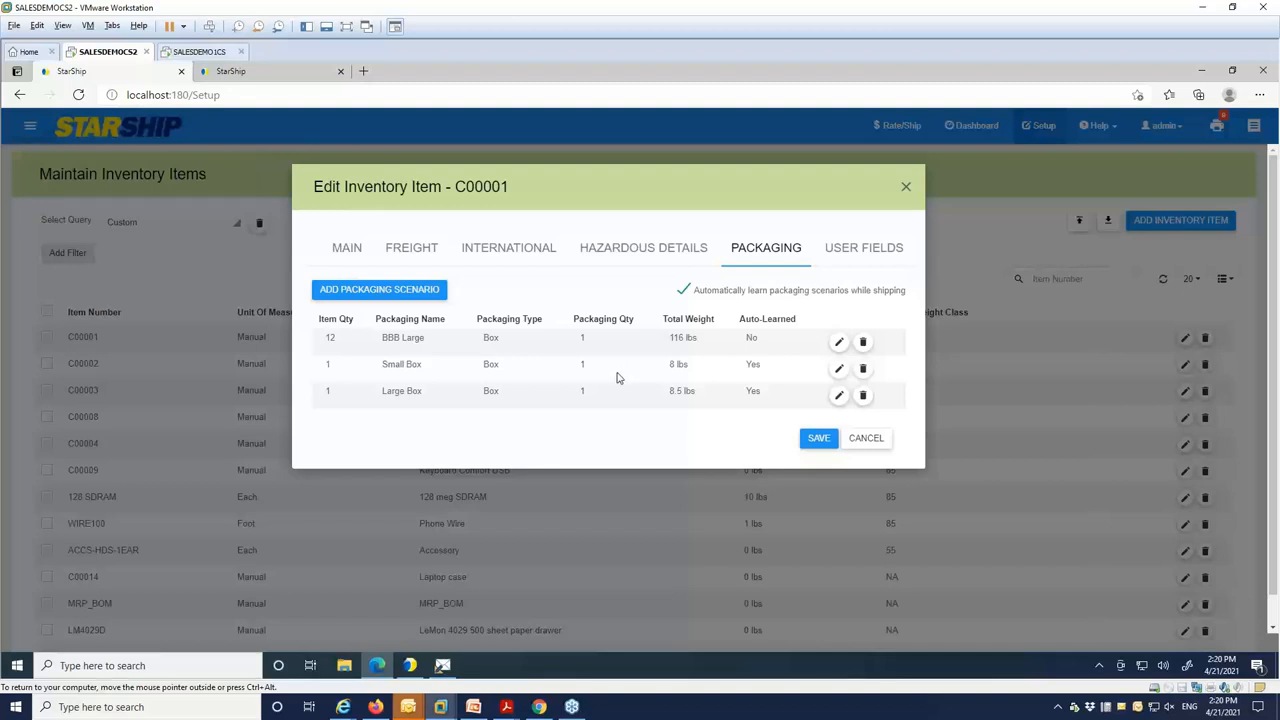
mouse_move(824, 472)
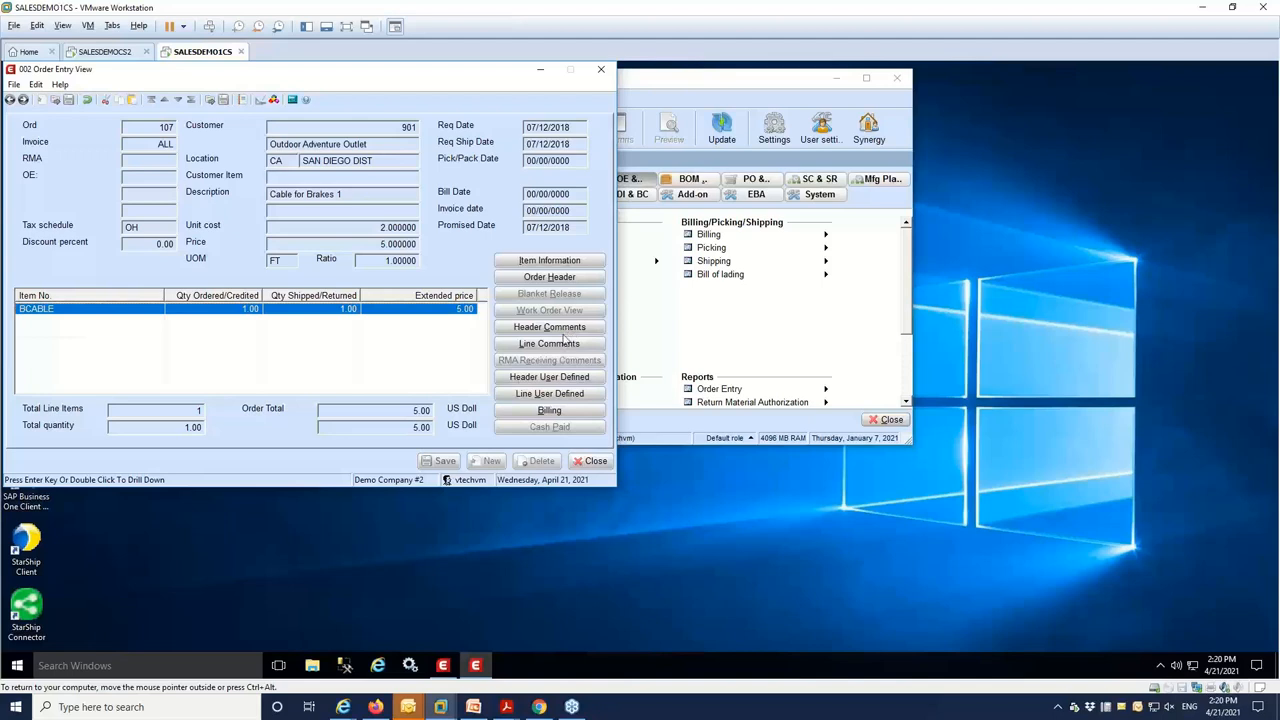
View order 107's header comments with the StarShip UPS Ground shipment details
left_click(548, 328)
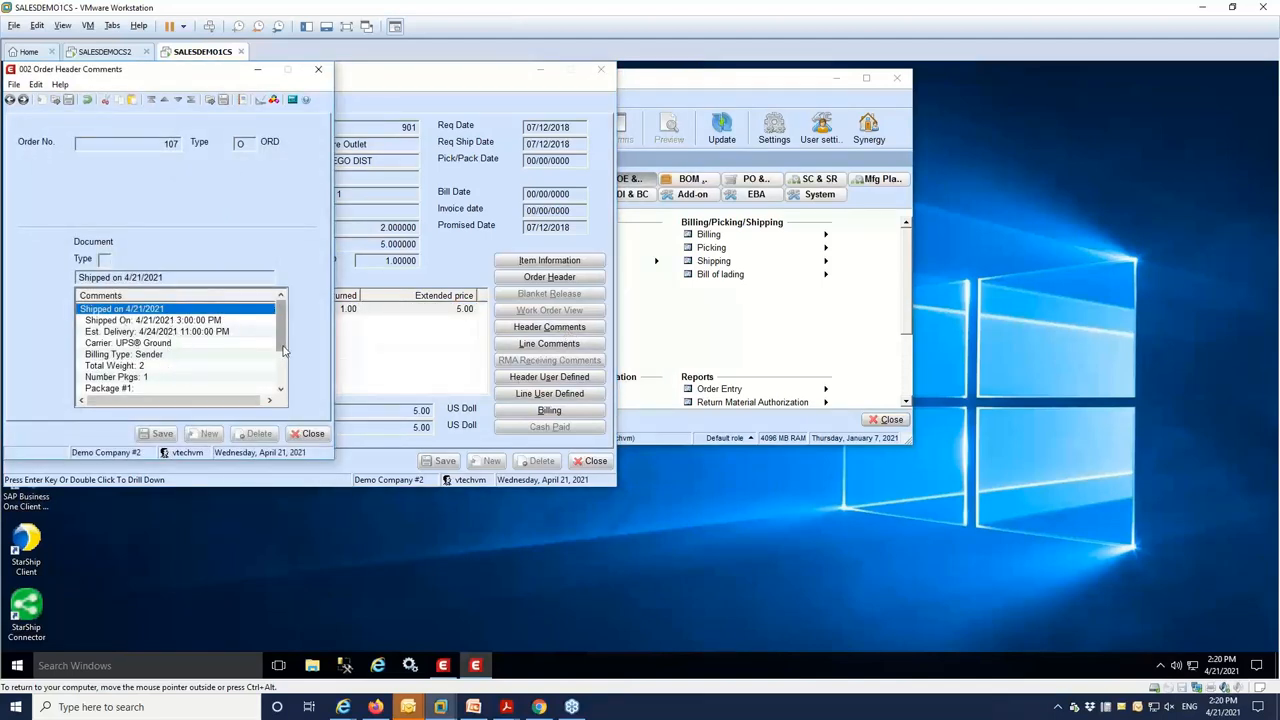
scroll("down", 3)
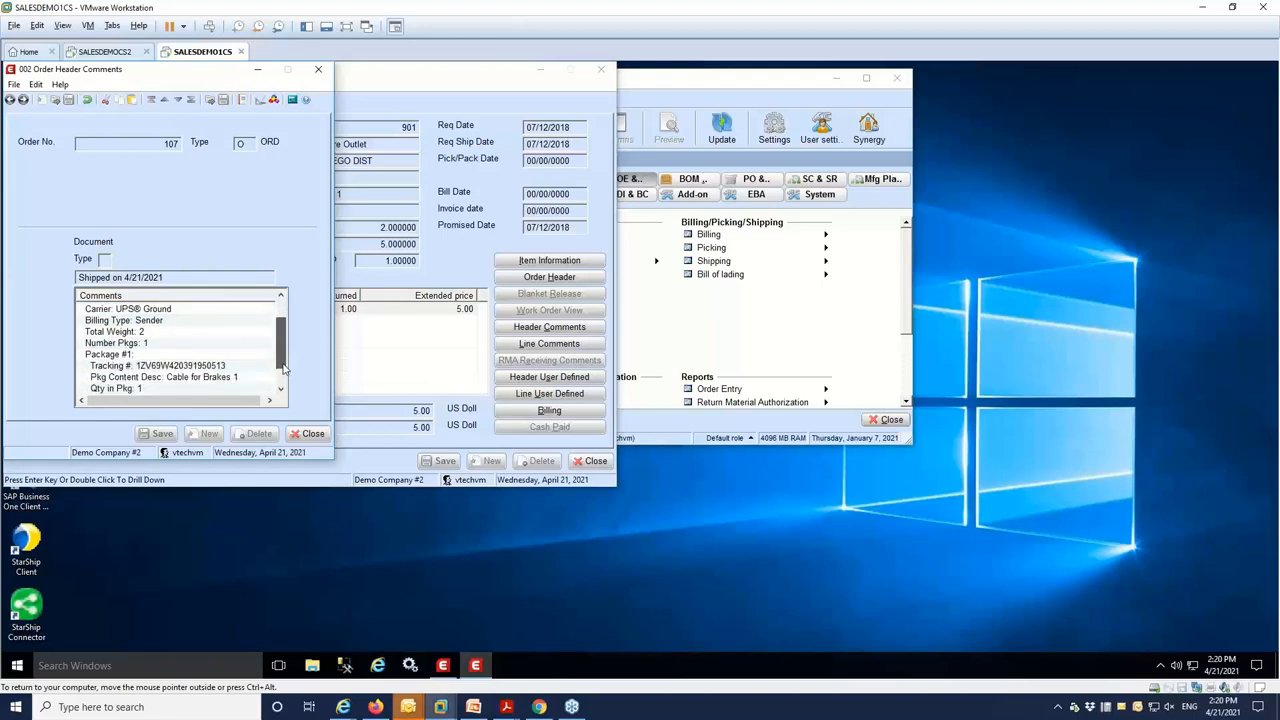
scroll("down", 3)
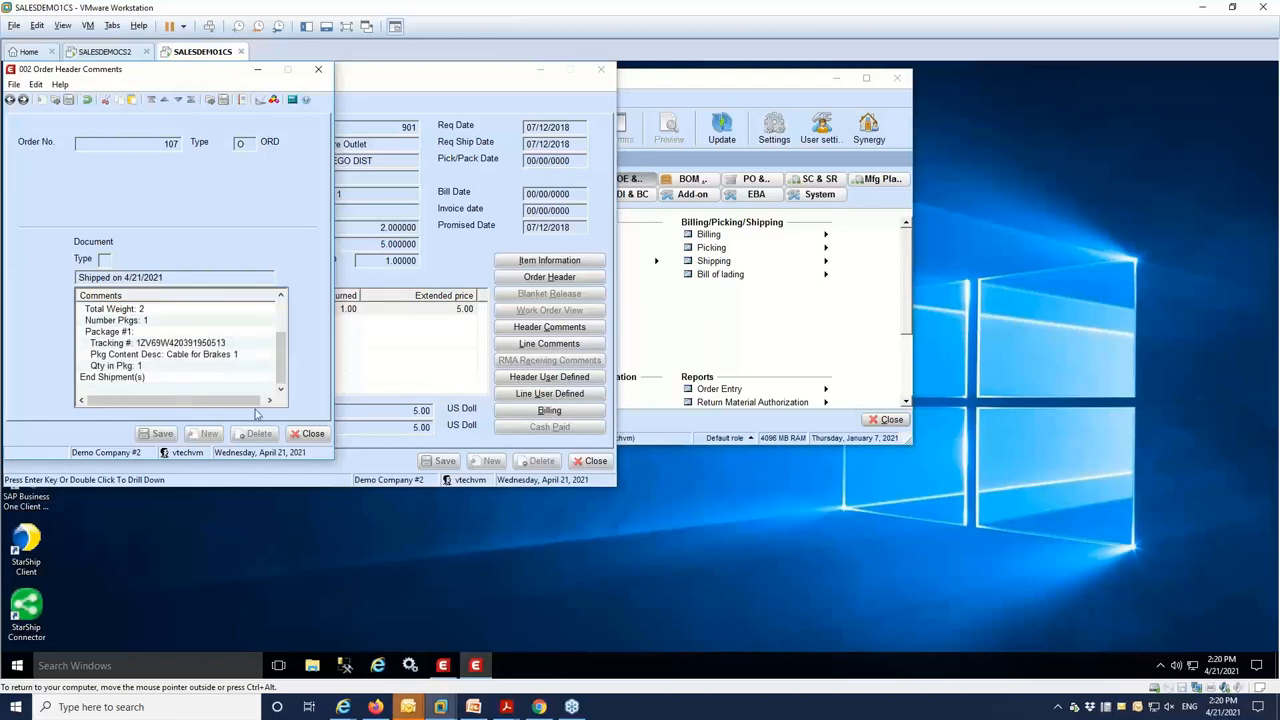
Check the billing info and manifest shipping transactions, then return to order entry
left_click(312, 432)
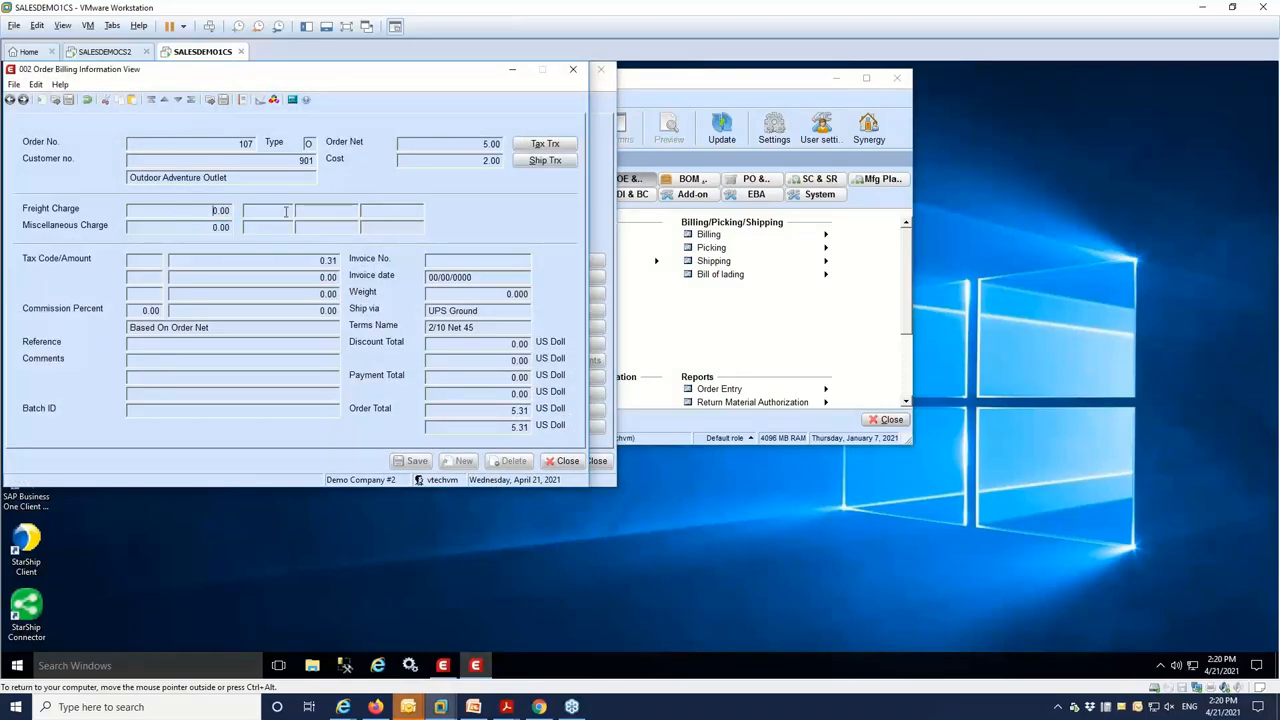
left_click(544, 160)
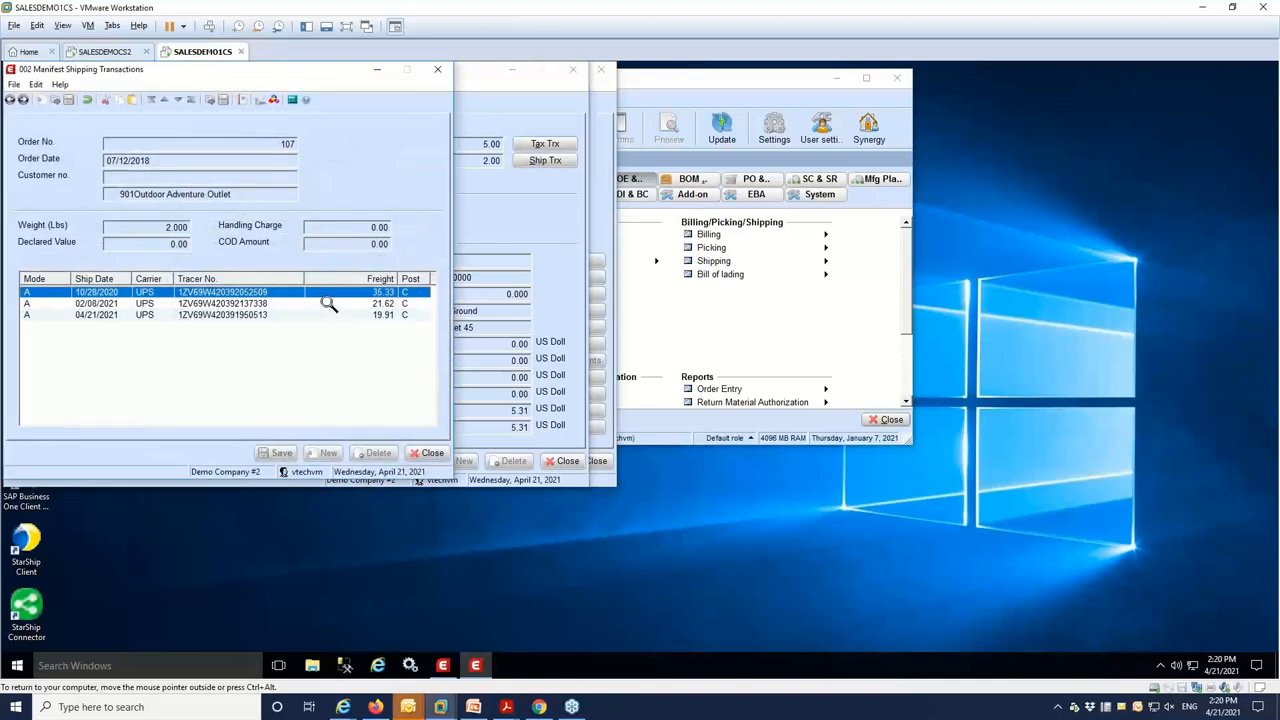
mouse_move(350, 316)
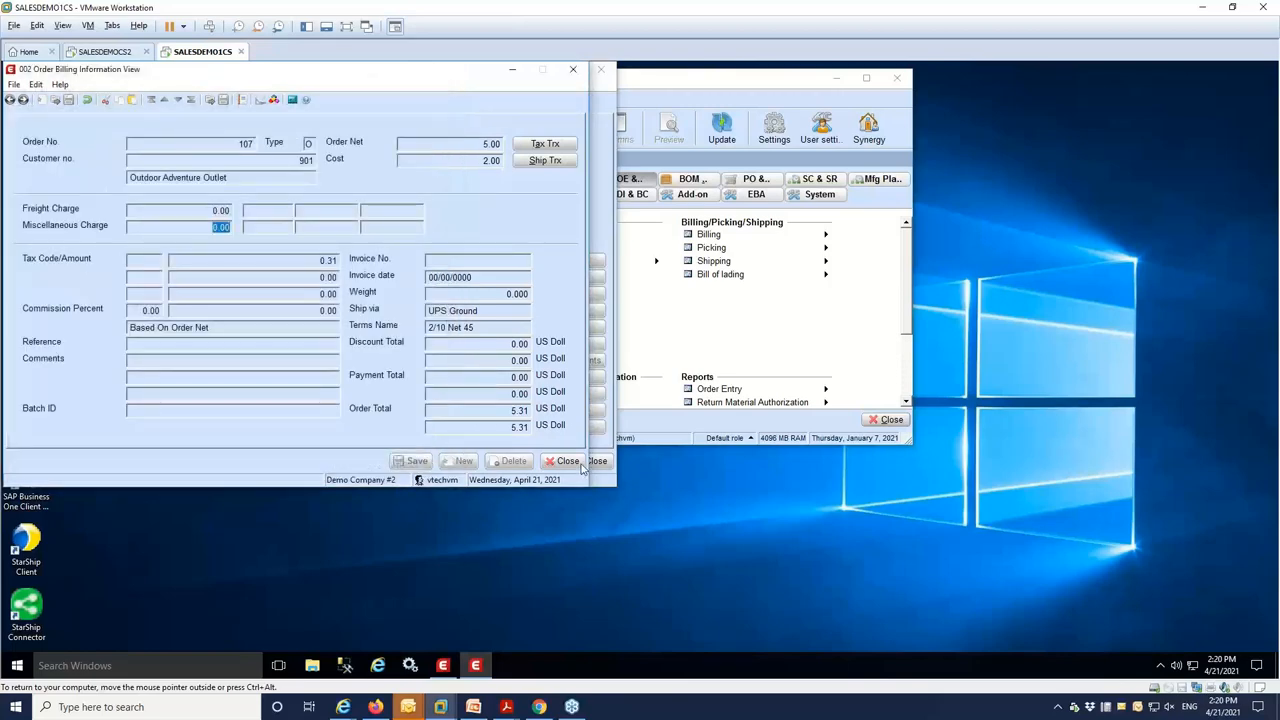
left_click(568, 460)
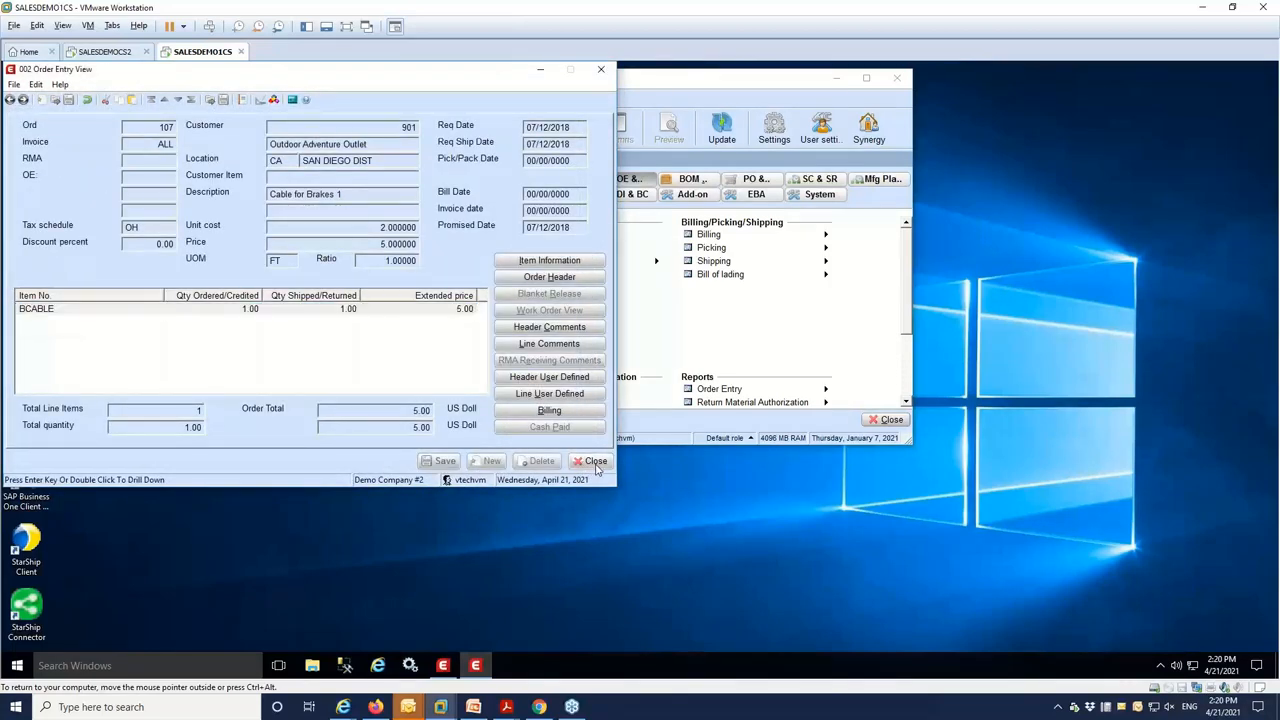
Switch back to the StarShip machine showing Demo Company #2's Macola 10.6 orders
left_click(590, 460)
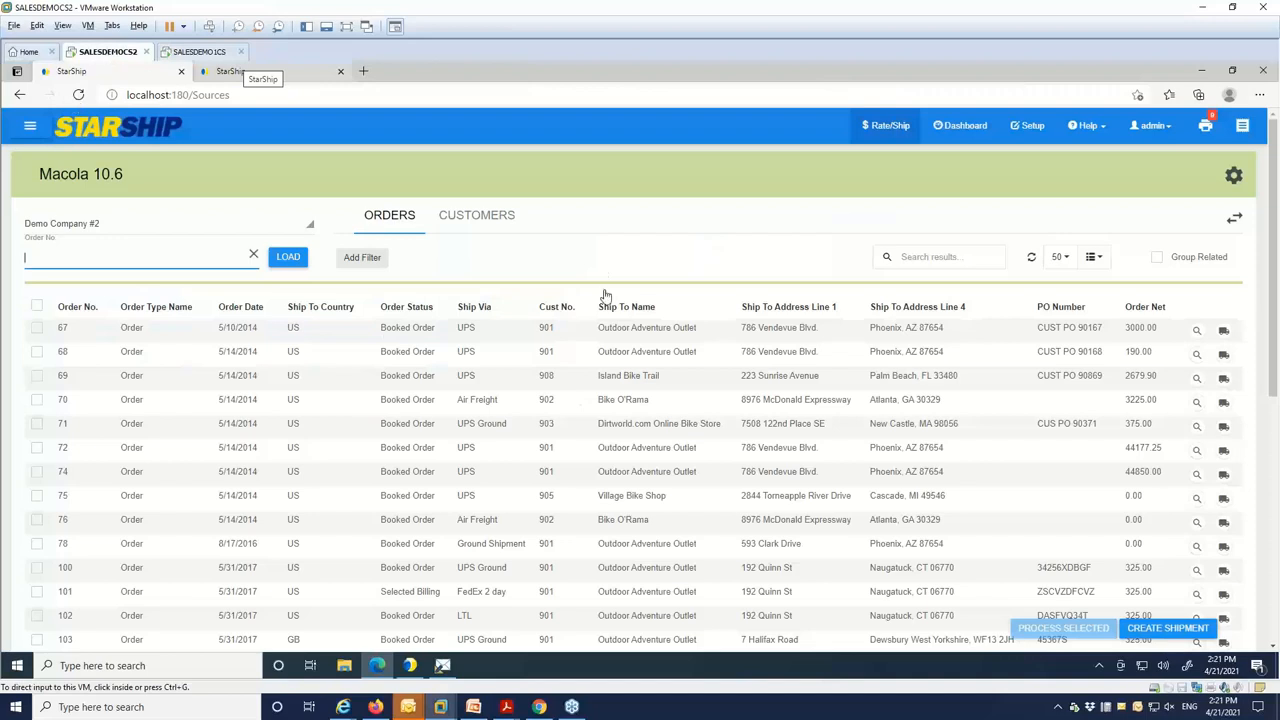
mouse_move(632, 220)
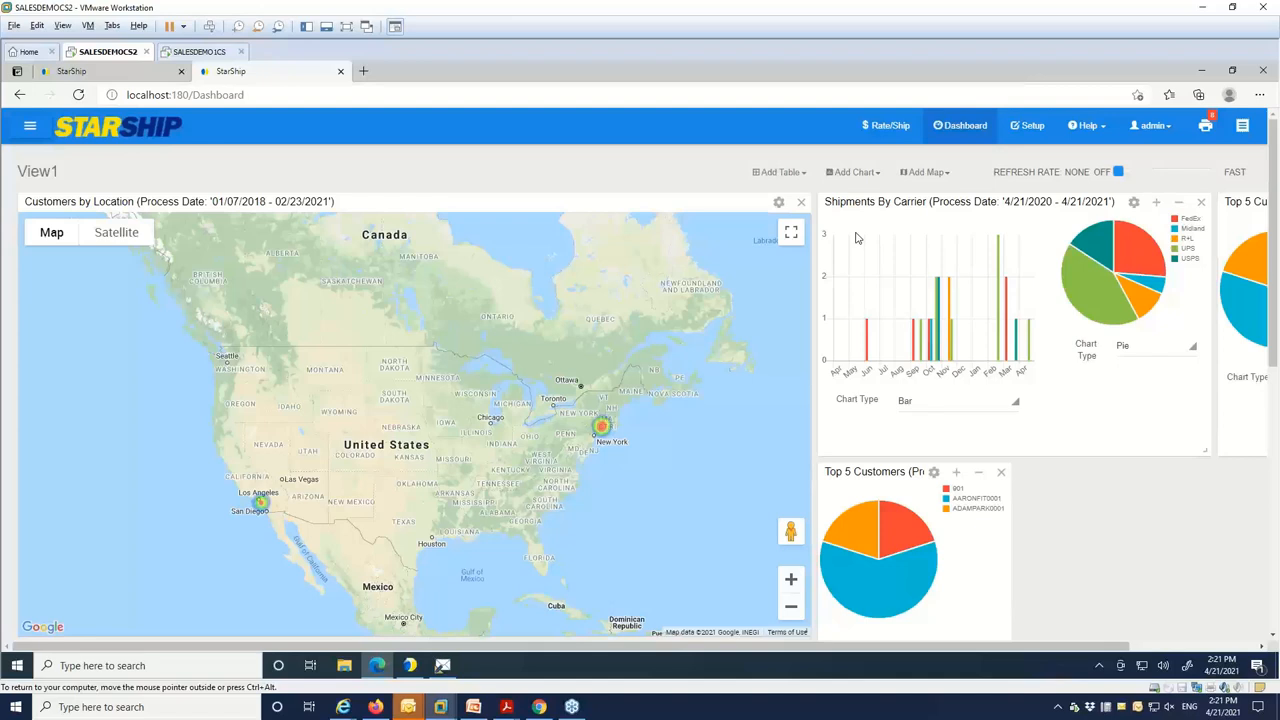
mouse_move(870, 188)
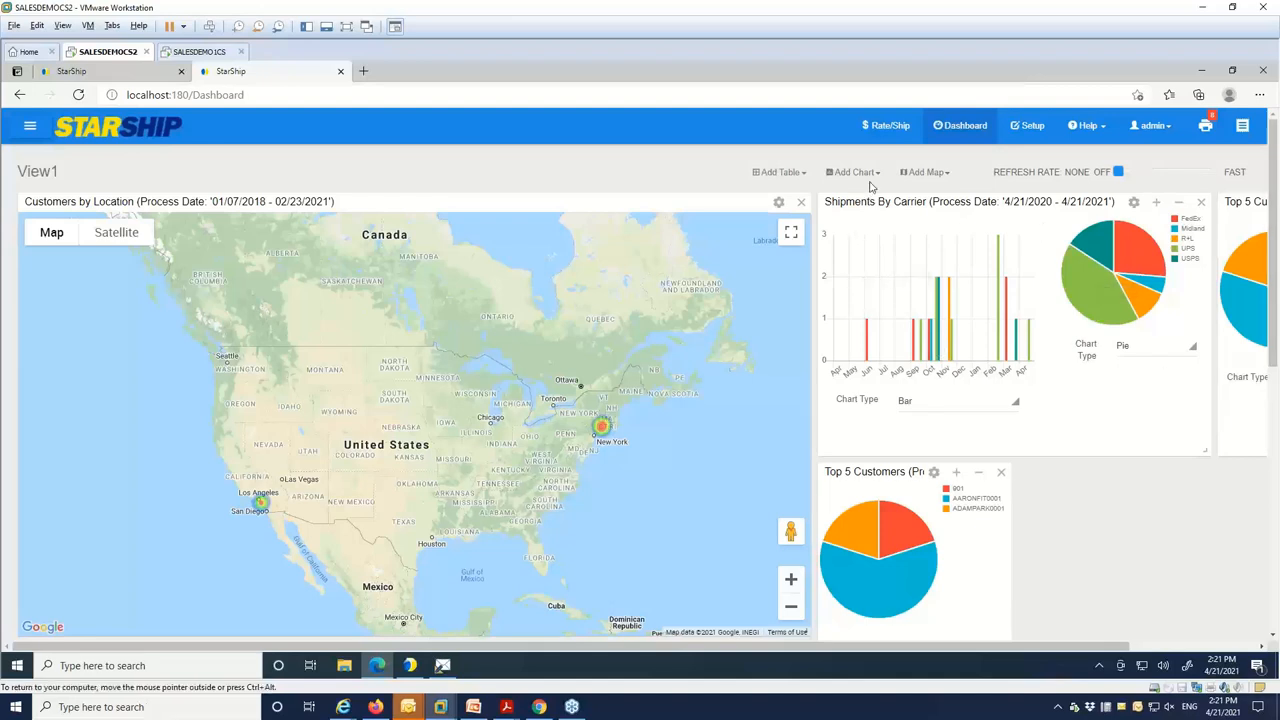
Show the dashboard and start adding a filter to the Shipment History panel
left_click(852, 172)
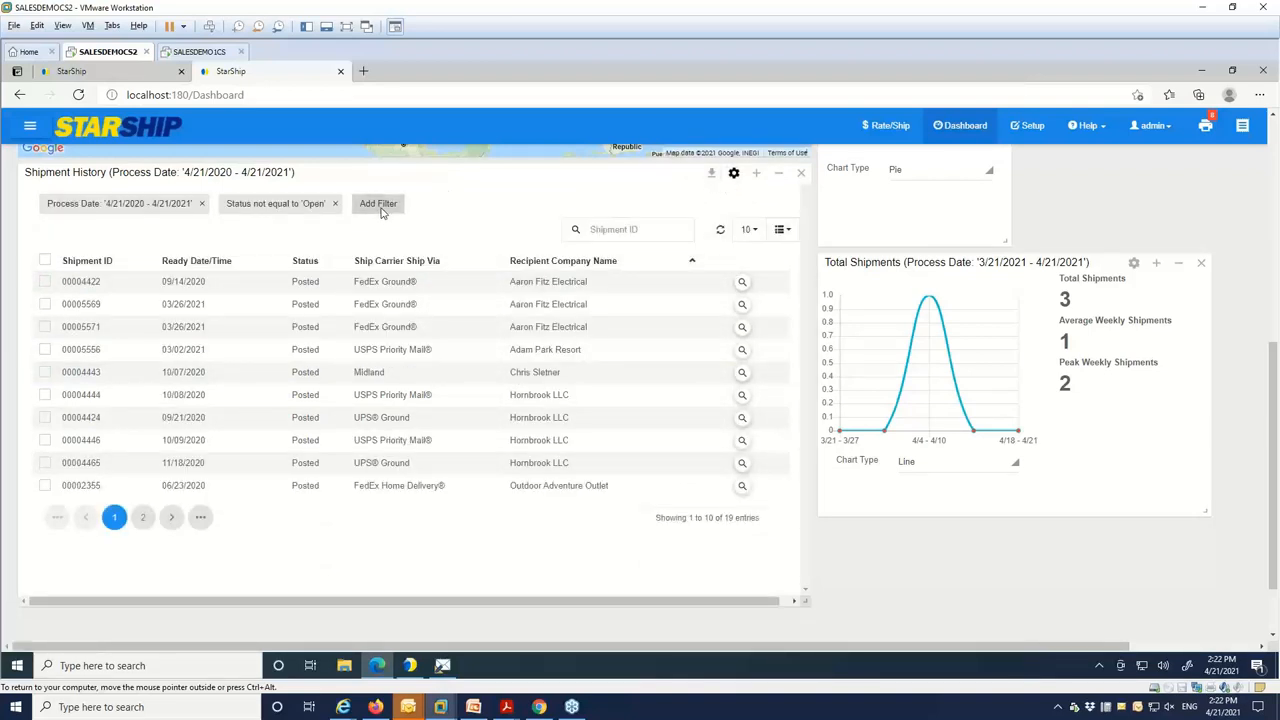
left_click(378, 204)
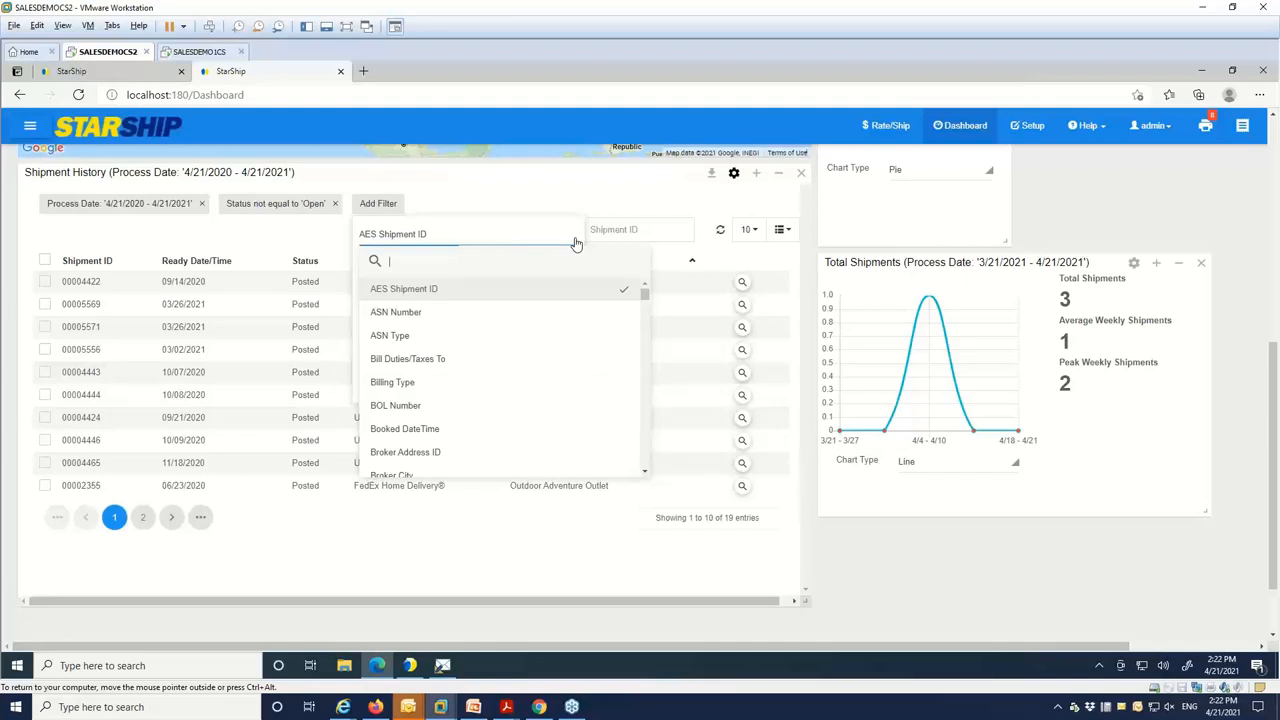
mouse_move(644, 204)
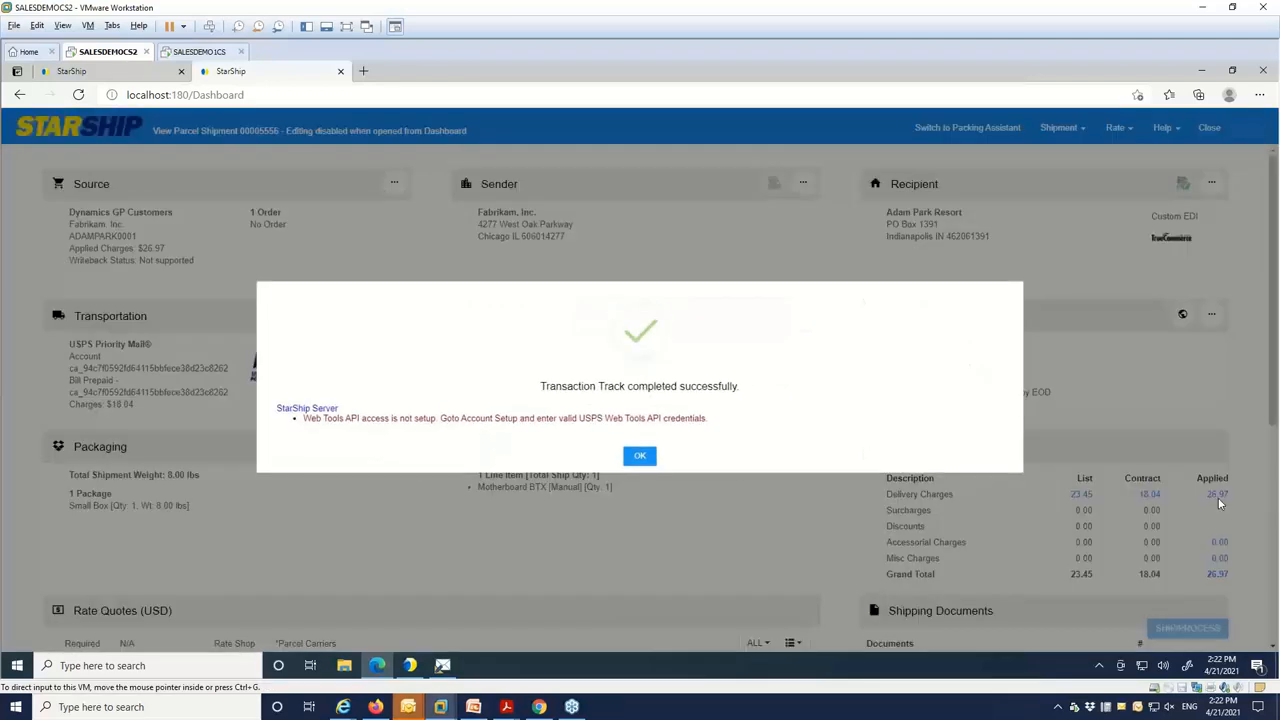
Acknowledge the tracking result and review shipment 00005556's charges, rate quotes and documents
left_click(640, 456)
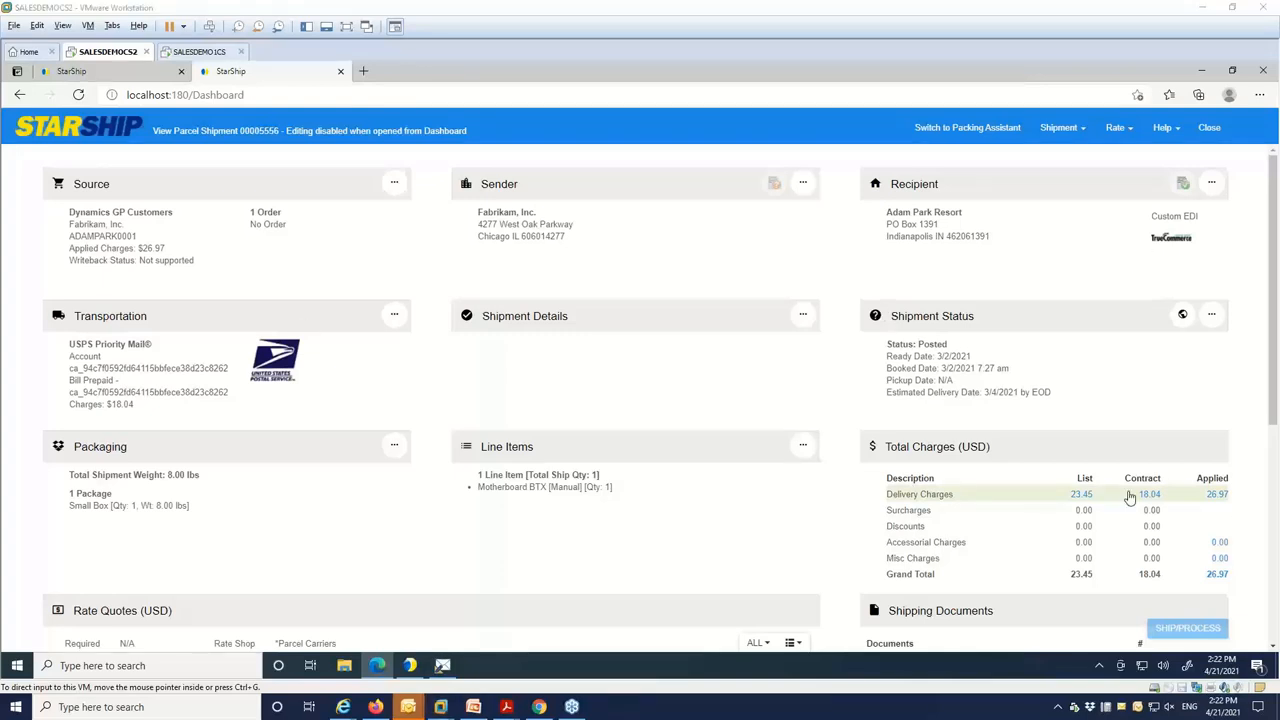
mouse_move(1224, 504)
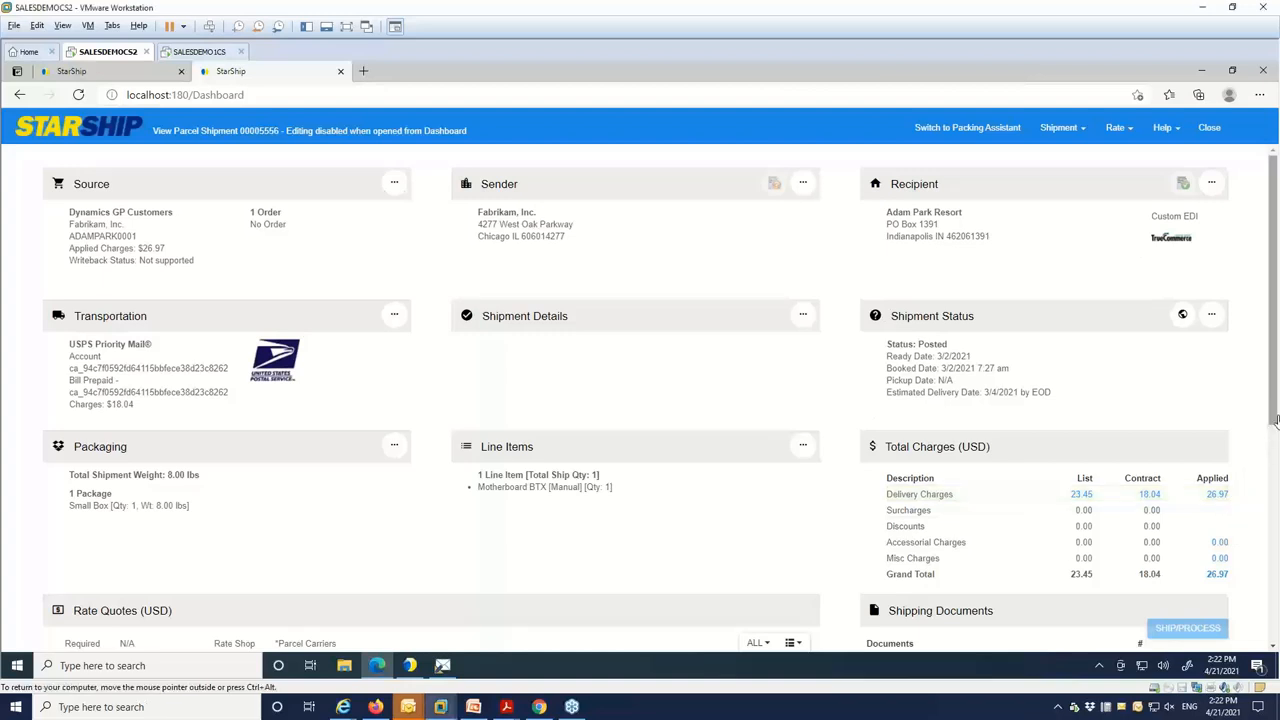
scroll("down", 3)
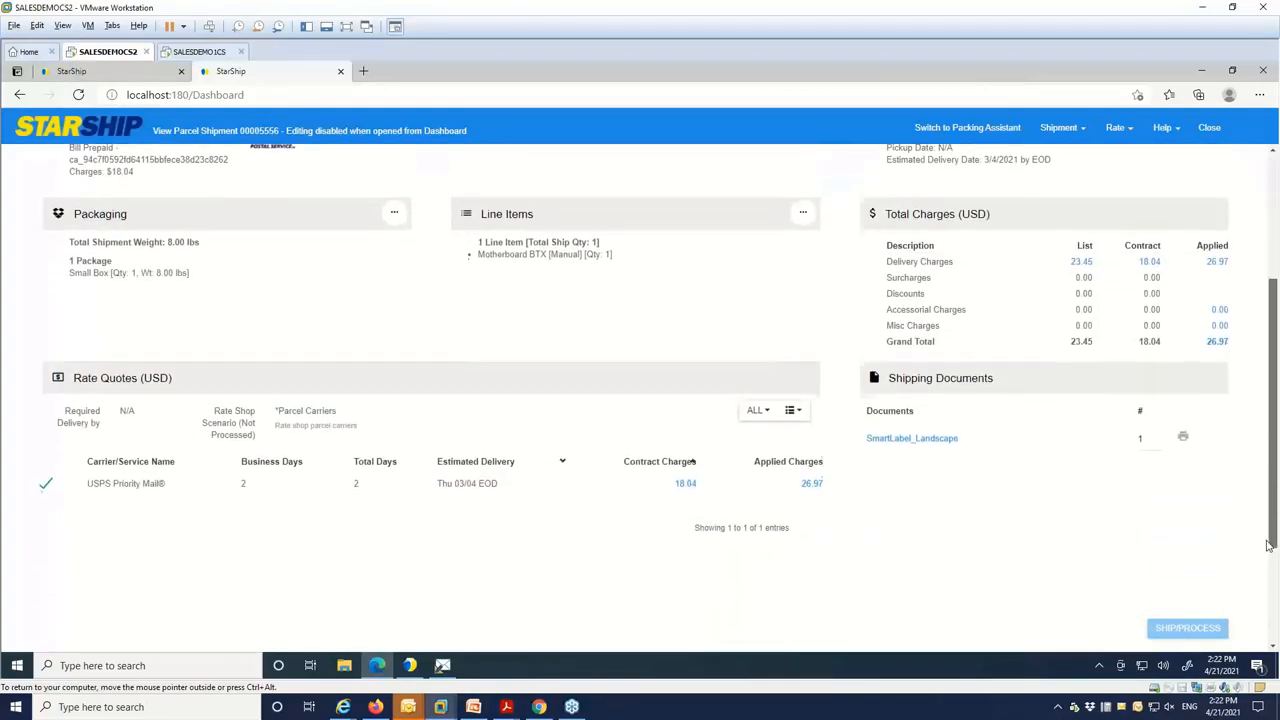
scroll("down", 3)
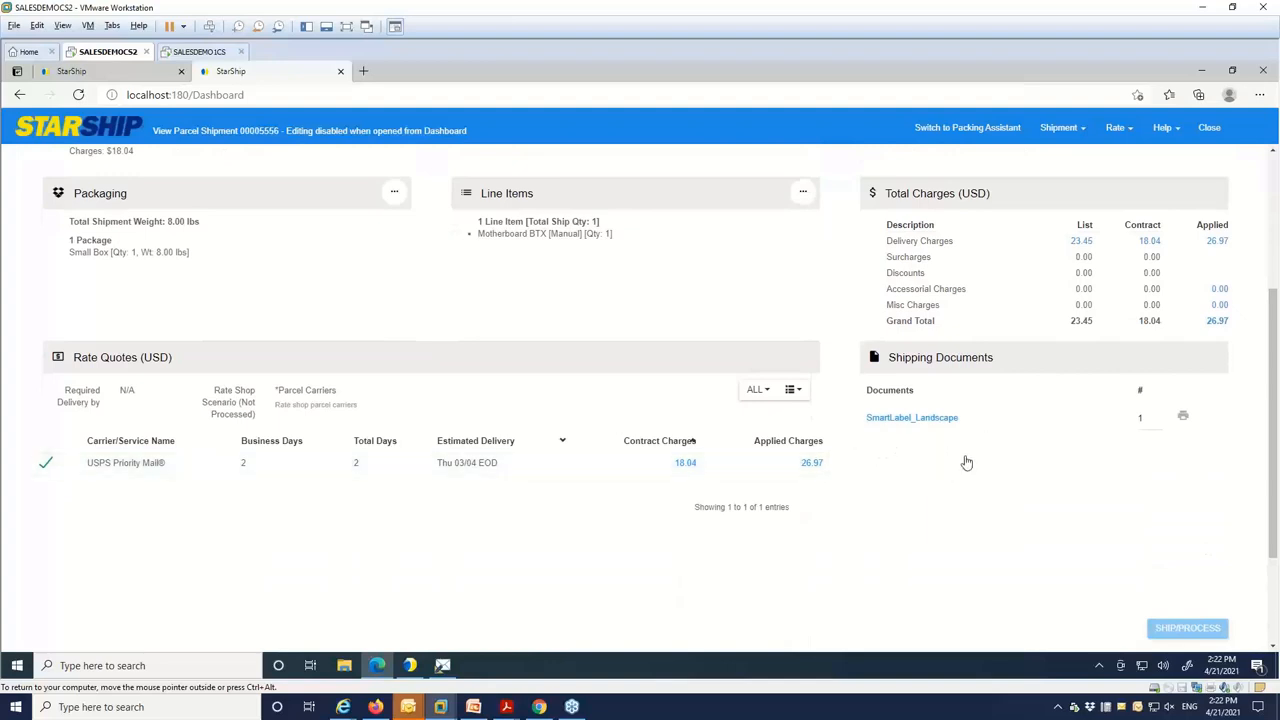
mouse_move(940, 608)
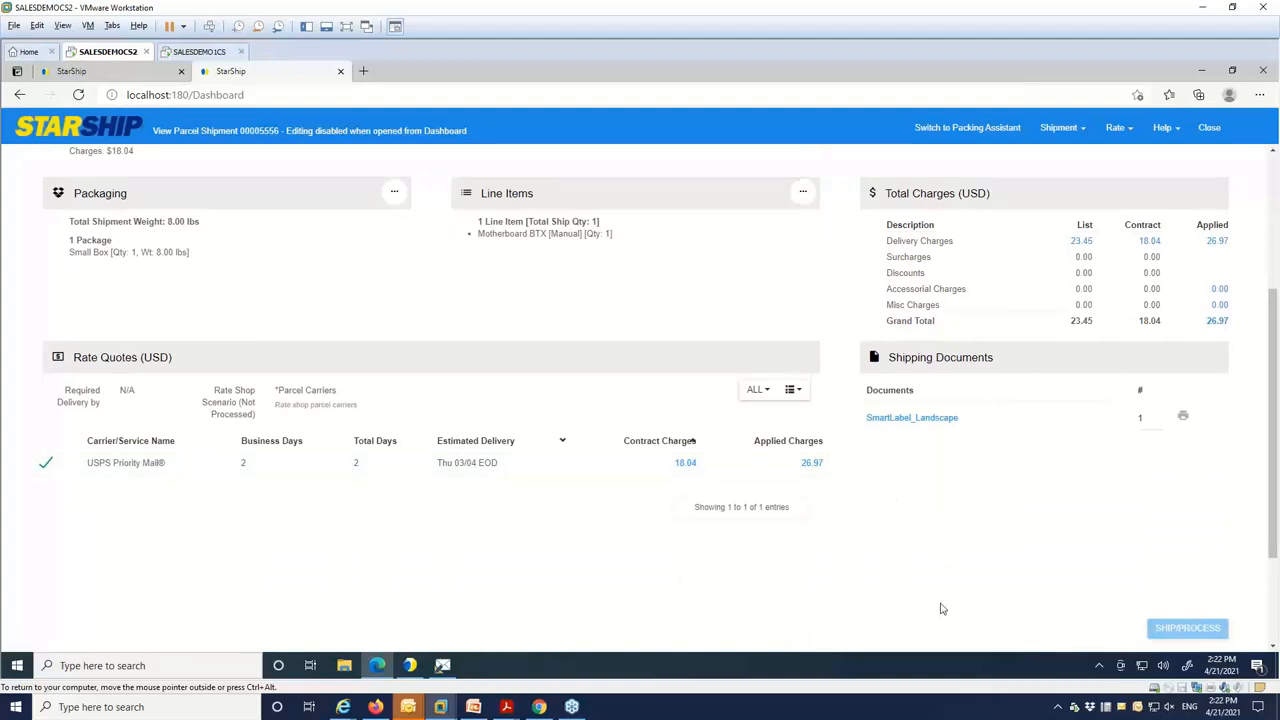
mouse_move(1036, 532)
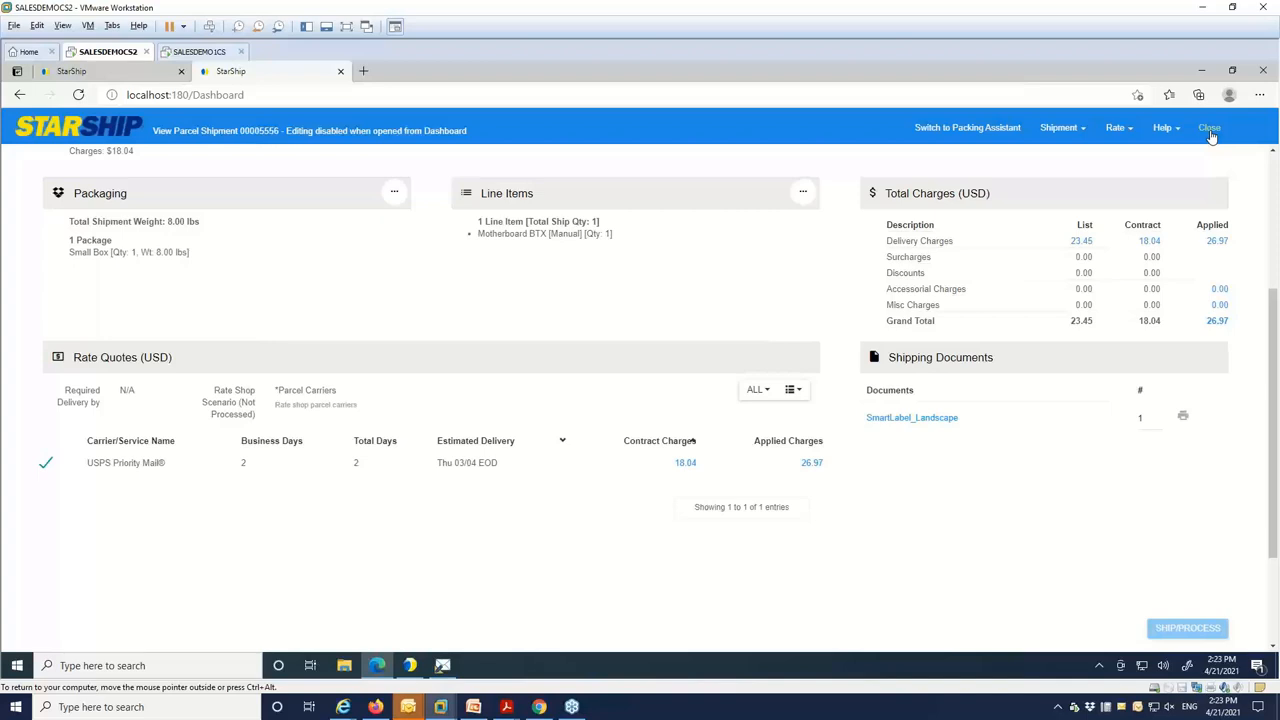
Close the parcel shipment and bring up the eNotify Template Designer
left_click(1208, 128)
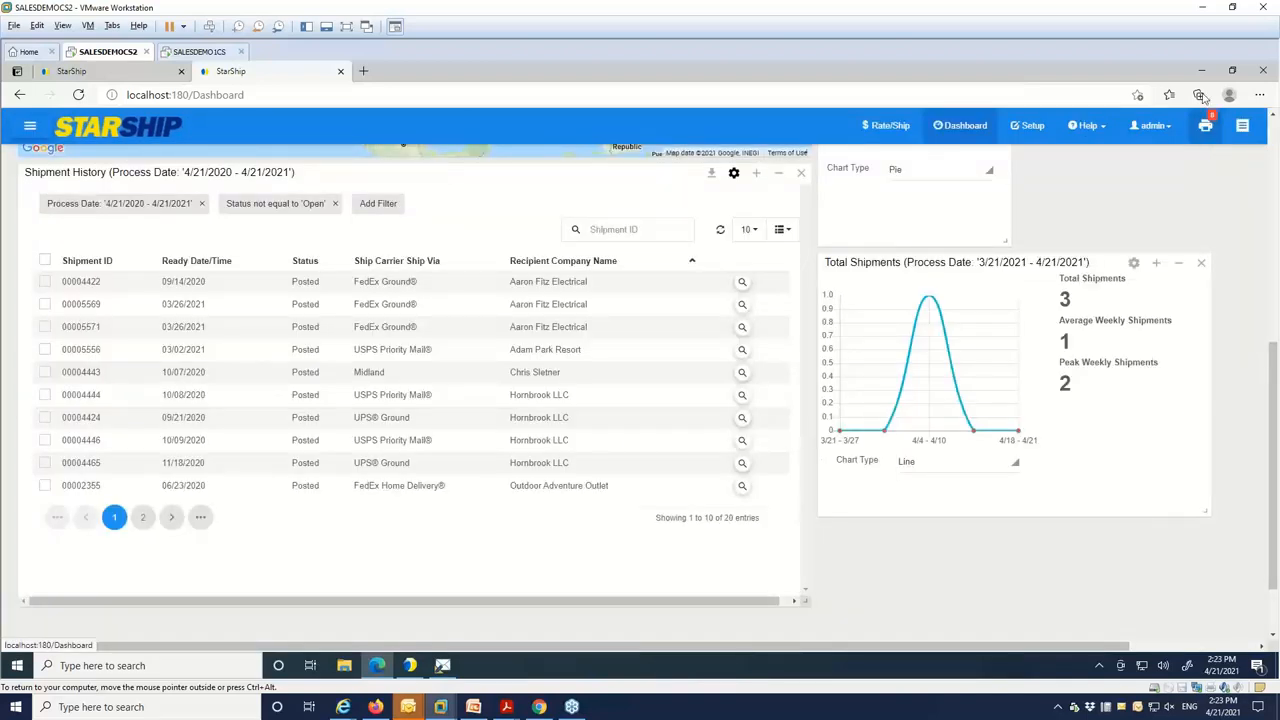
mouse_move(408, 708)
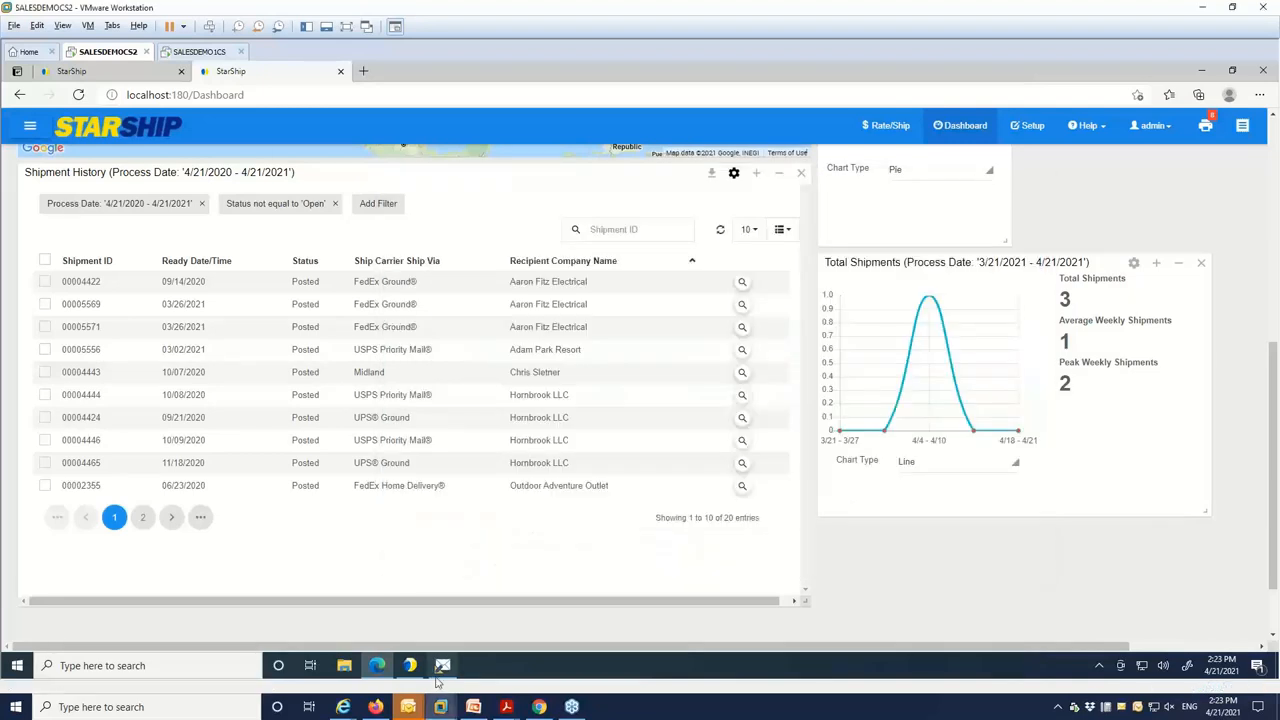
left_click(442, 664)
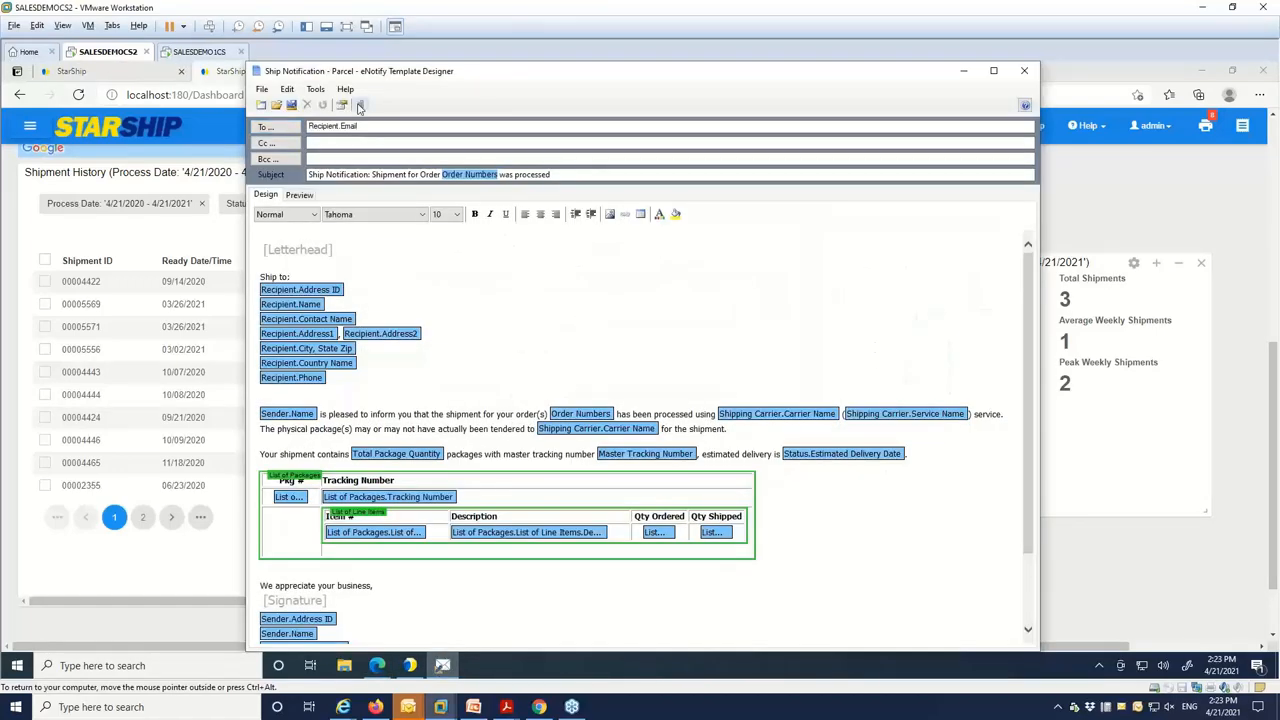
left_click(360, 104)
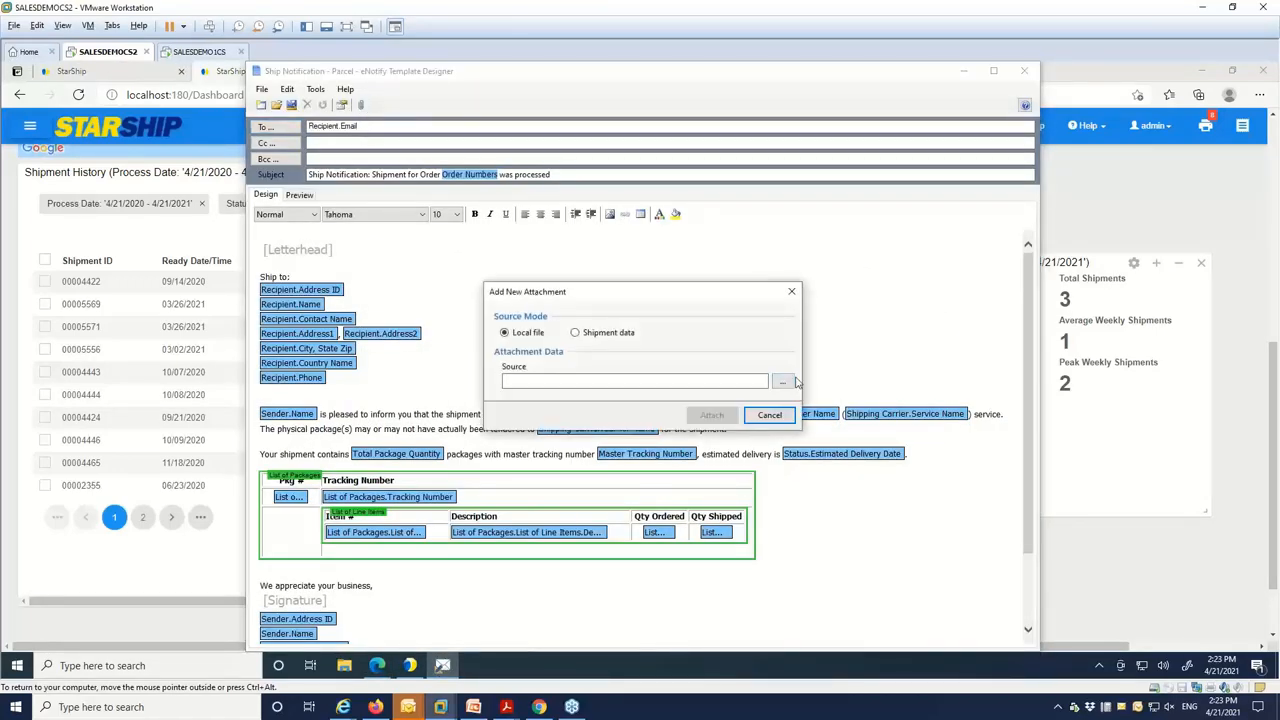
left_click(576, 332)
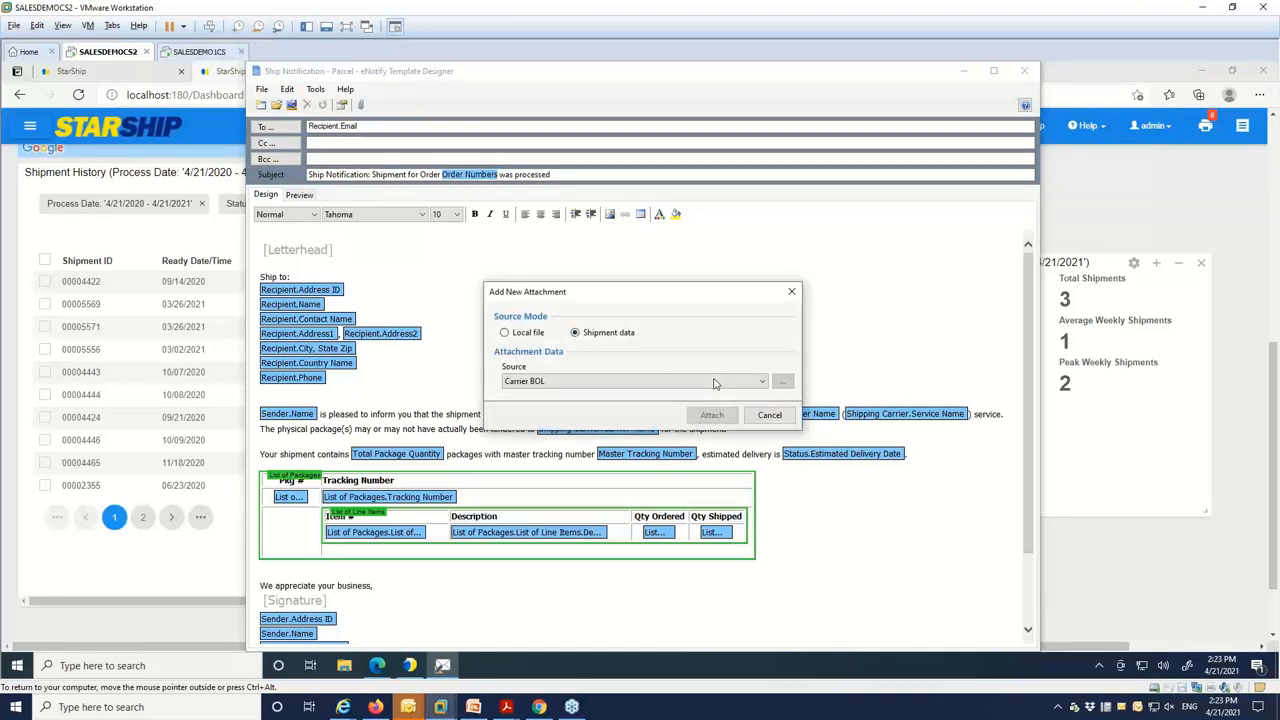
left_click(760, 380)
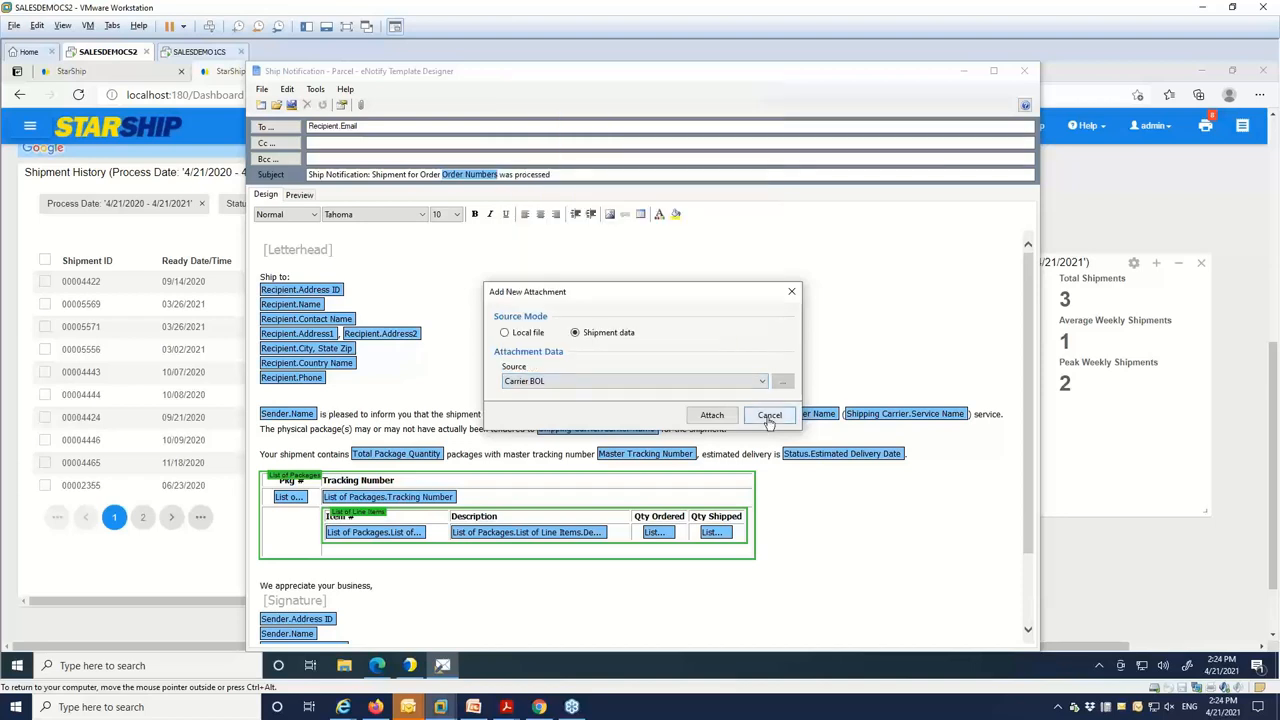
left_click(768, 414)
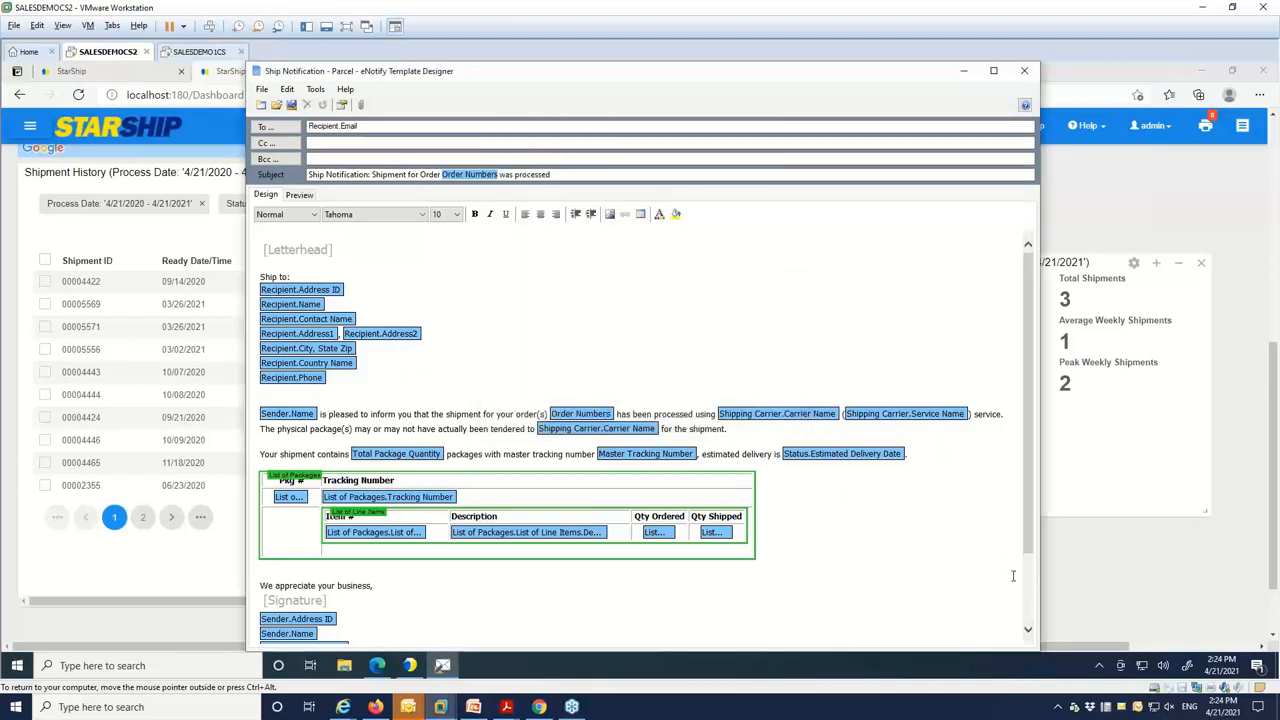
mouse_move(1228, 568)
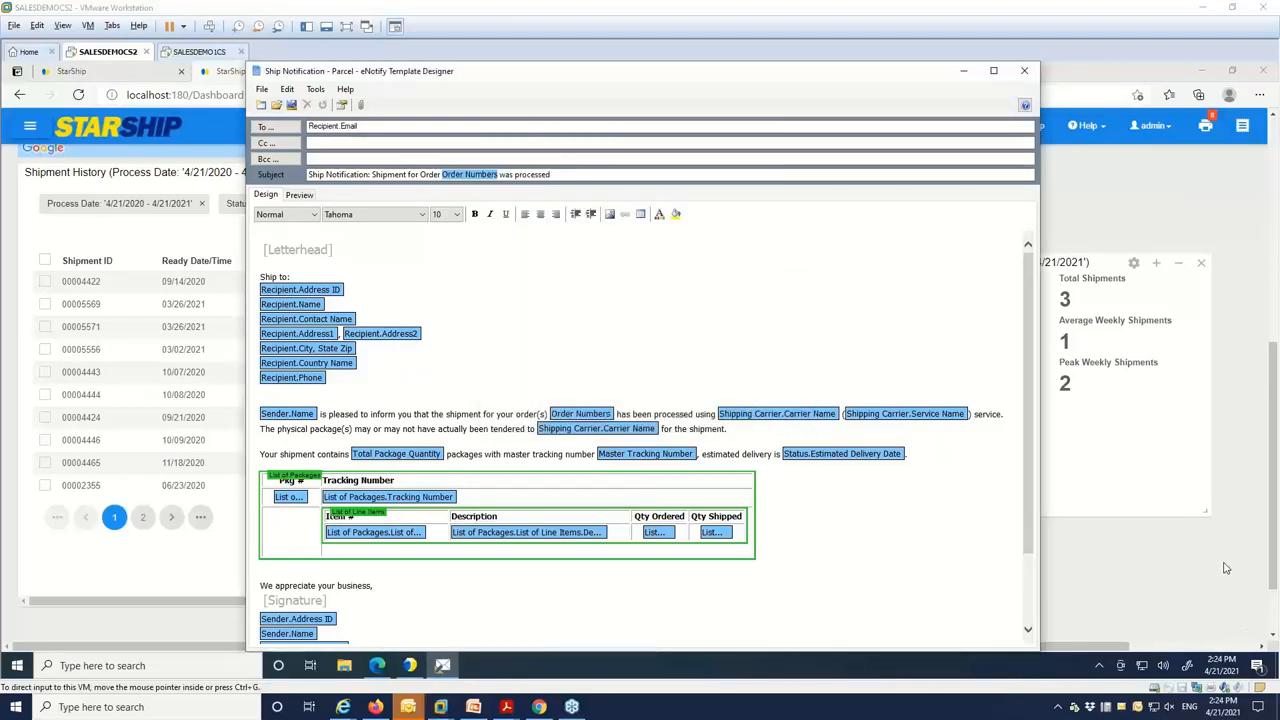